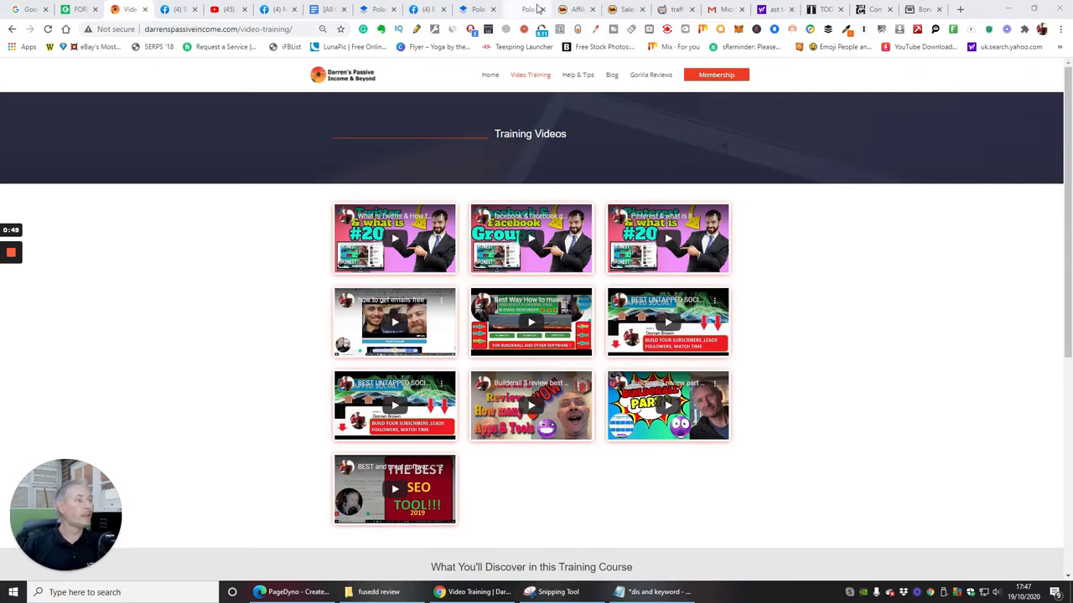
mouse_move(530, 9)
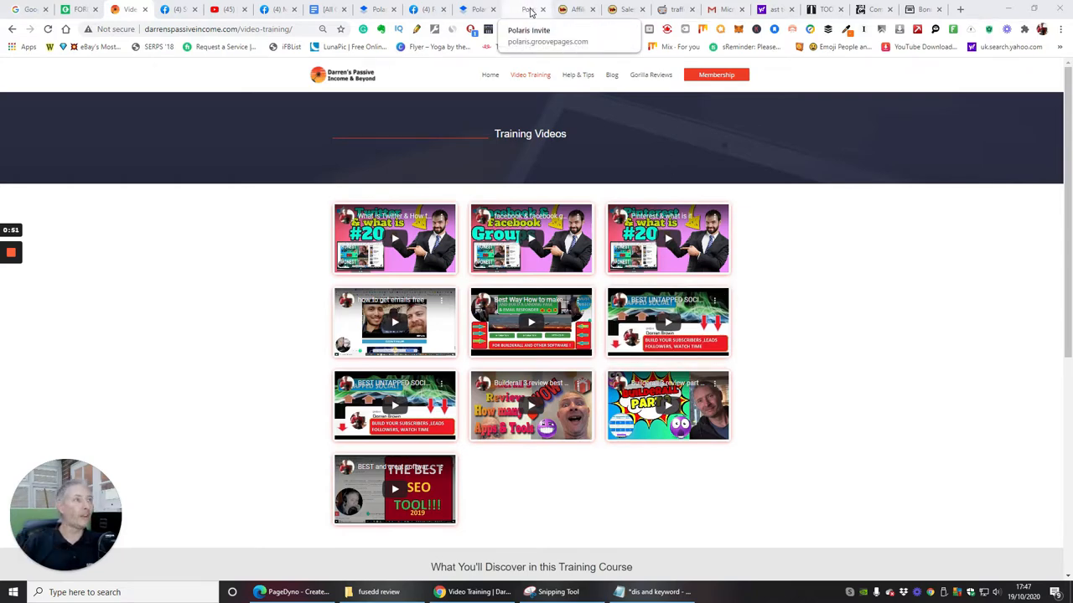
Switch to the Polaris Invite tab and scroll down to the Welcome To Polaris section.
left_click(529, 9)
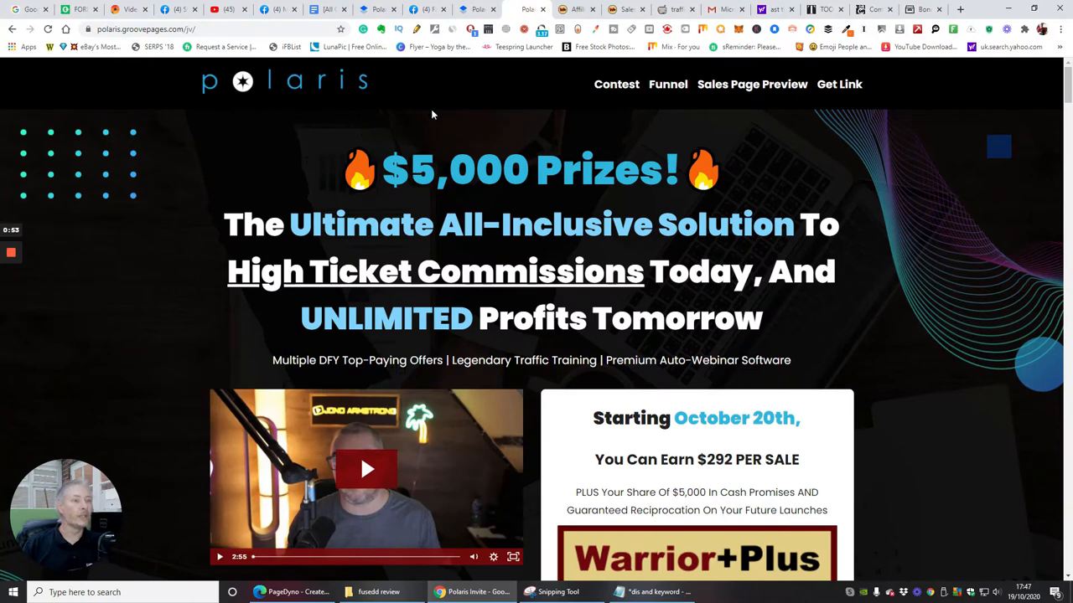
mouse_move(453, 61)
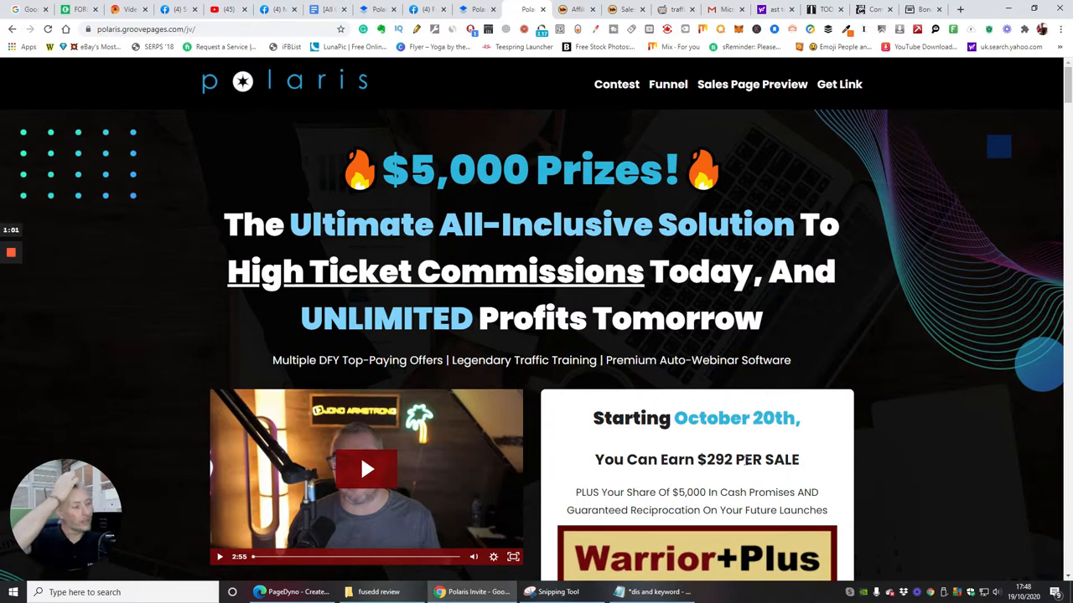
scroll("down", 3)
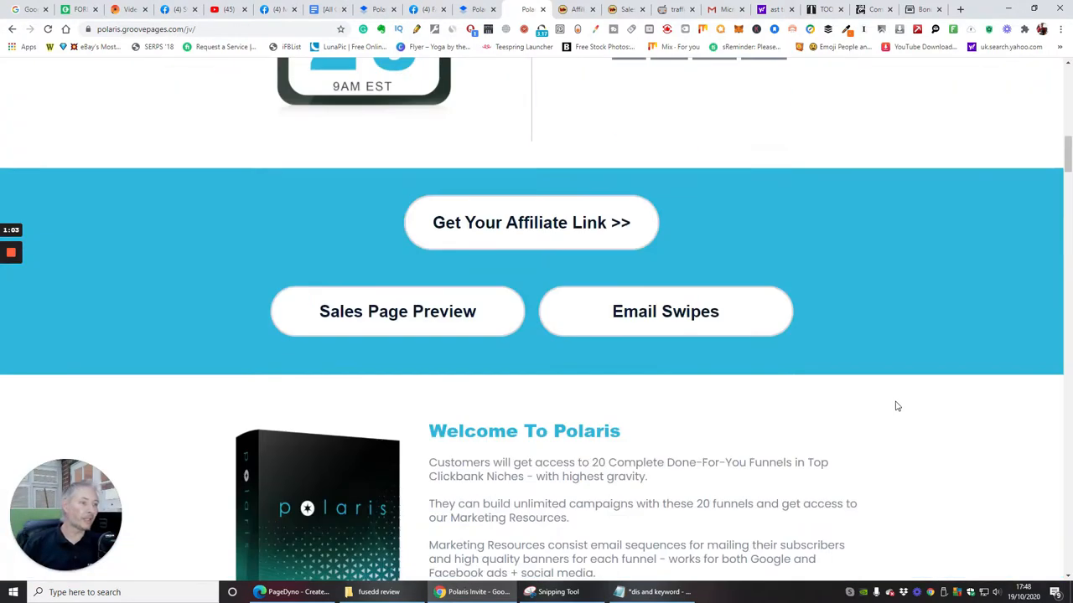
scroll("down", 3)
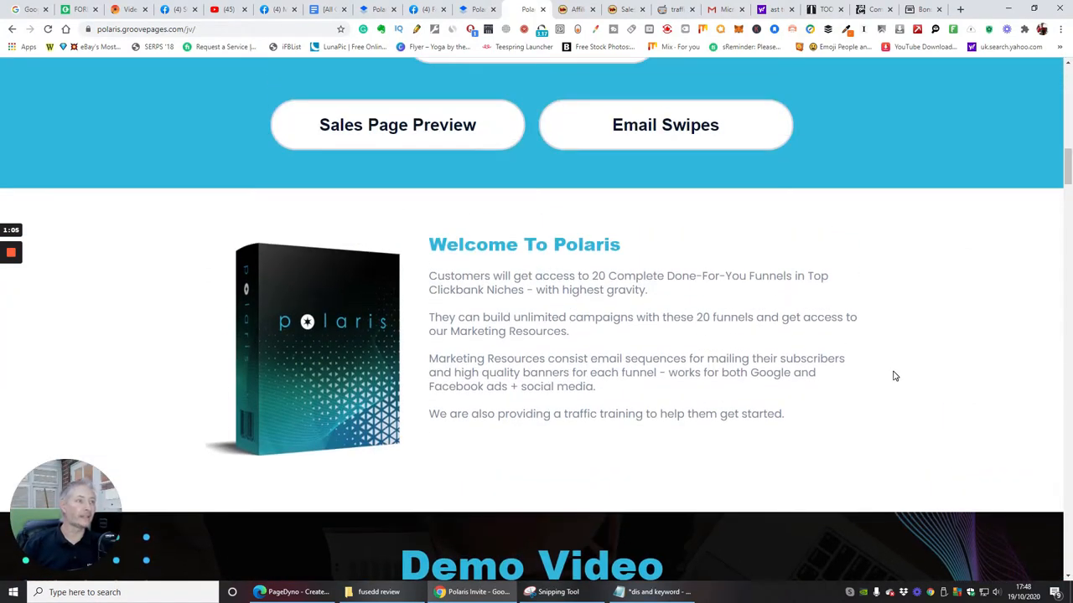
mouse_move(519, 270)
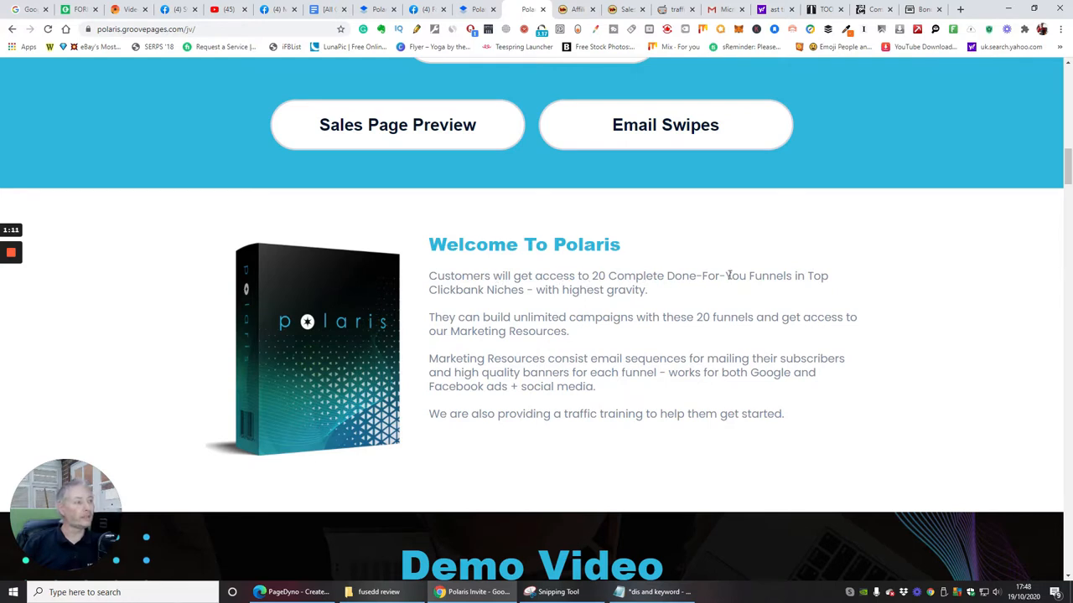
mouse_move(517, 309)
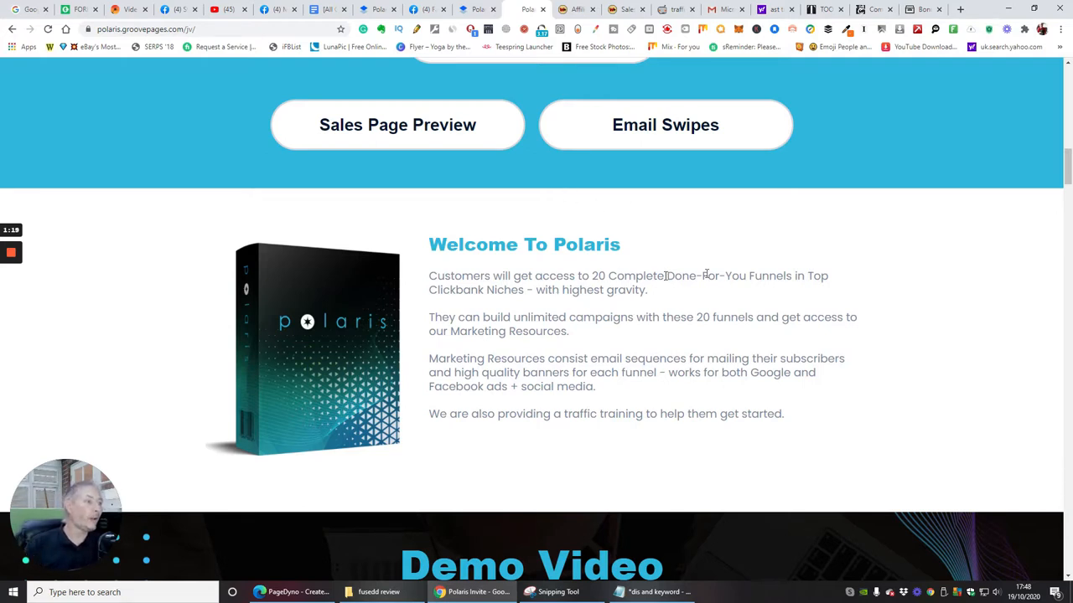
mouse_move(455, 220)
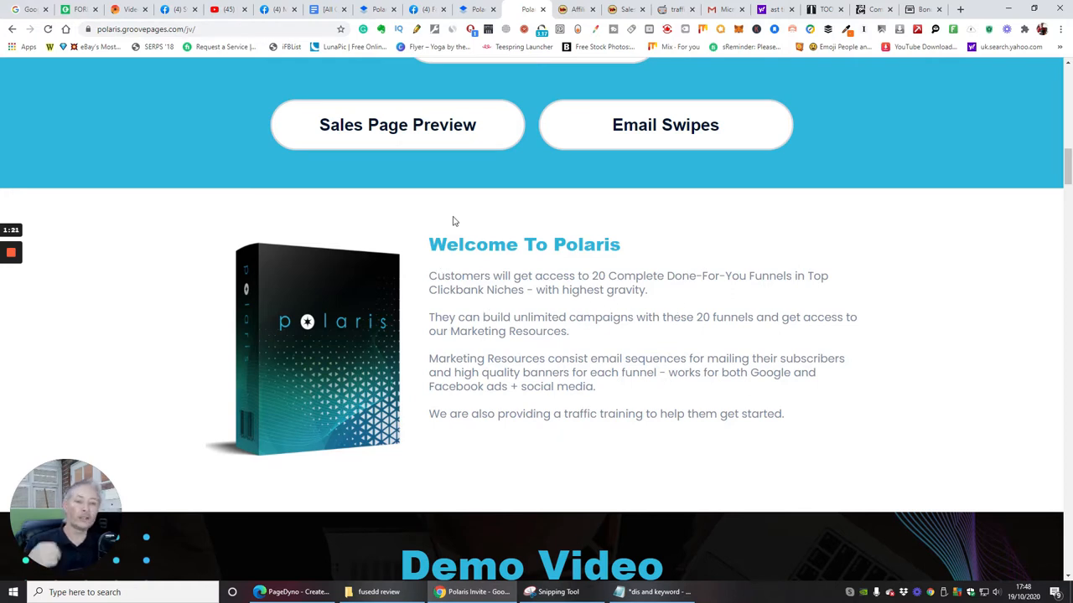
mouse_move(481, 294)
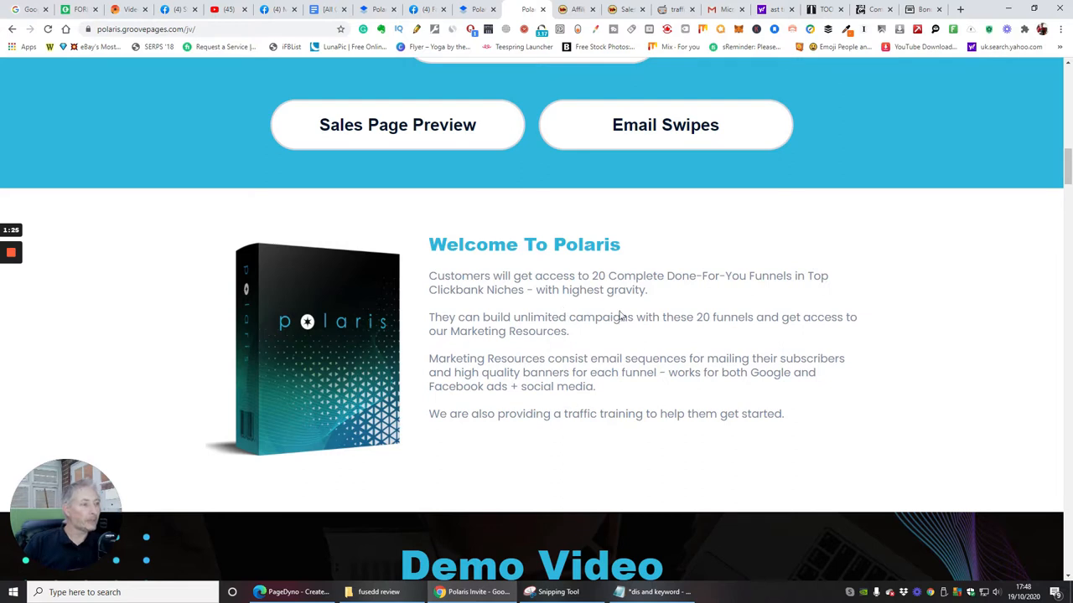
mouse_move(425, 353)
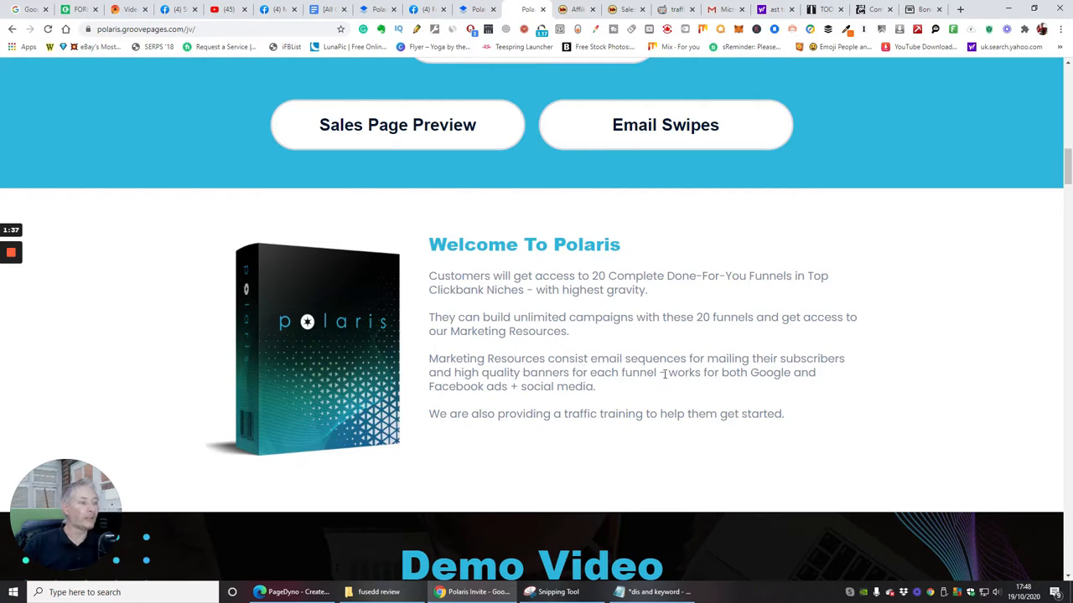
mouse_move(779, 366)
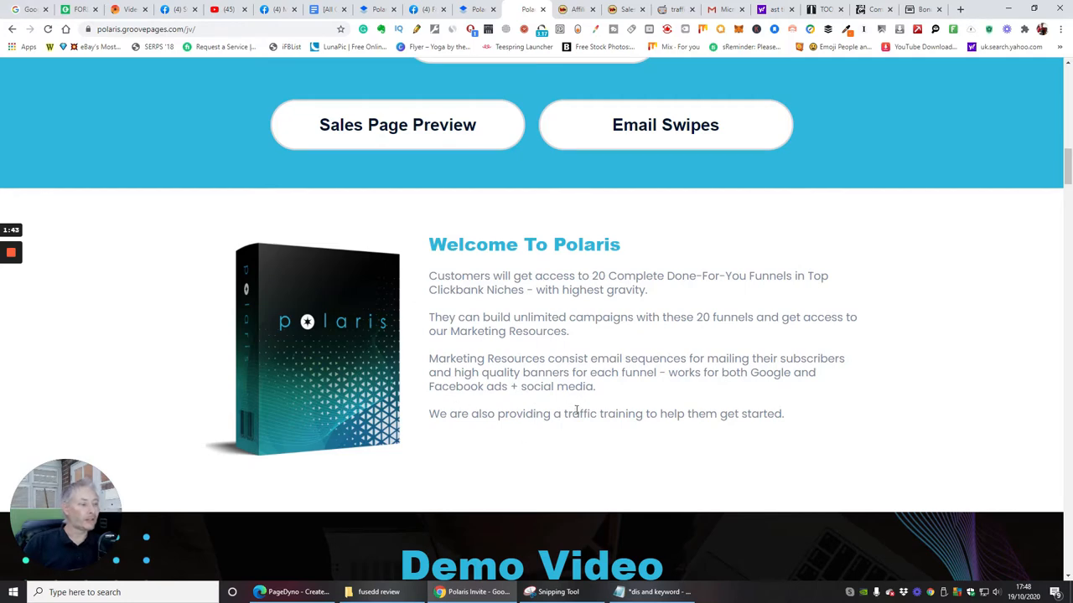
Scroll the JV page down to the Demo Video showing the Polaris dashboard.
scroll("down", 3)
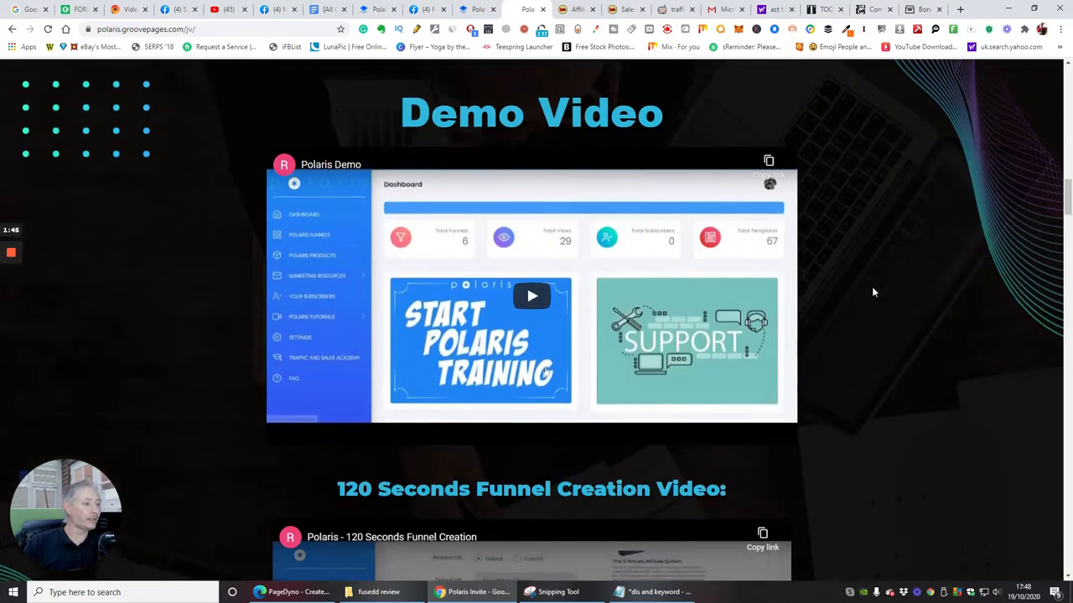
scroll("down", 3)
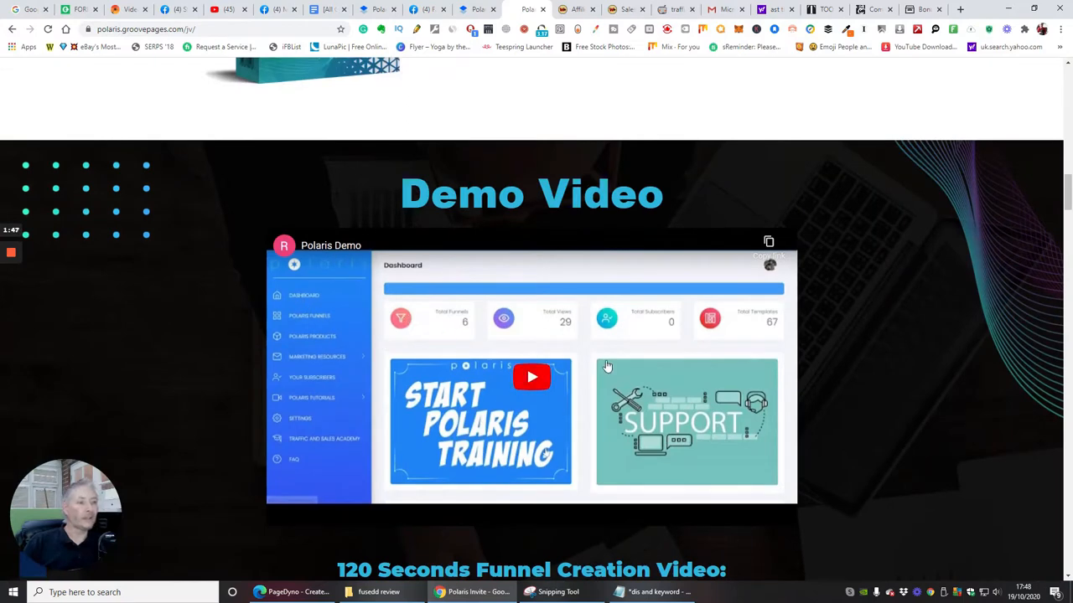
mouse_move(586, 411)
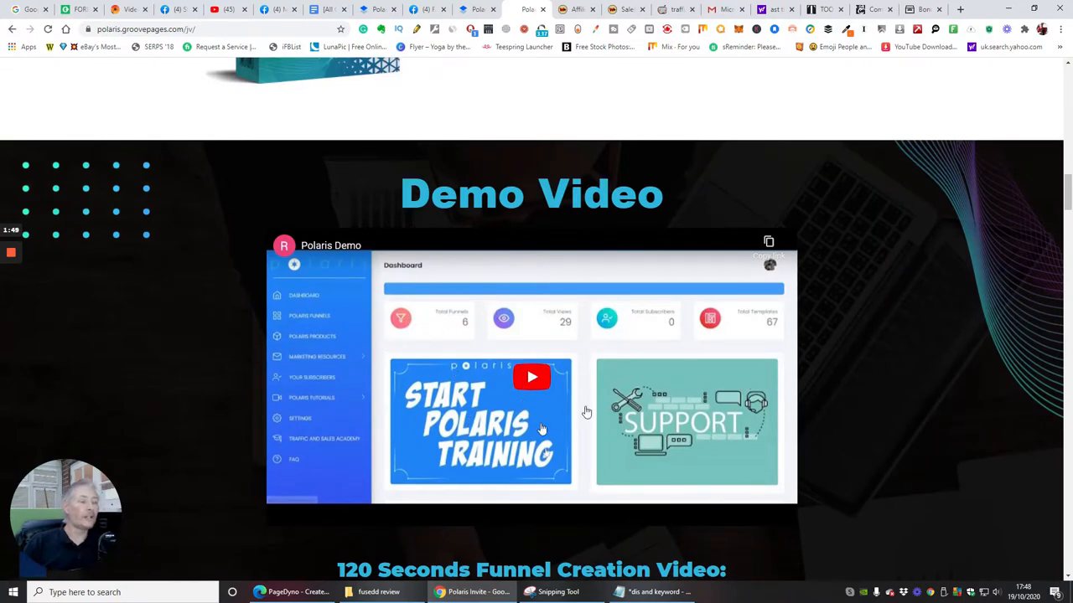
mouse_move(546, 349)
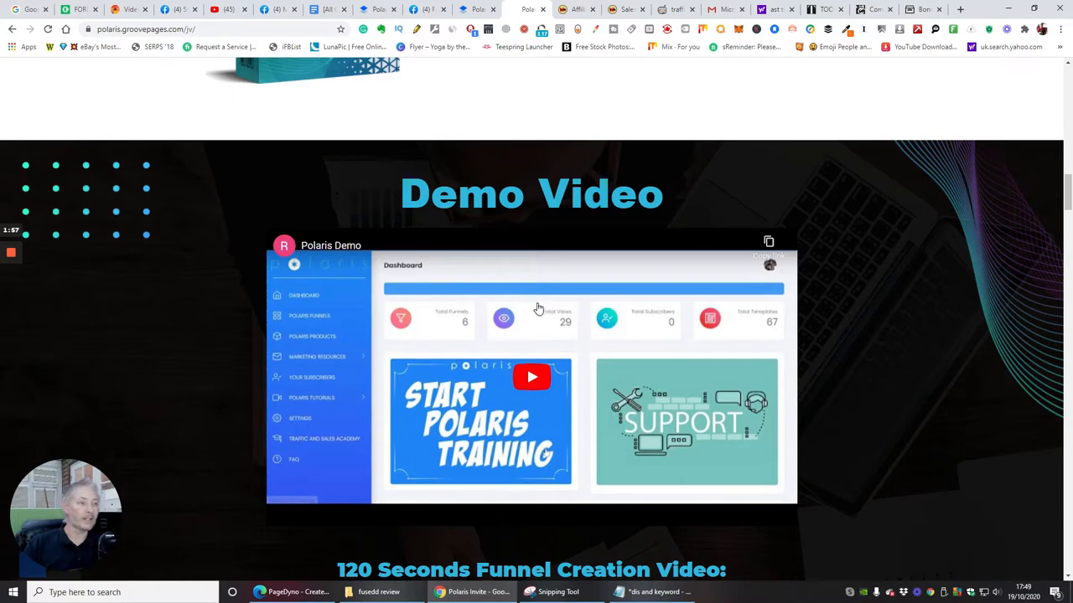
mouse_move(477, 432)
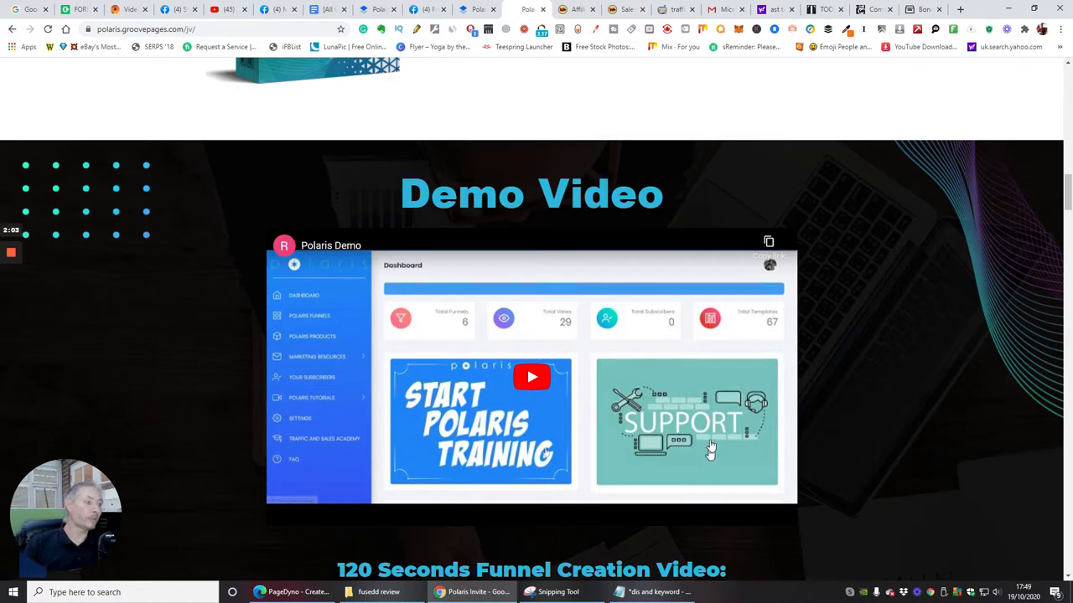
mouse_move(687, 423)
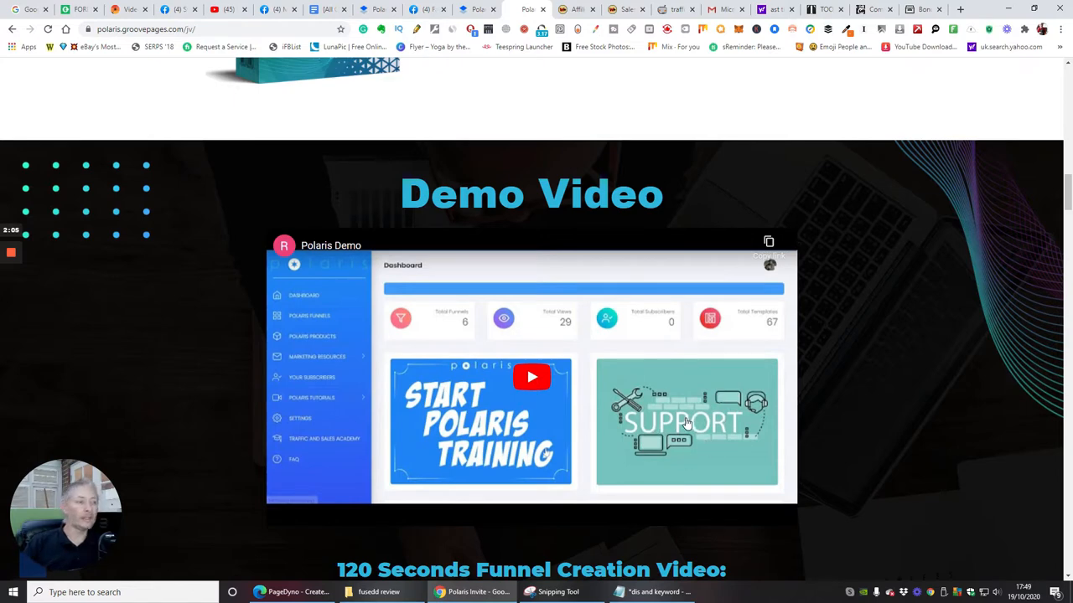
mouse_move(694, 434)
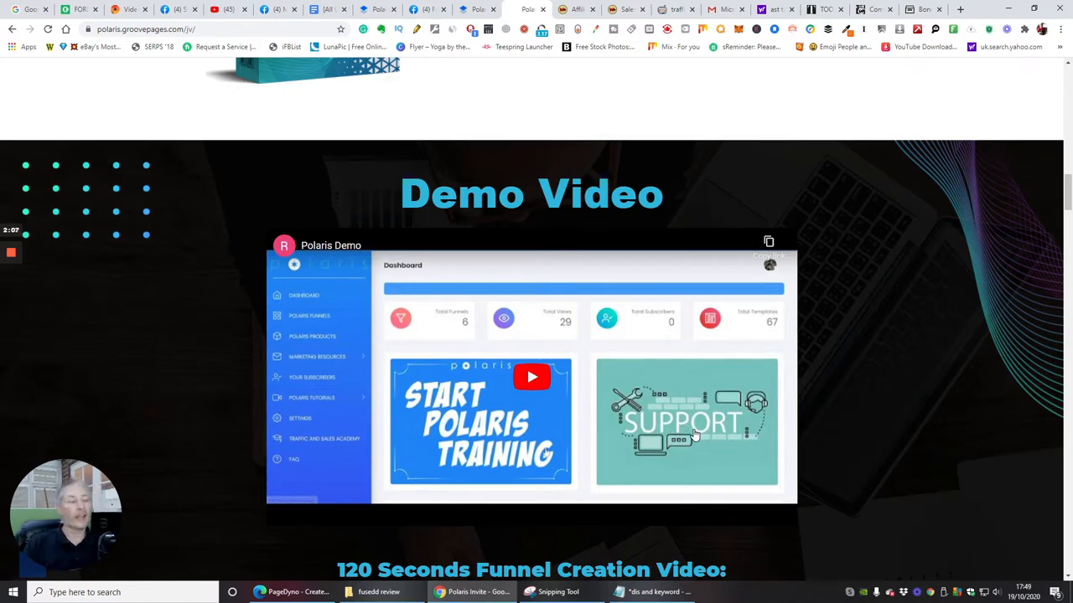
mouse_move(658, 356)
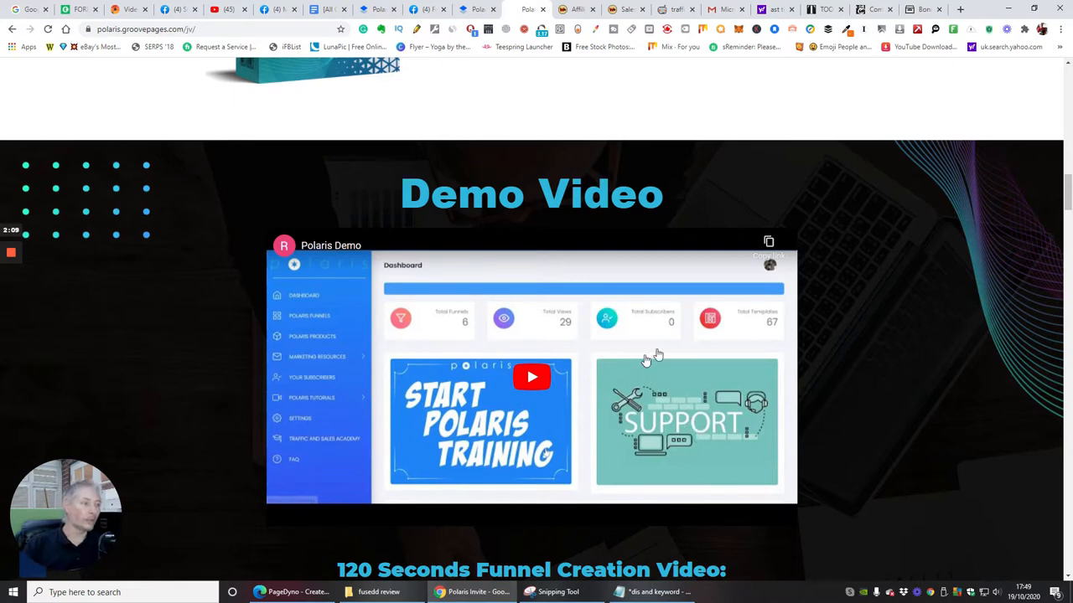
mouse_move(692, 348)
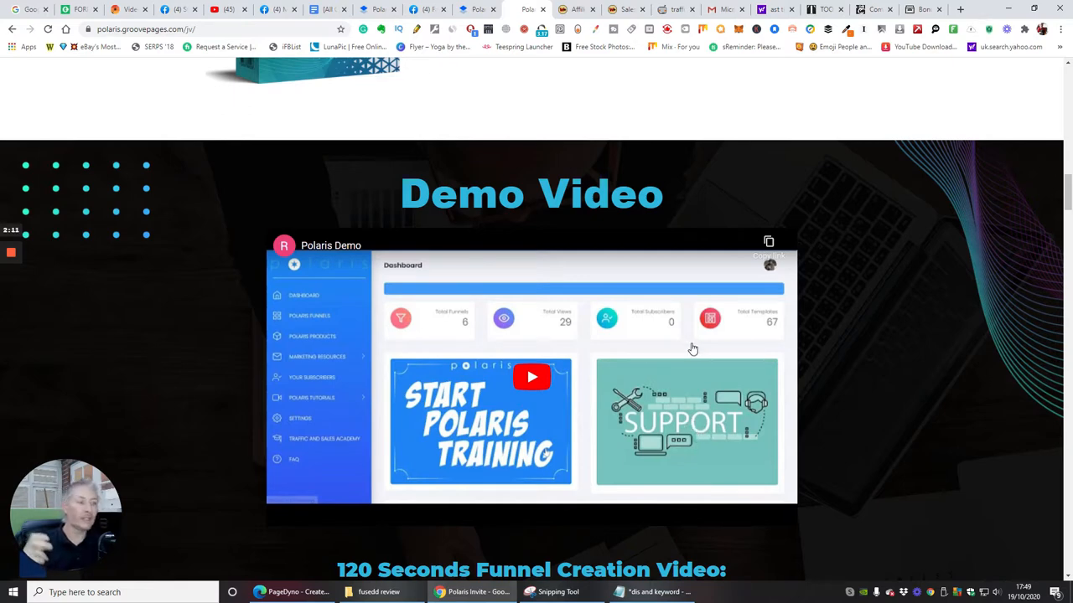
mouse_move(834, 298)
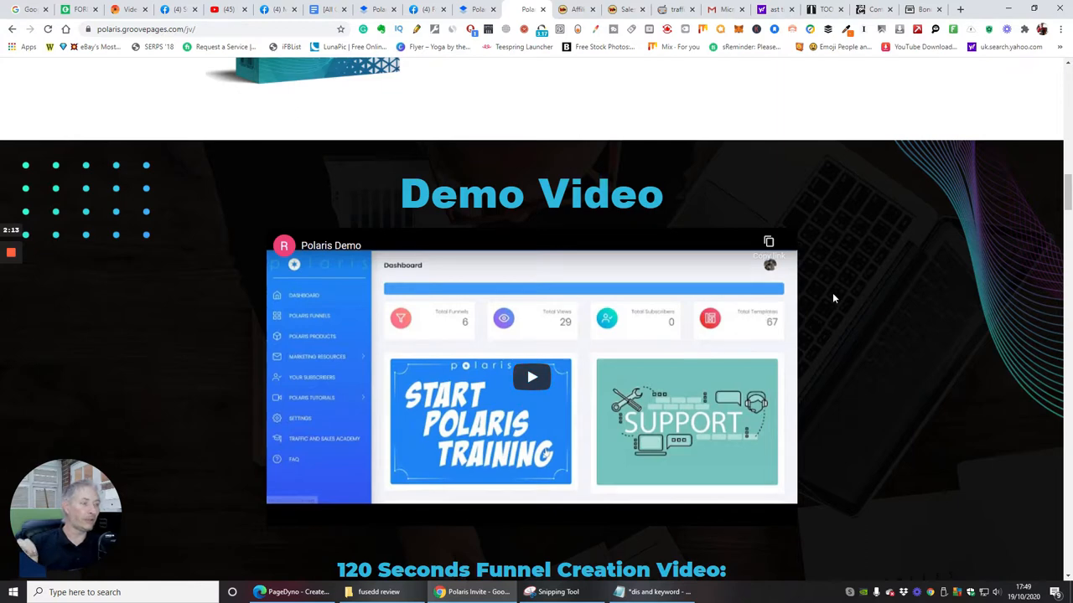
Scroll past the 120 Seconds Funnel Creation Video toward The Value-Packed Funnel.
scroll("down", 3)
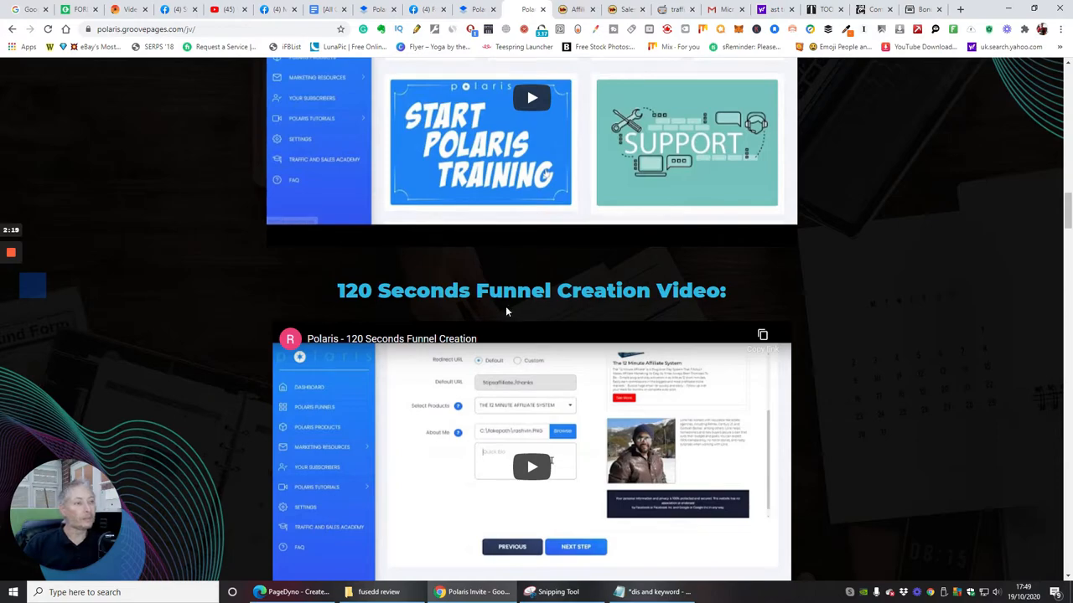
mouse_move(656, 301)
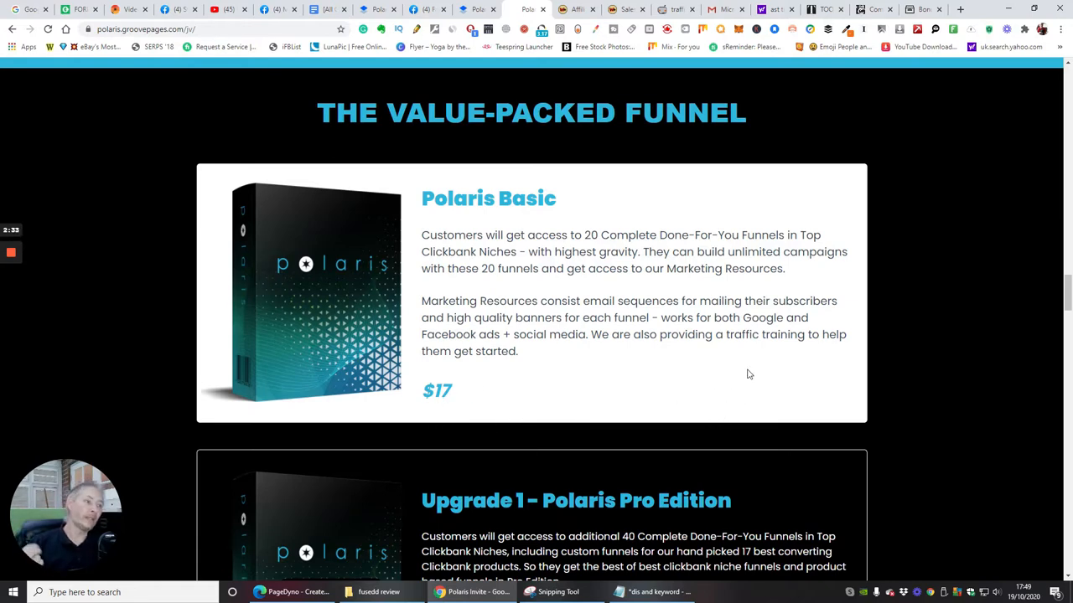
mouse_move(696, 384)
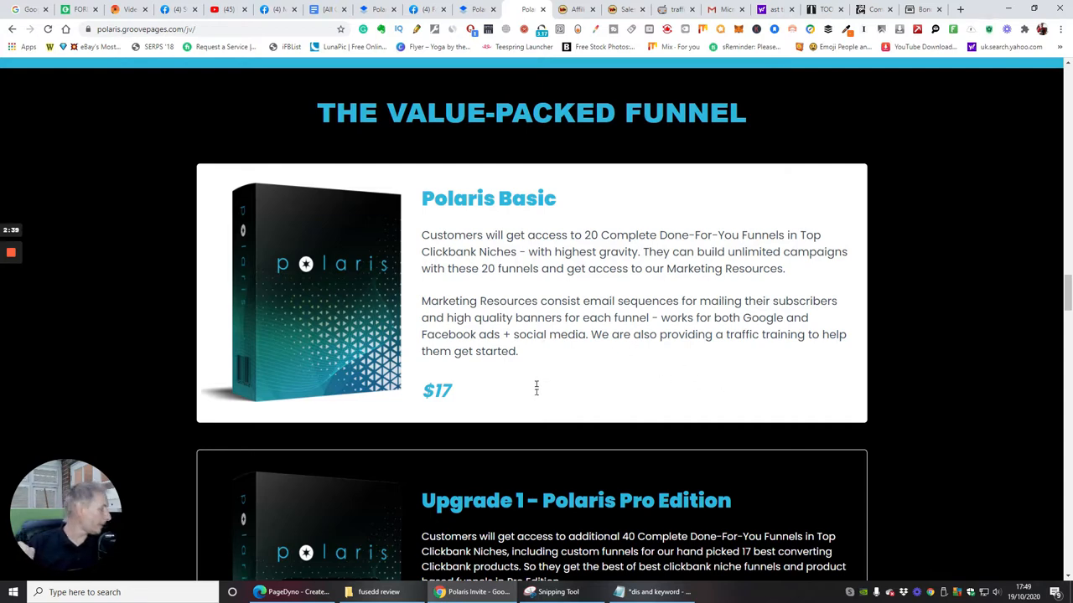
mouse_move(540, 372)
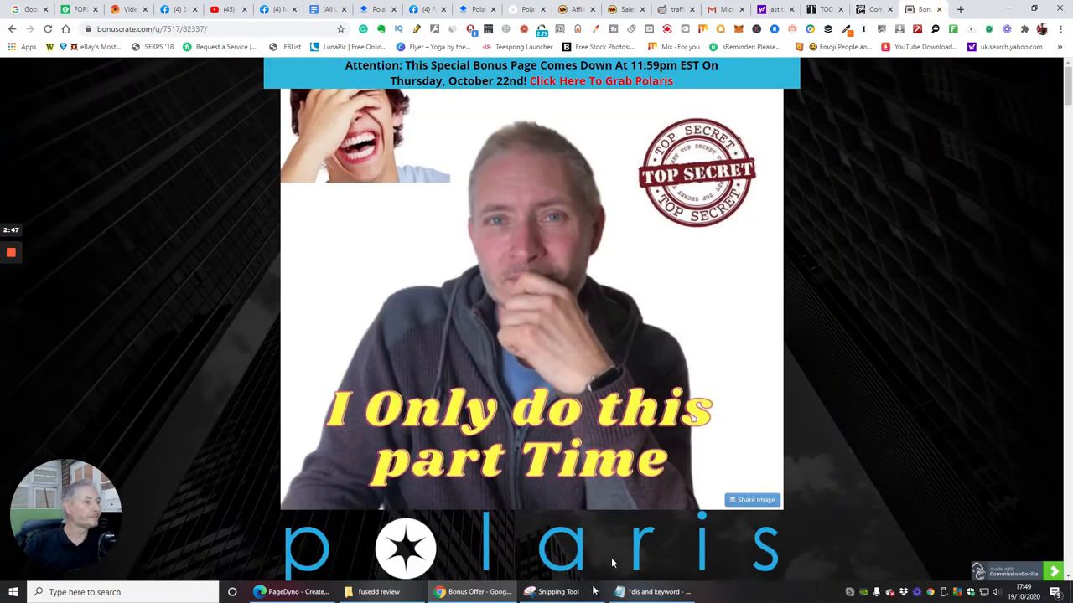
Scroll past the countdown timer to 'So What Is Polaris All About?' and the $17–$197 prices.
scroll("down", 3)
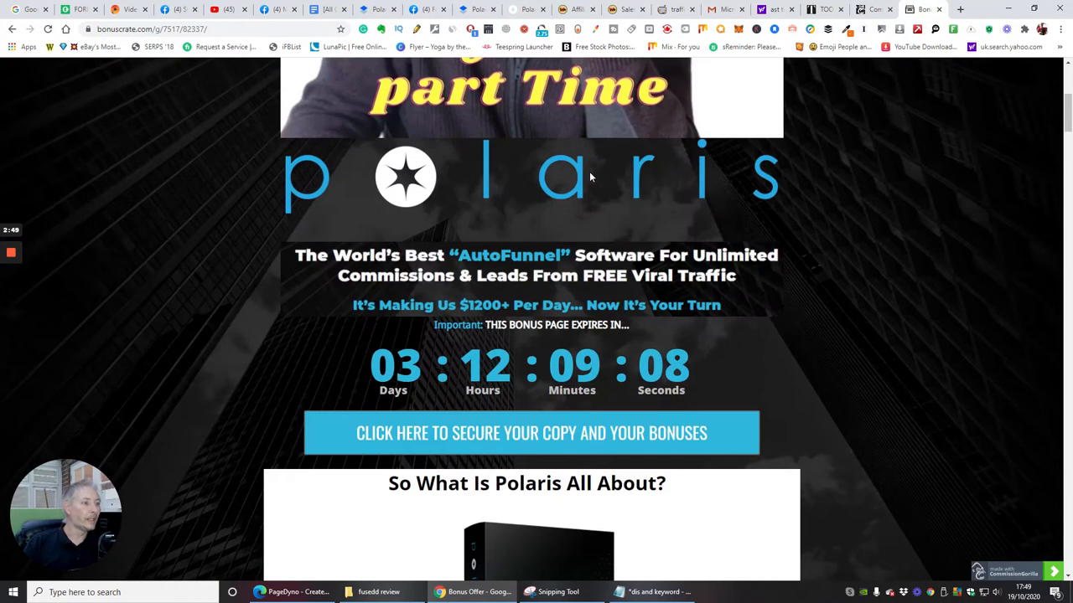
scroll("up", 3)
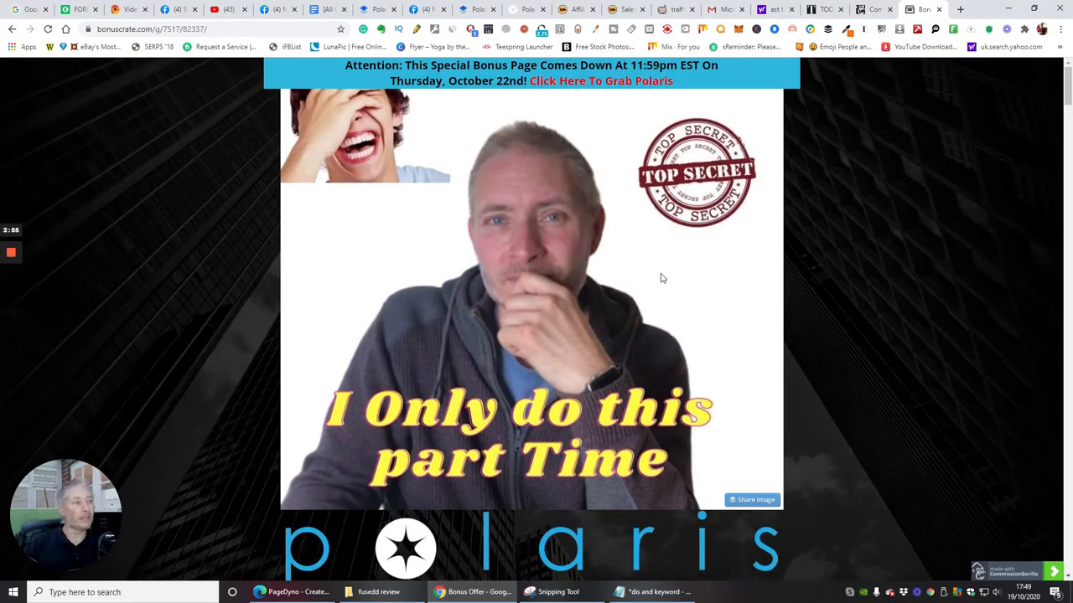
mouse_move(644, 303)
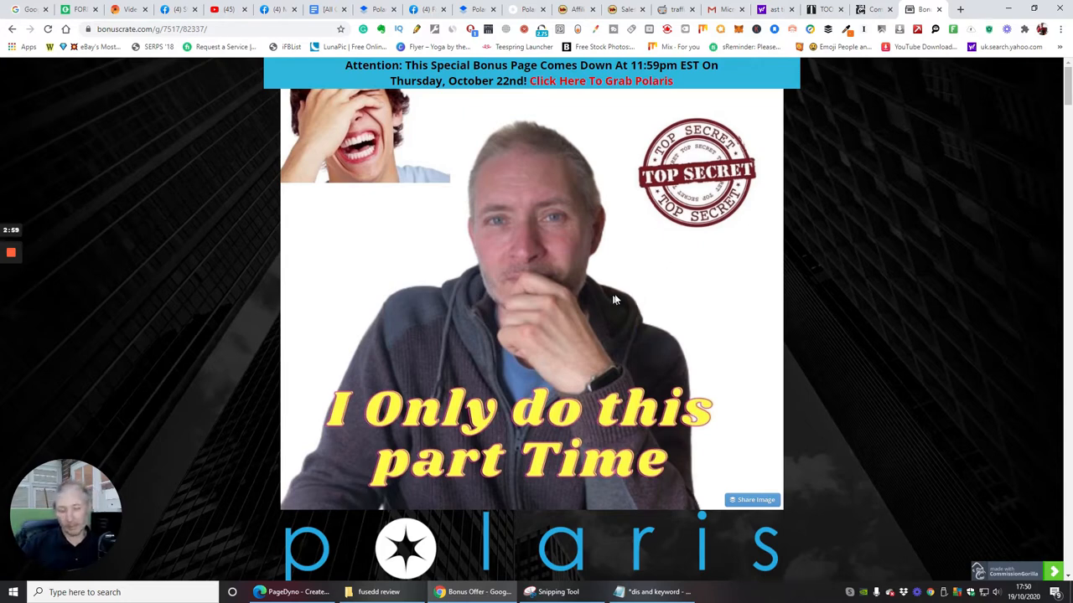
mouse_move(671, 270)
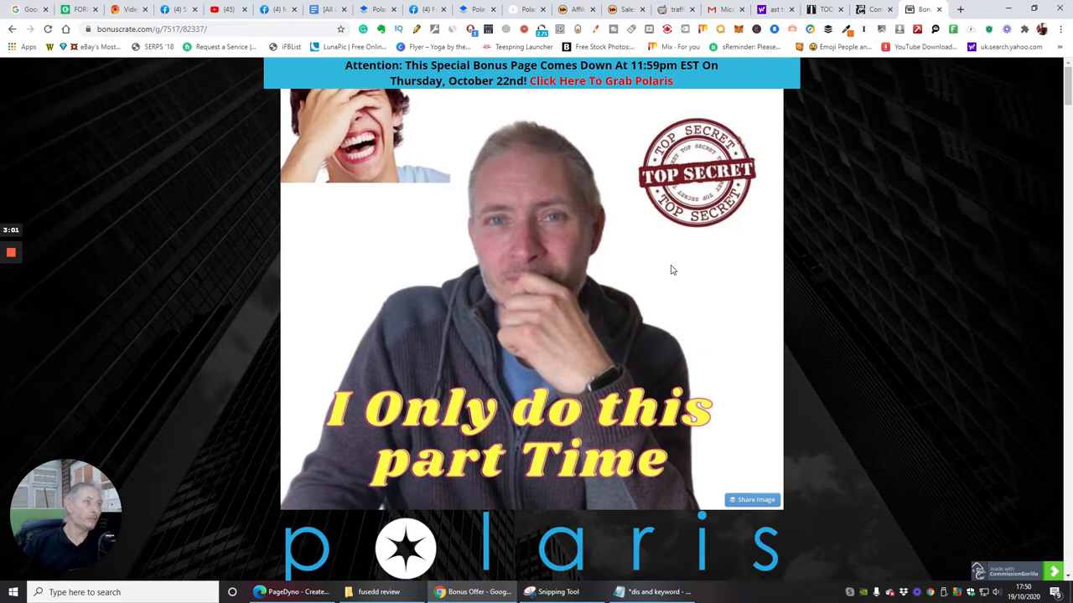
scroll("down", 3)
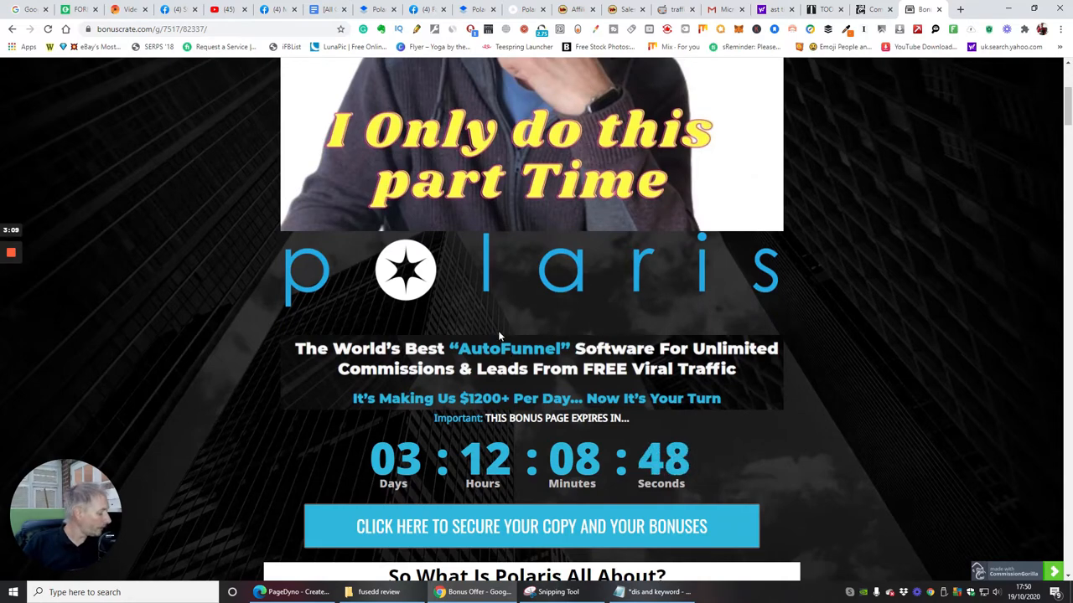
scroll("down", 3)
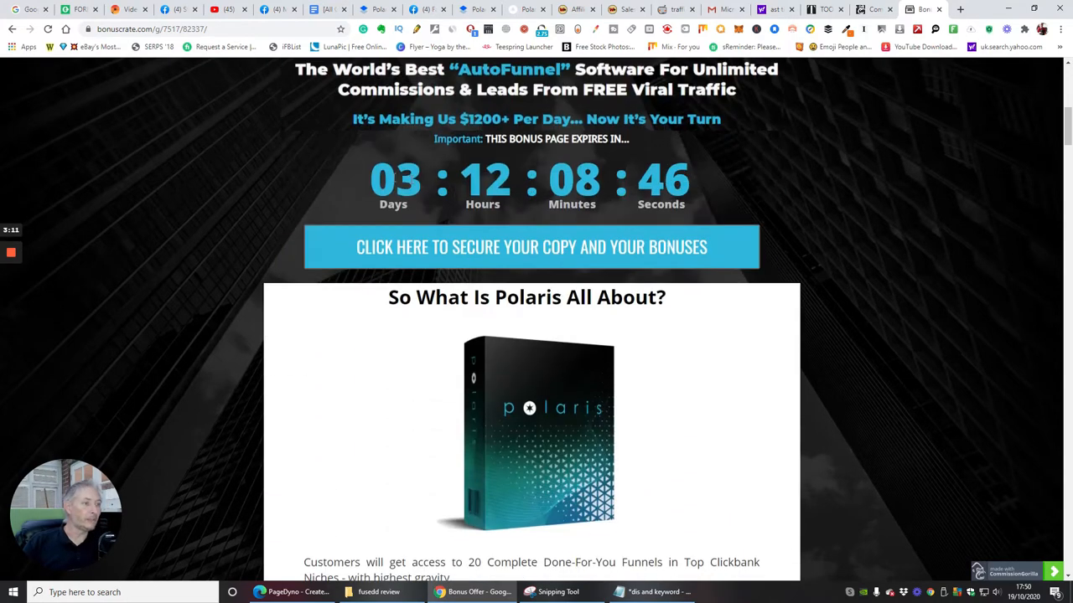
scroll("down", 3)
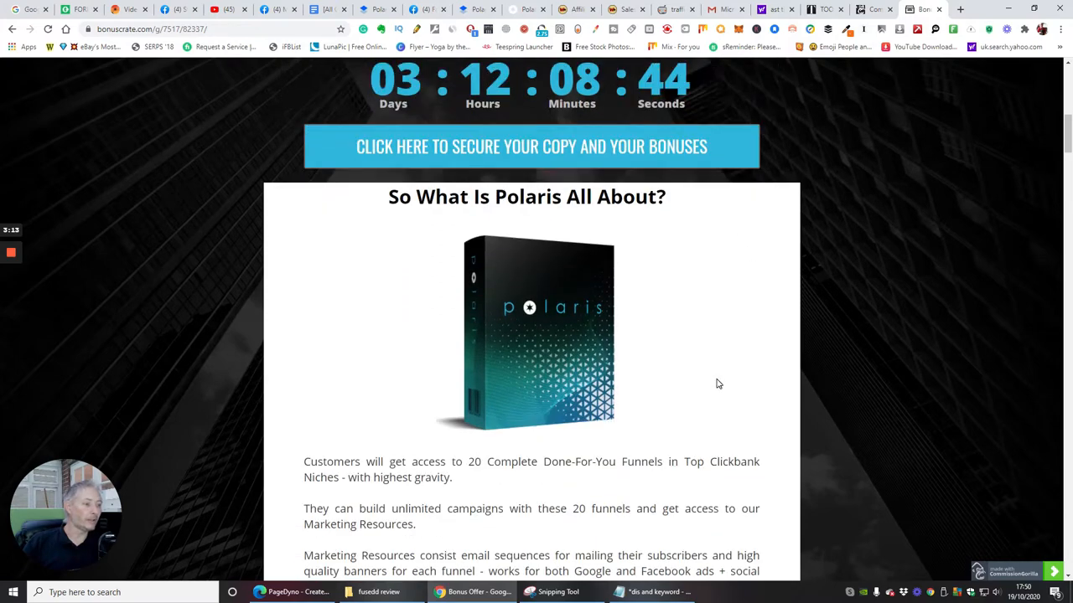
scroll("down", 3)
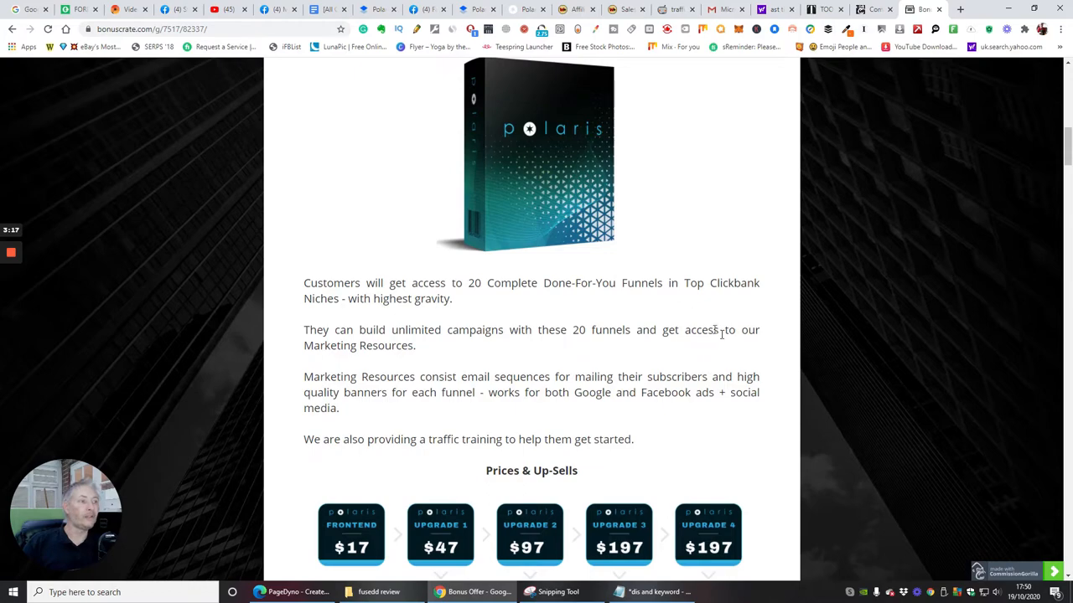
Scroll through the Front End $17 to Upsell #4 $197 Resellers Bundle License descriptions.
scroll("down", 3)
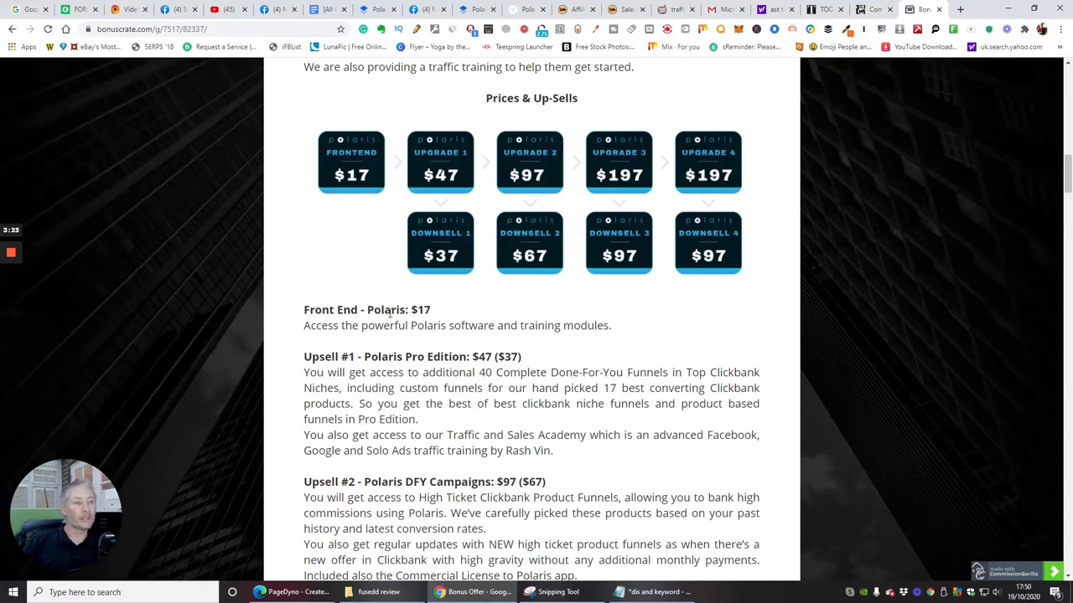
mouse_move(429, 331)
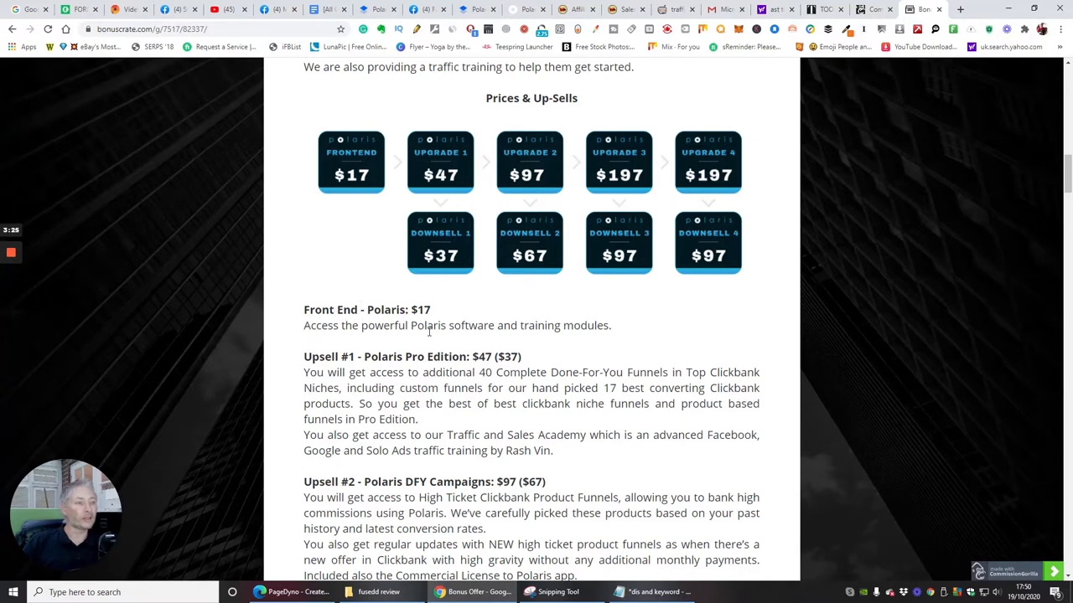
scroll("down", 3)
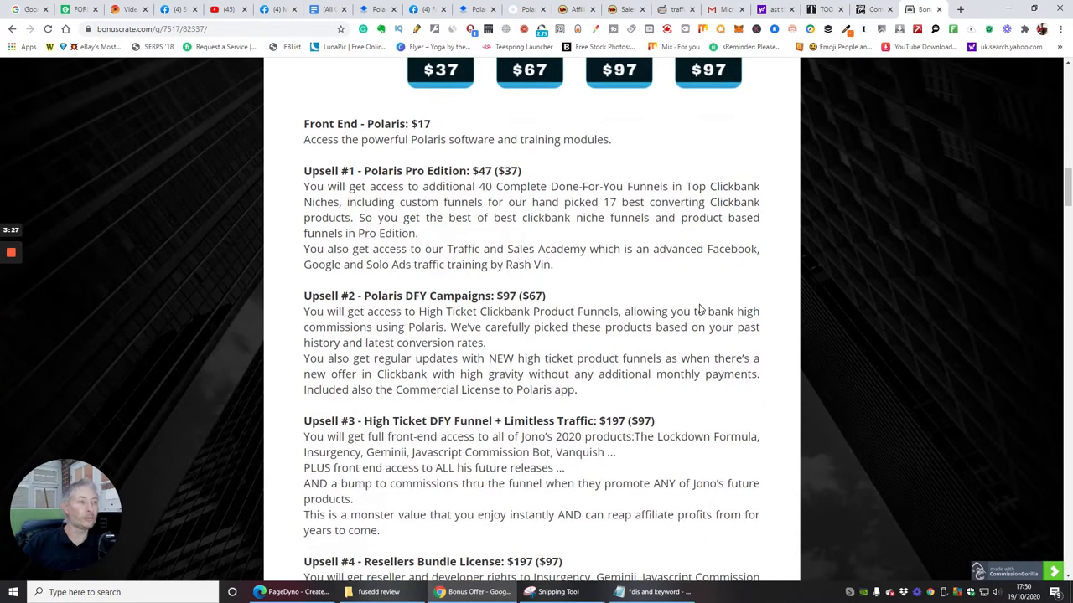
mouse_move(734, 263)
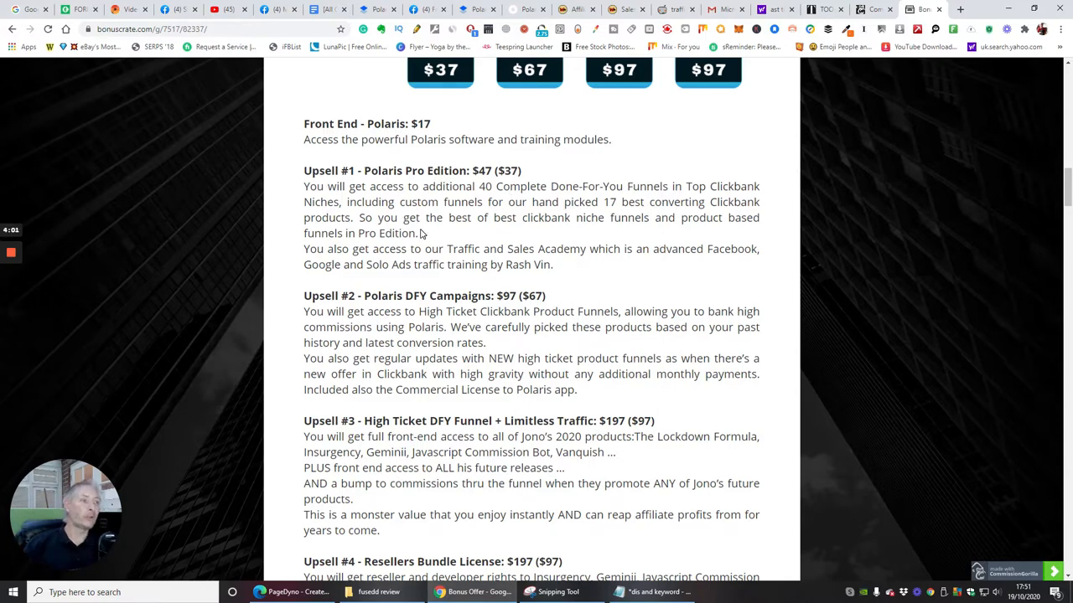
mouse_move(573, 182)
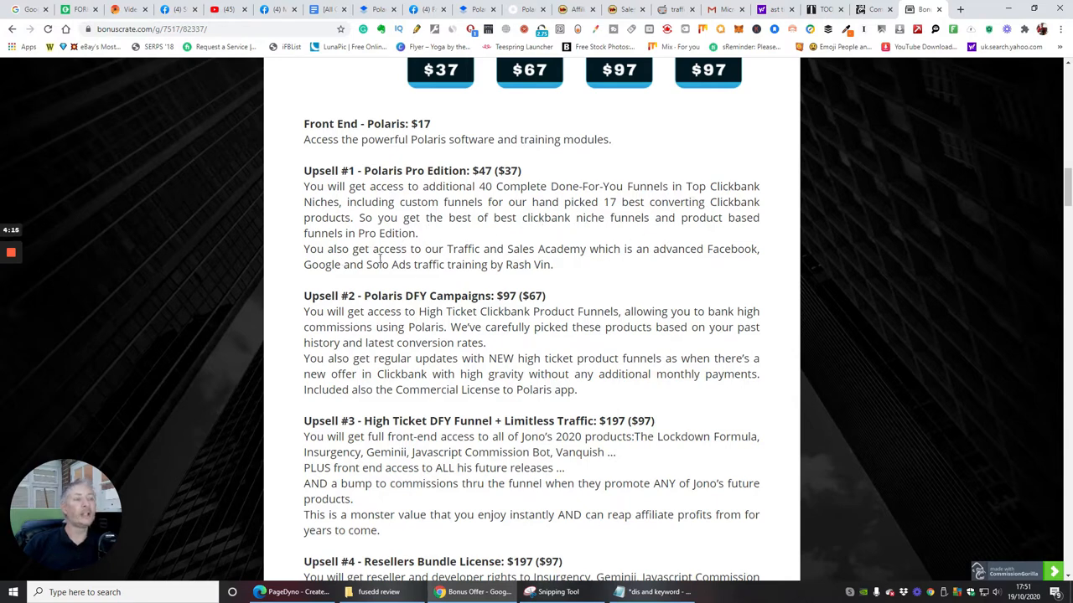
mouse_move(624, 268)
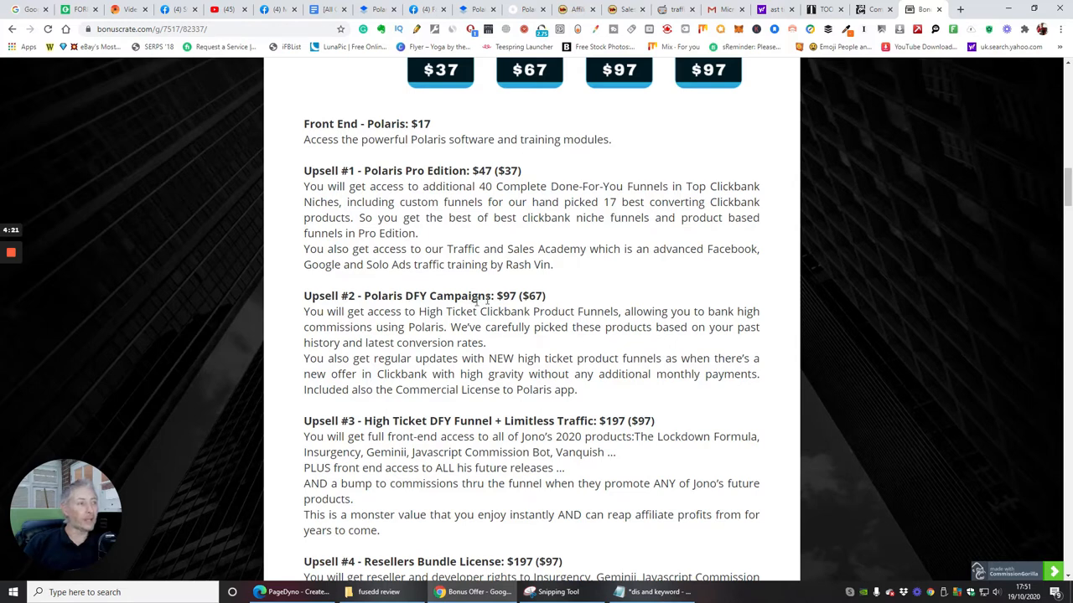
mouse_move(568, 375)
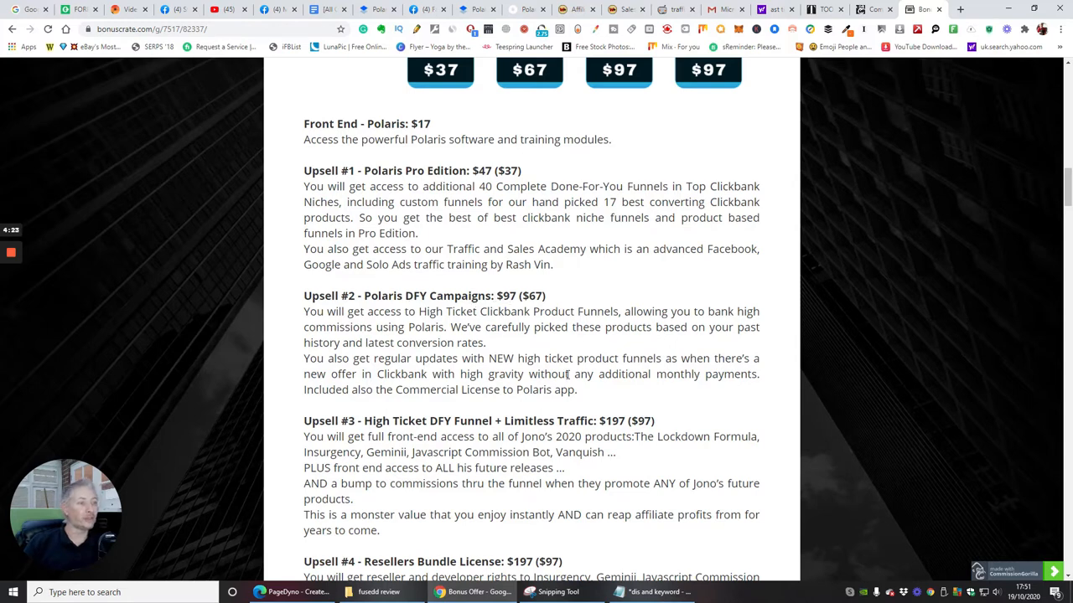
mouse_move(352, 306)
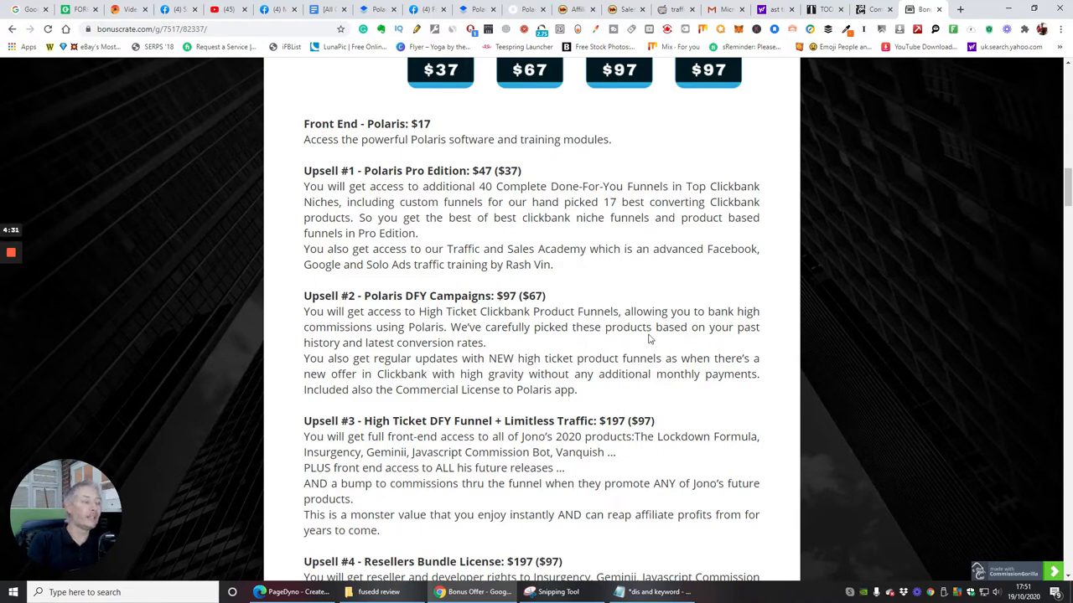
mouse_move(679, 353)
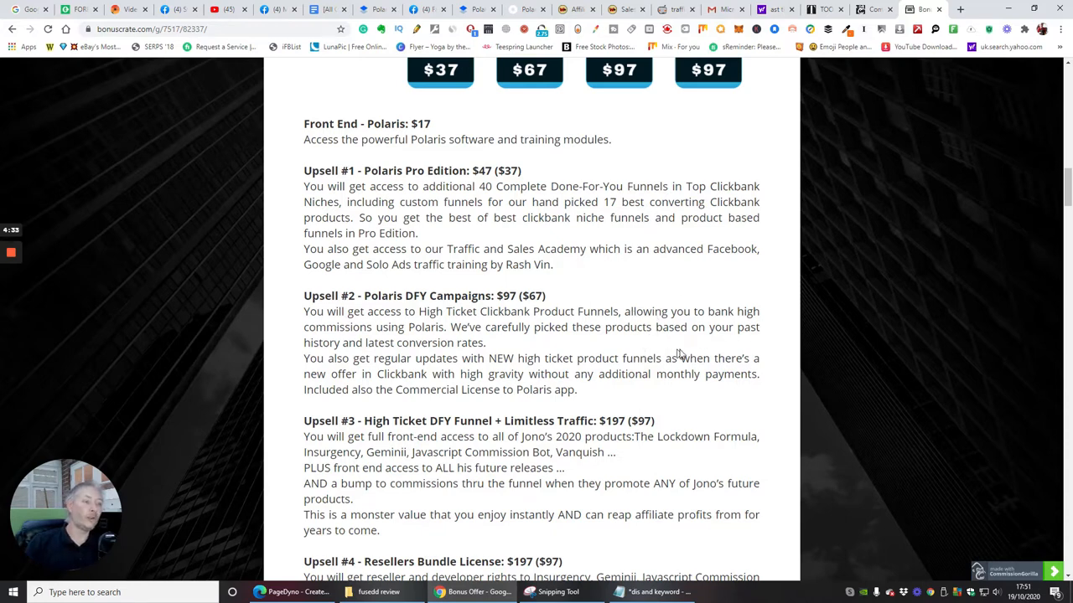
mouse_move(644, 299)
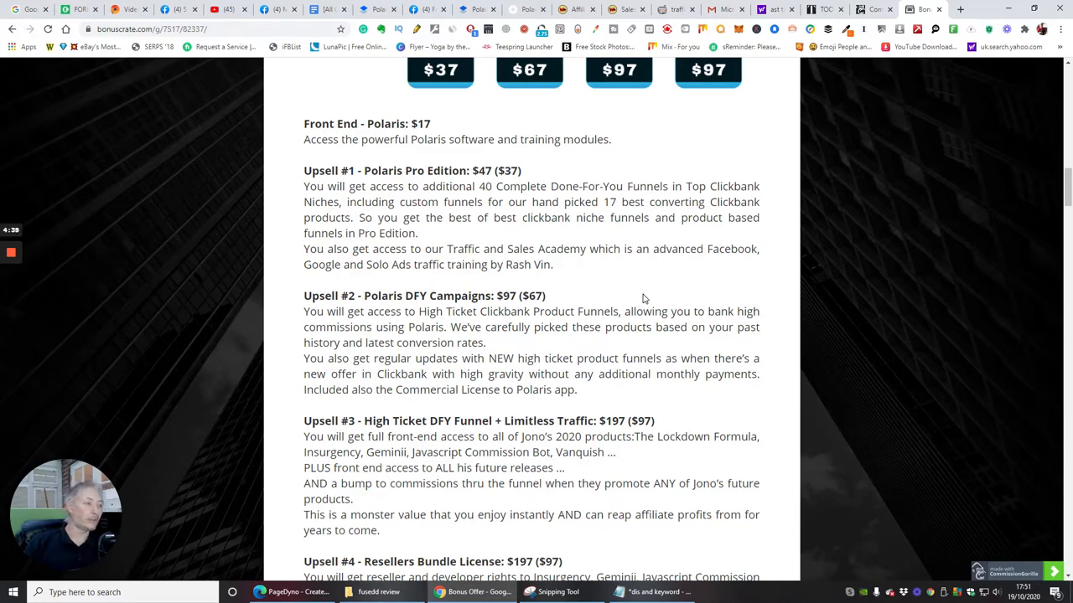
mouse_move(679, 300)
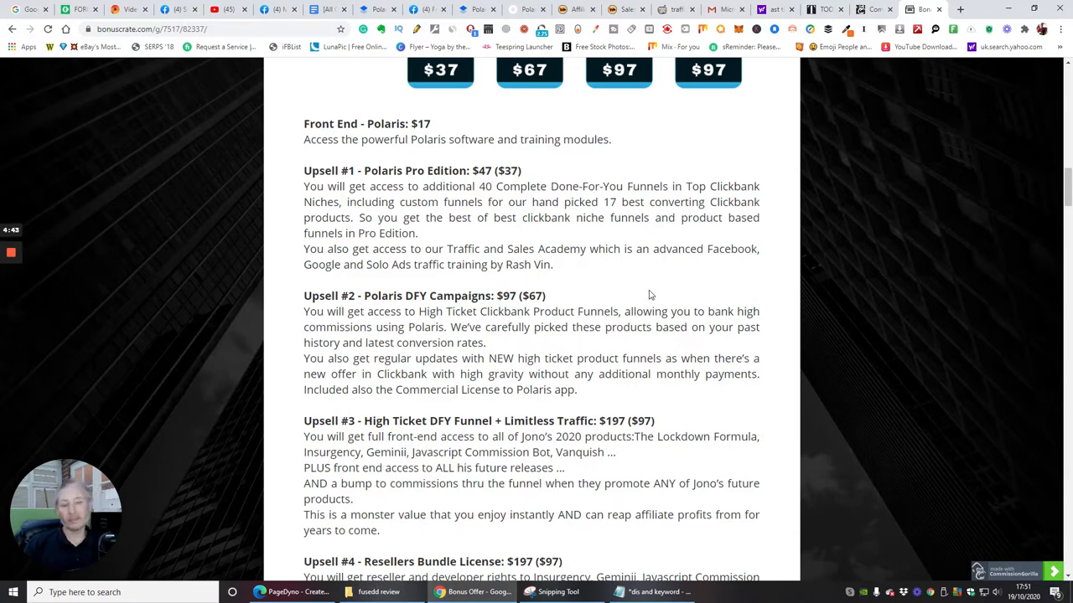
mouse_move(623, 292)
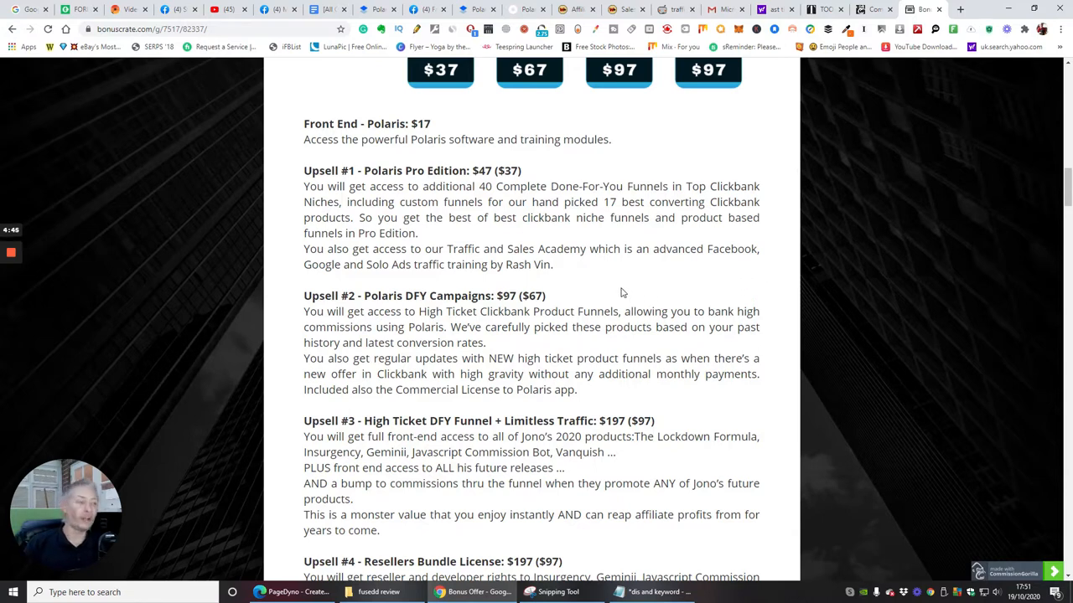
mouse_move(733, 351)
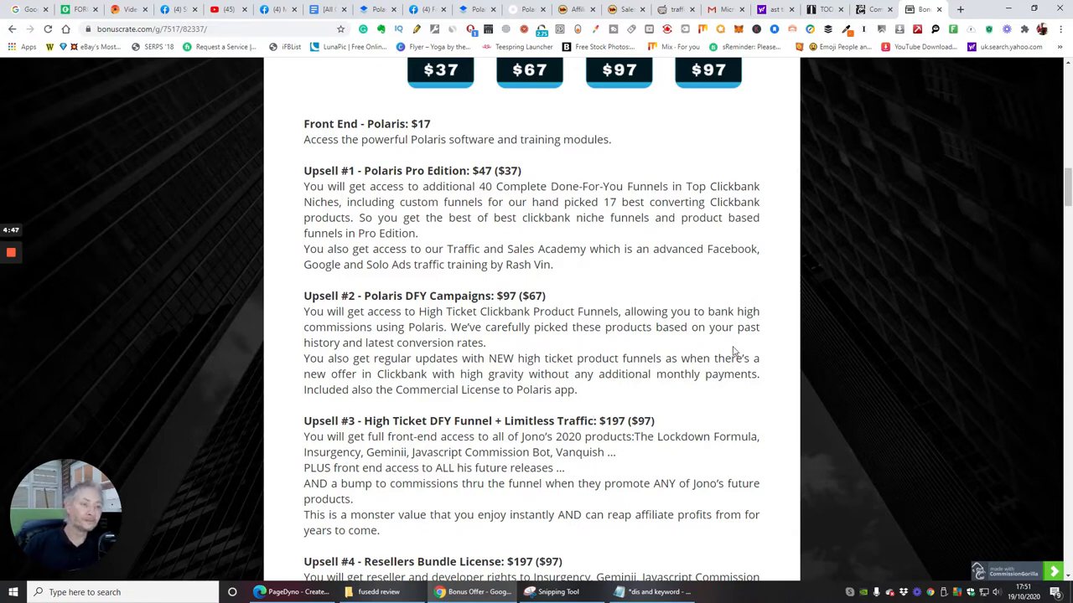
mouse_move(430, 434)
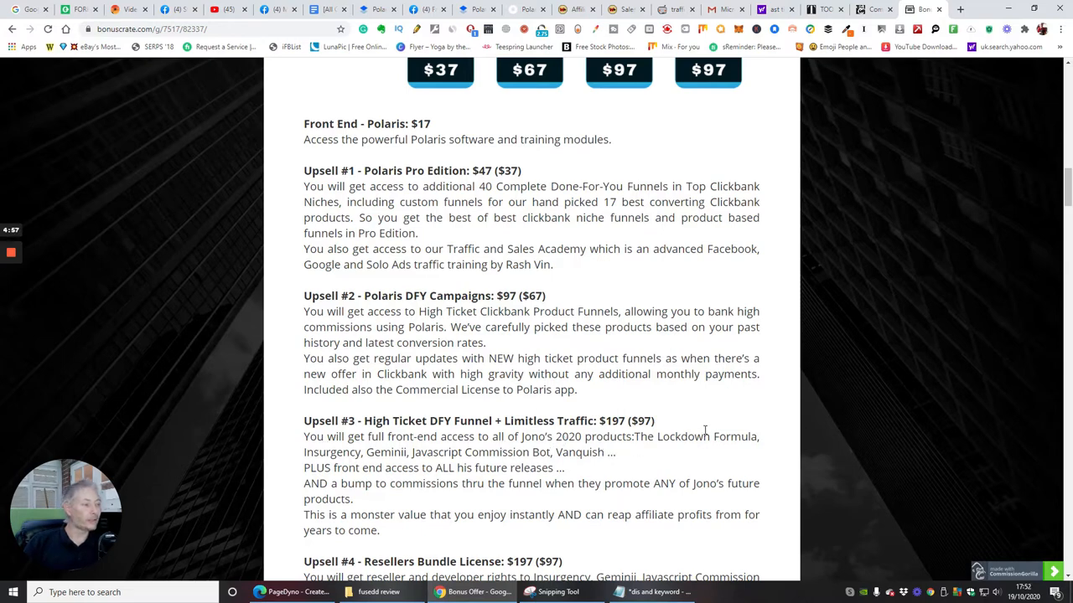
mouse_move(408, 460)
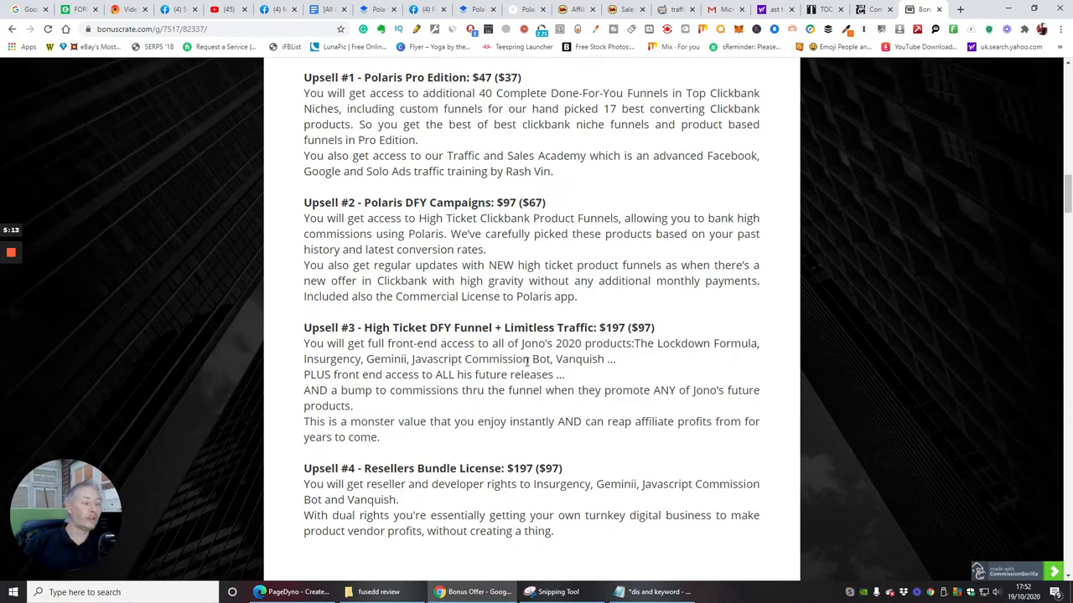
mouse_move(675, 375)
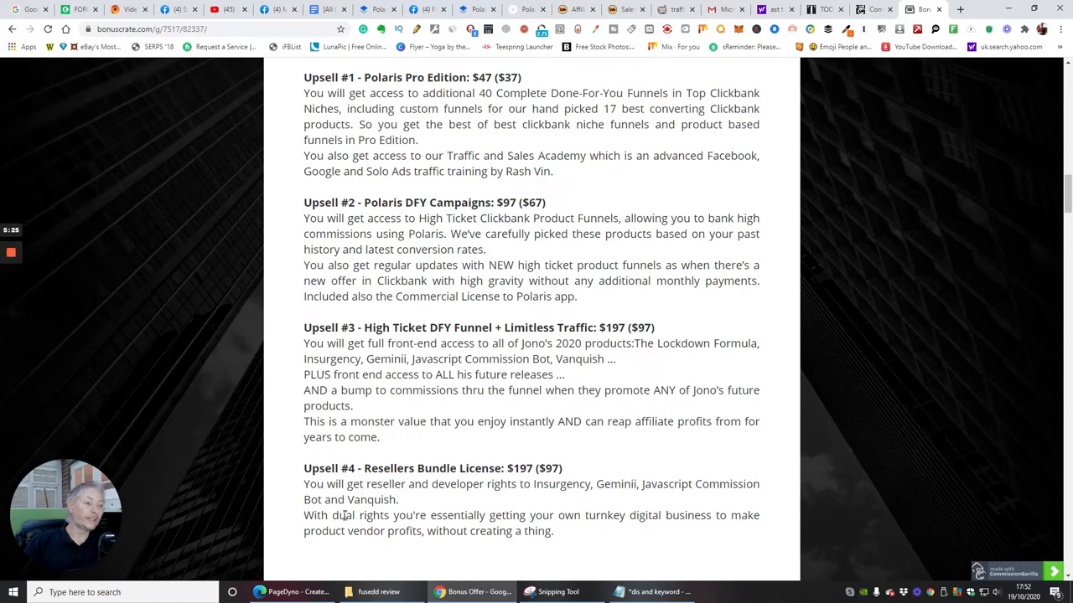
mouse_move(510, 484)
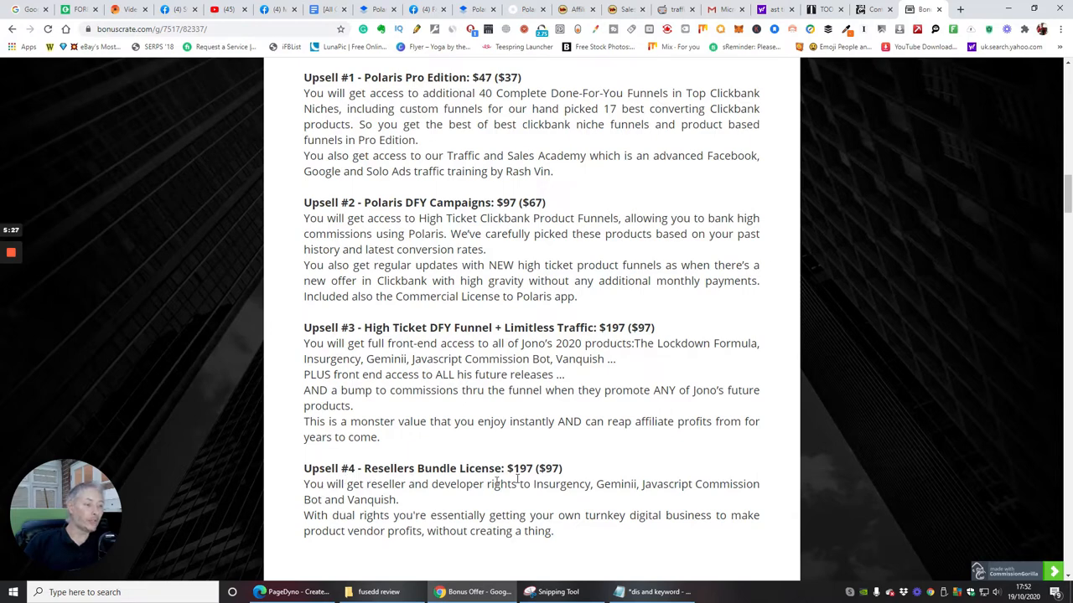
mouse_move(532, 480)
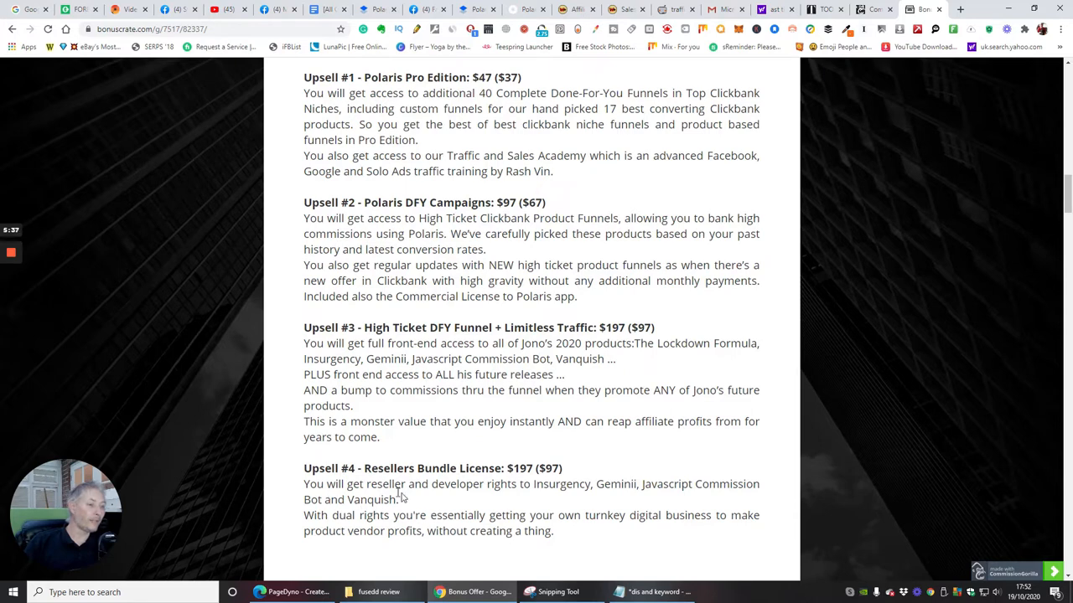
Scroll past the key benefits list to 'Watch The Demo Video Of Polaris' and its secure-your-copy link.
scroll("down", 3)
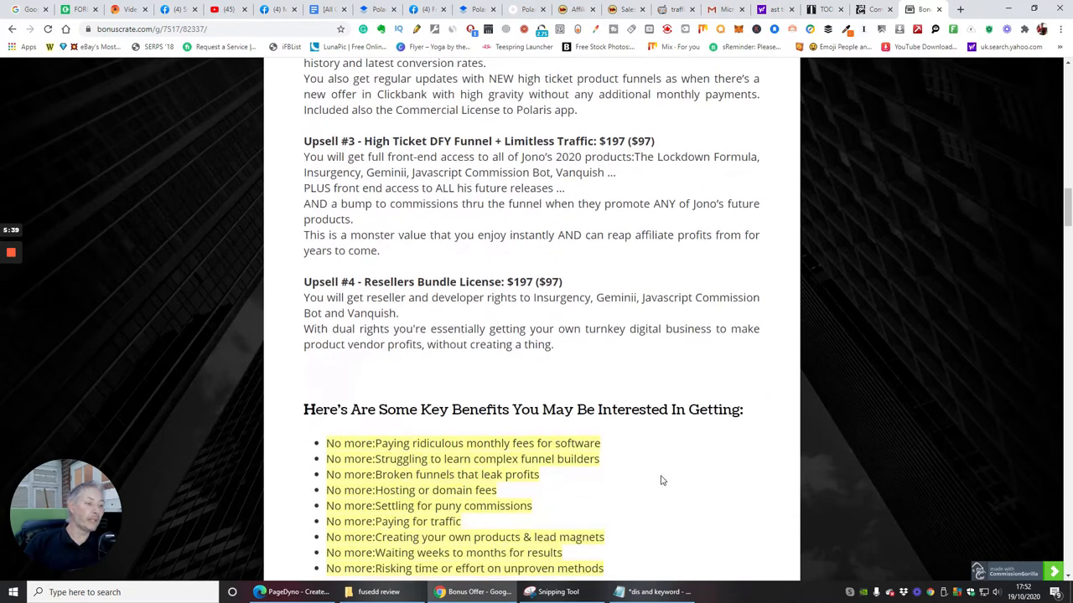
scroll("down", 3)
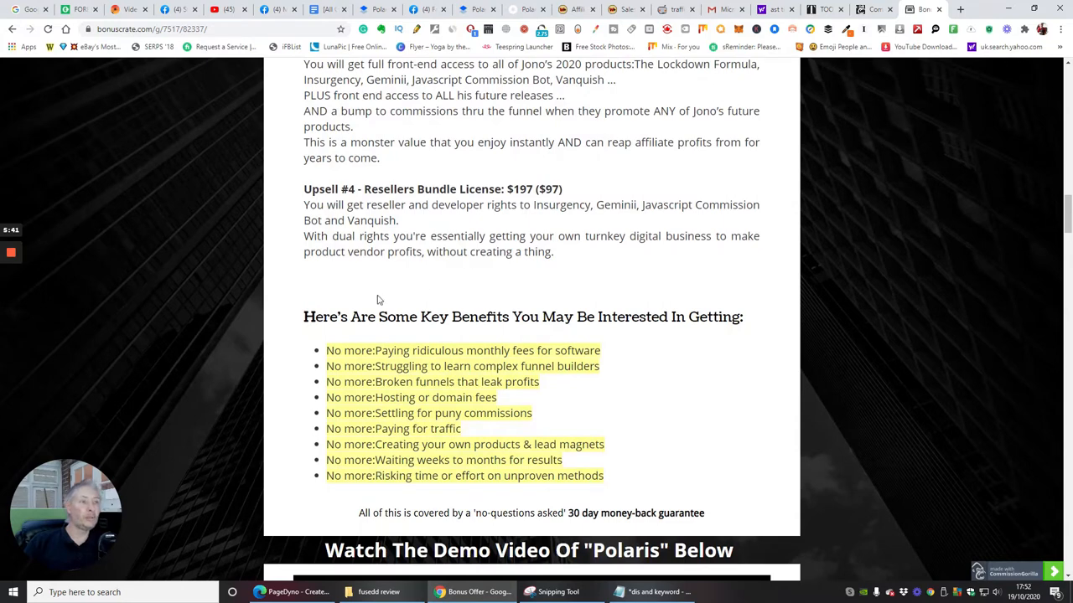
mouse_move(451, 276)
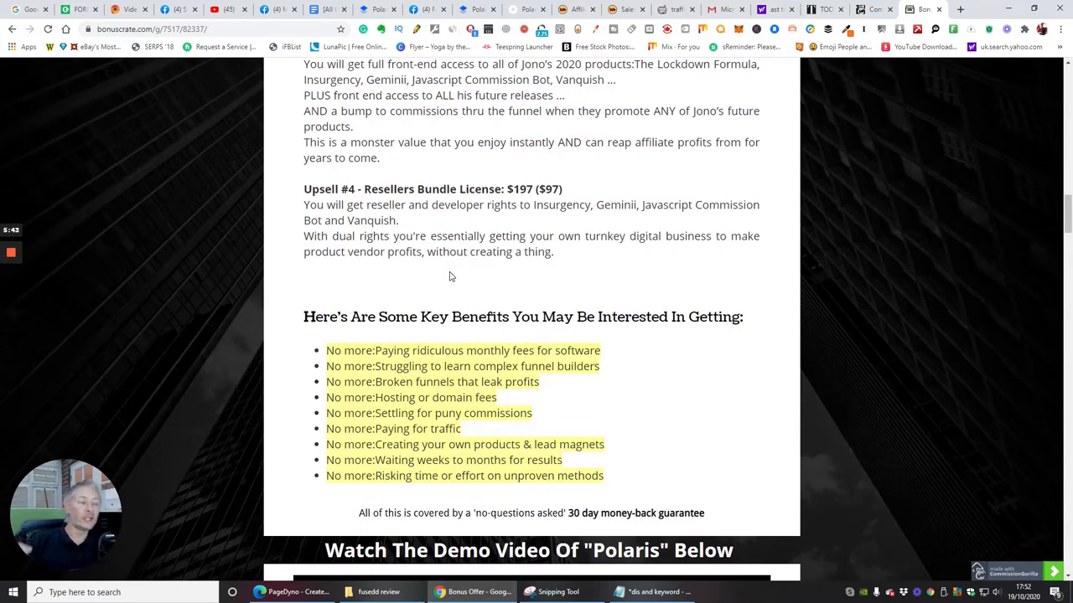
mouse_move(484, 232)
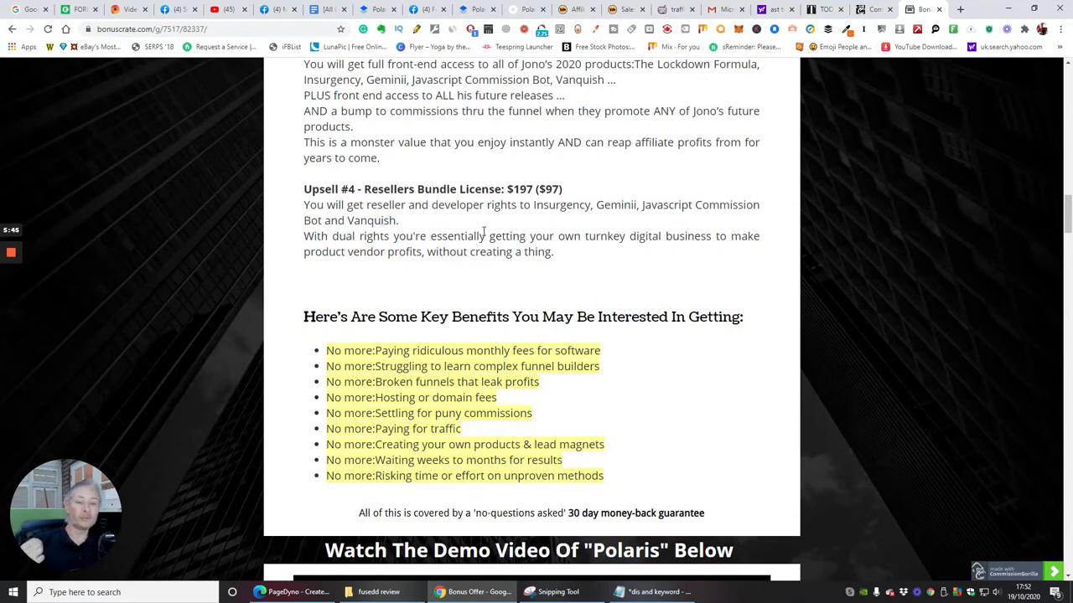
mouse_move(370, 277)
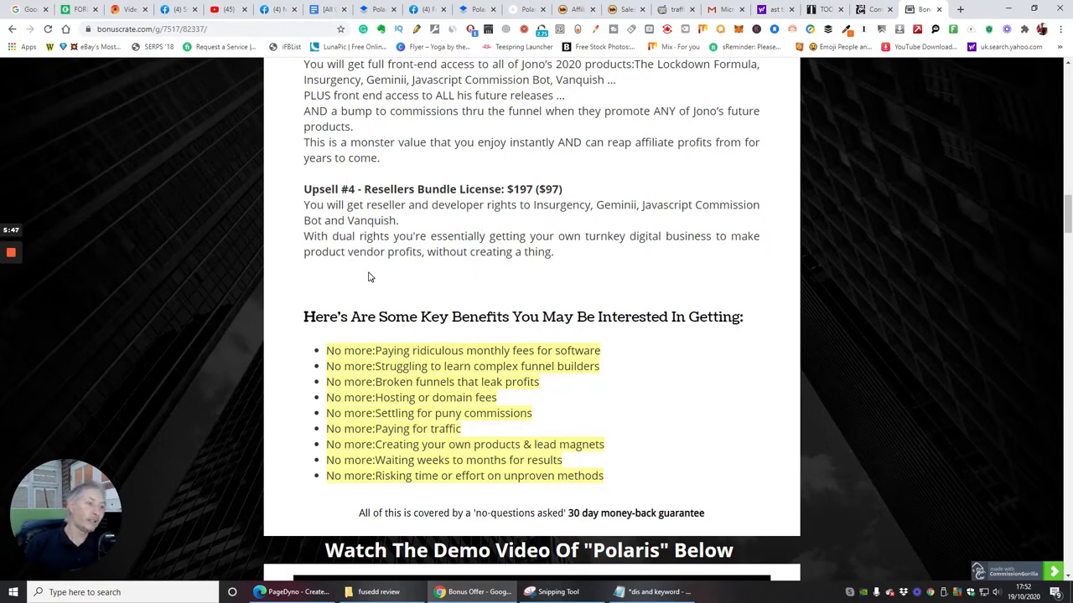
mouse_move(473, 311)
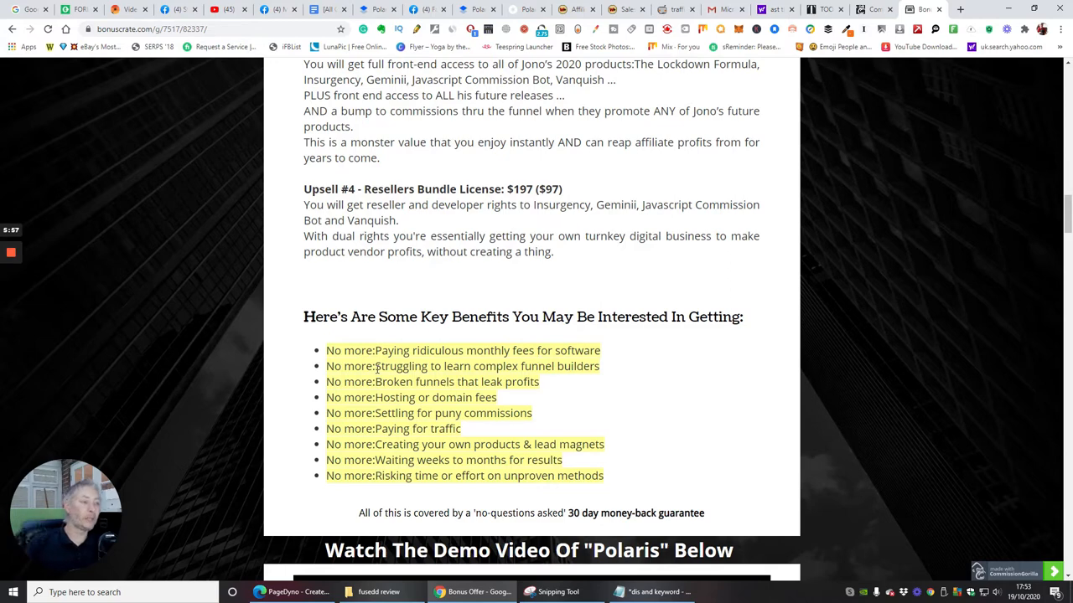
mouse_move(404, 331)
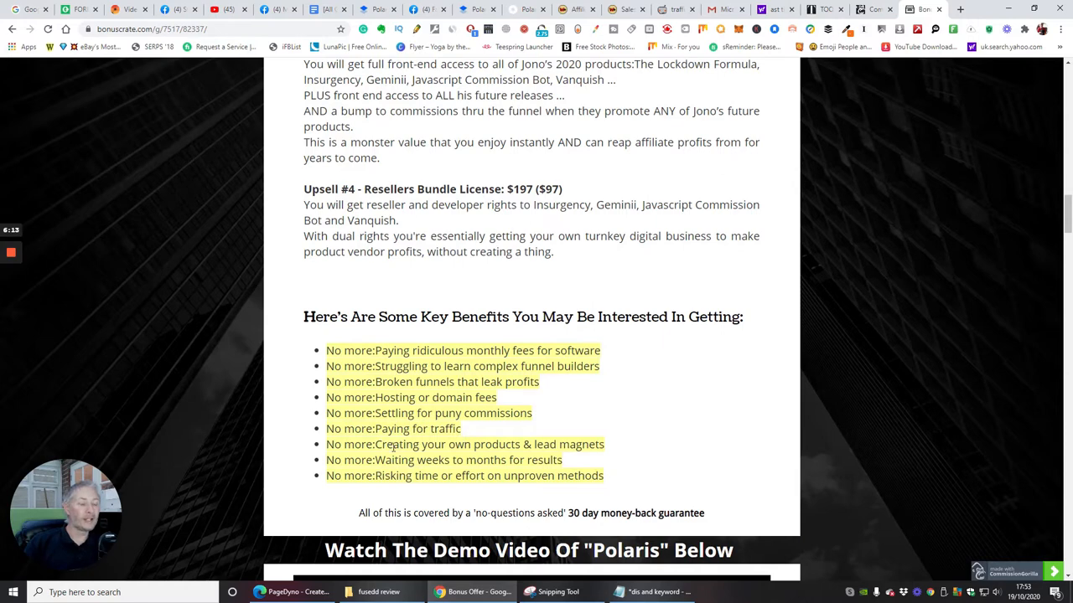
mouse_move(402, 472)
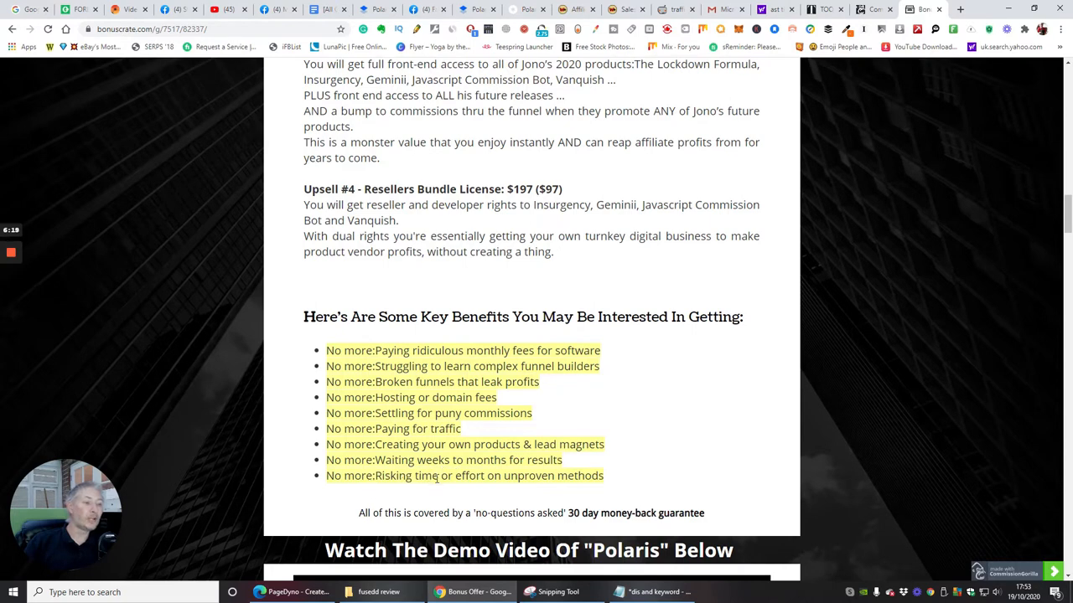
scroll("down", 3)
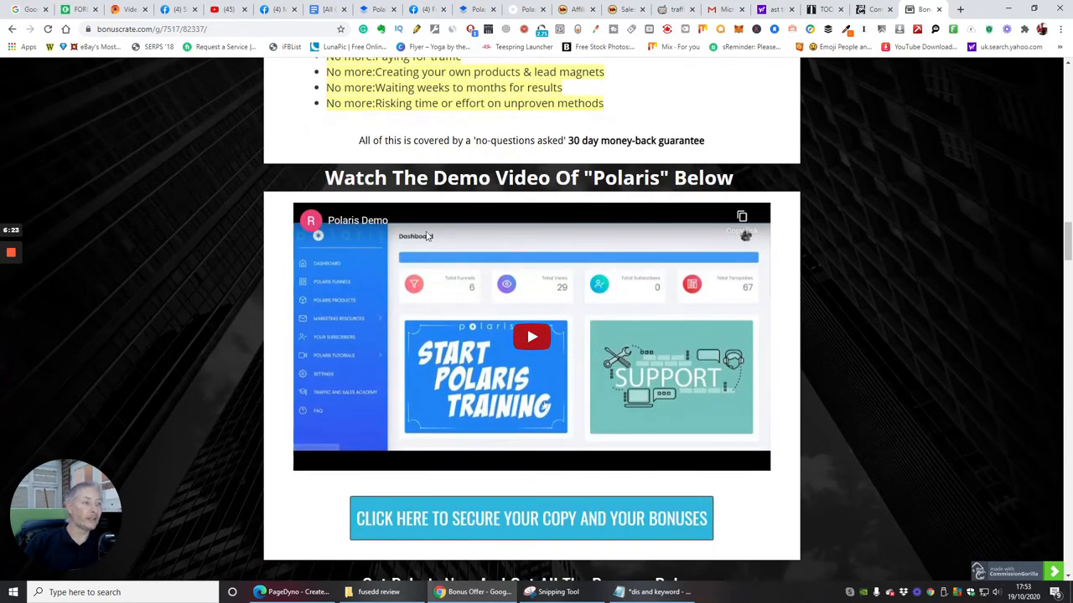
Scroll down to 'Get All The Bonuses Below' and Bonus #1, the $427.95 tutorial.
scroll("down", 3)
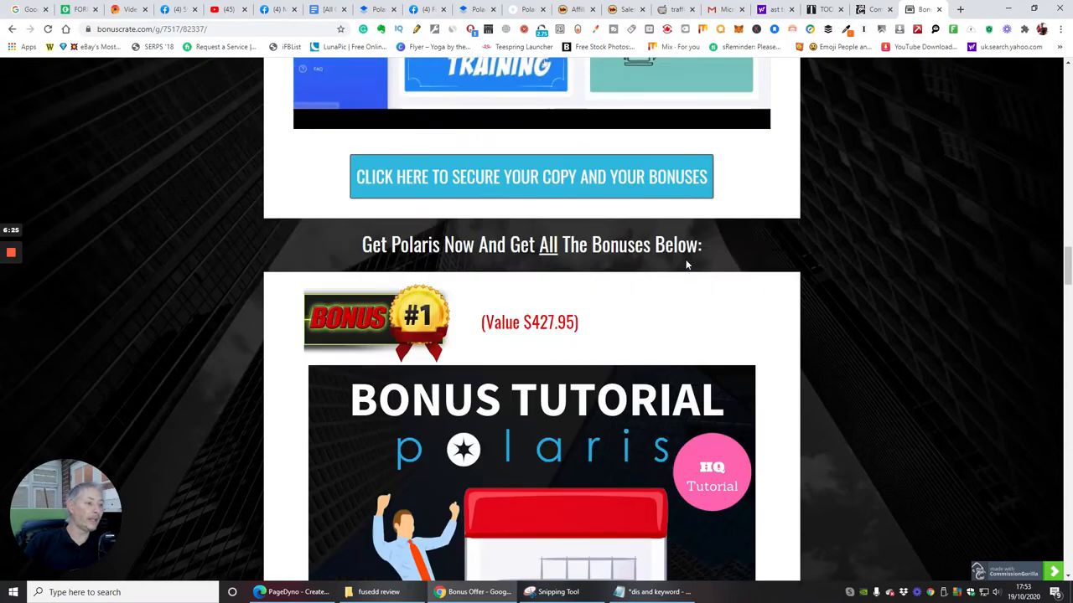
scroll("down", 3)
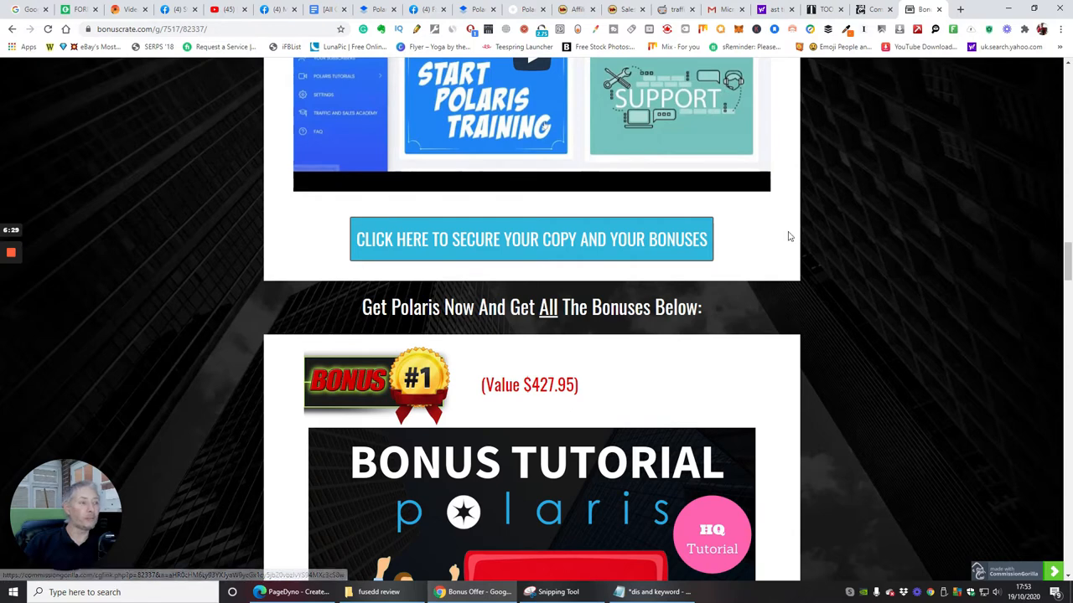
mouse_move(641, 264)
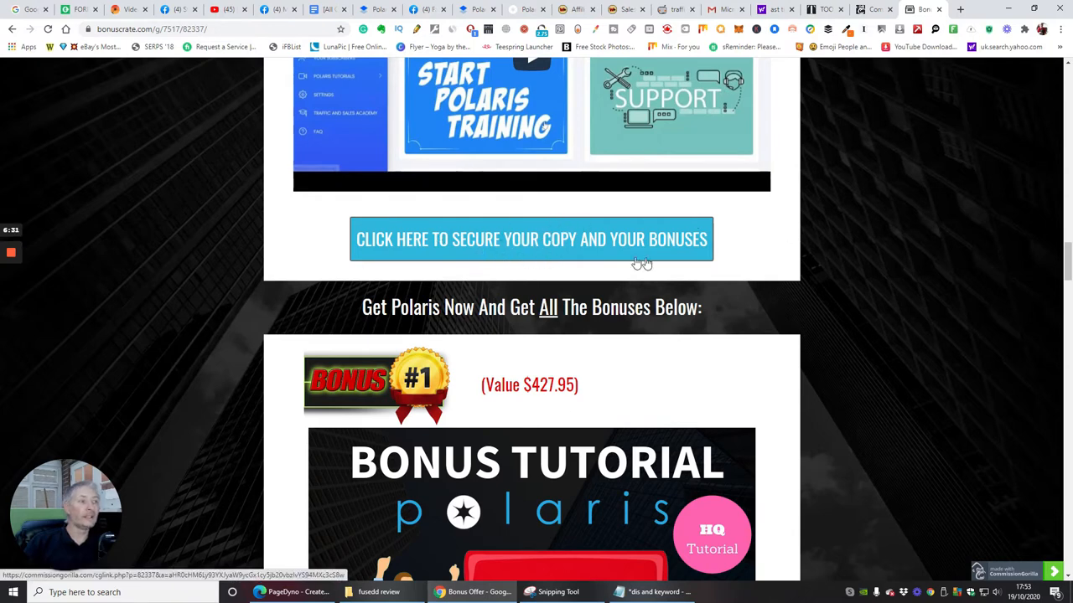
mouse_move(522, 250)
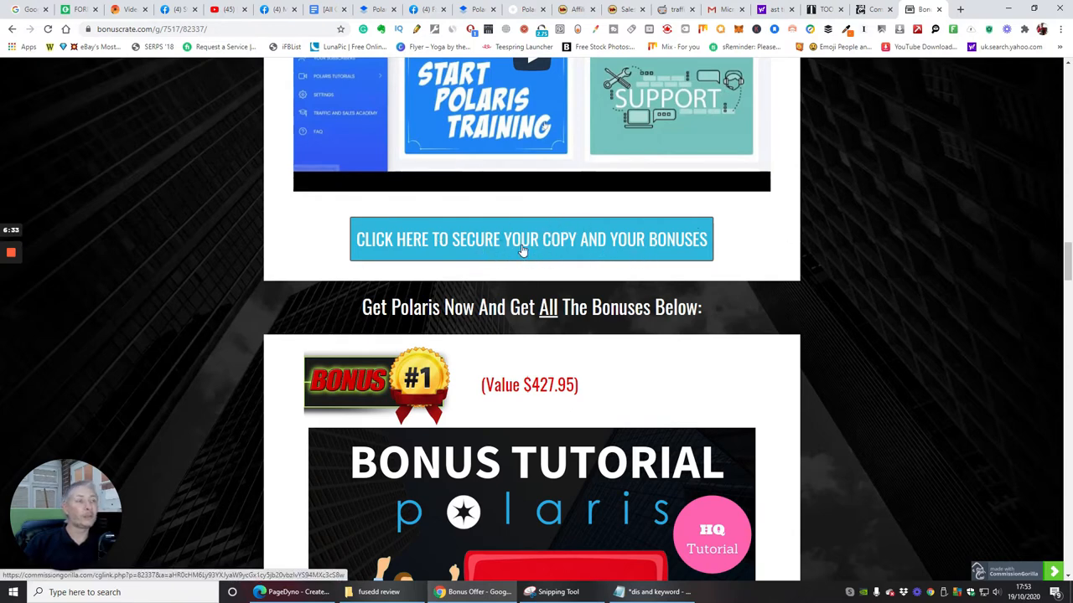
Browse the Polaris sales page, then follow 'Get Instant Access Now!' to the Warrior+Plus dashboard.
left_click(531, 239)
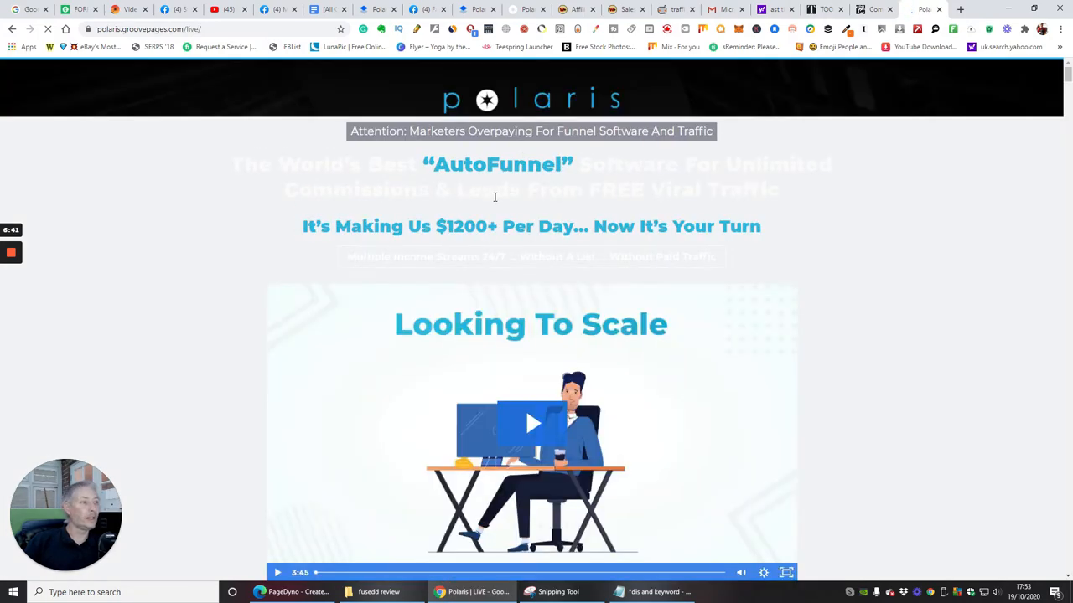
scroll("down", 3)
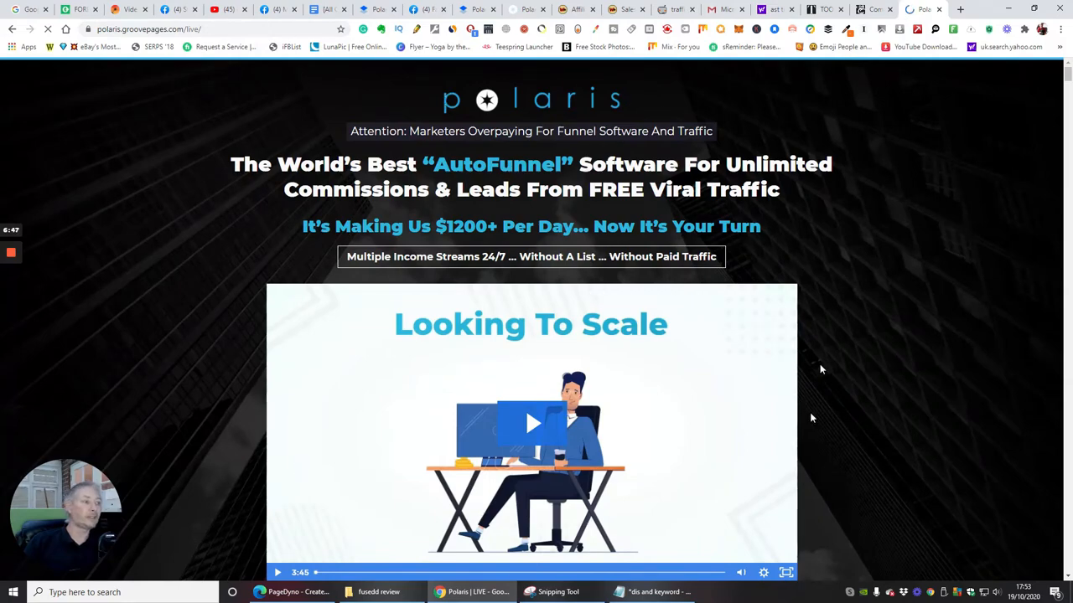
scroll("down", 3)
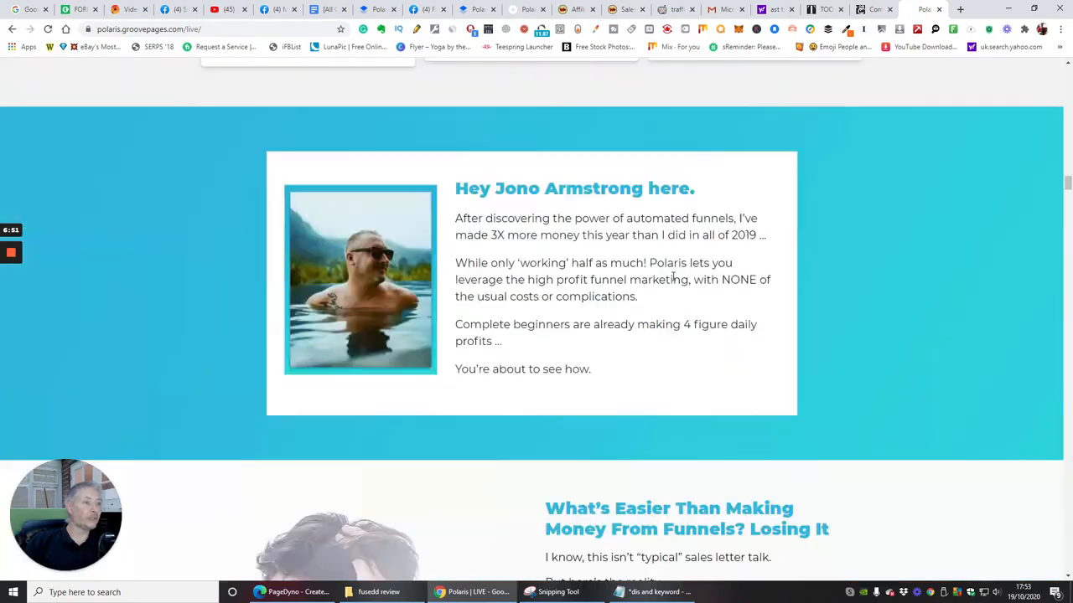
scroll("down", 3)
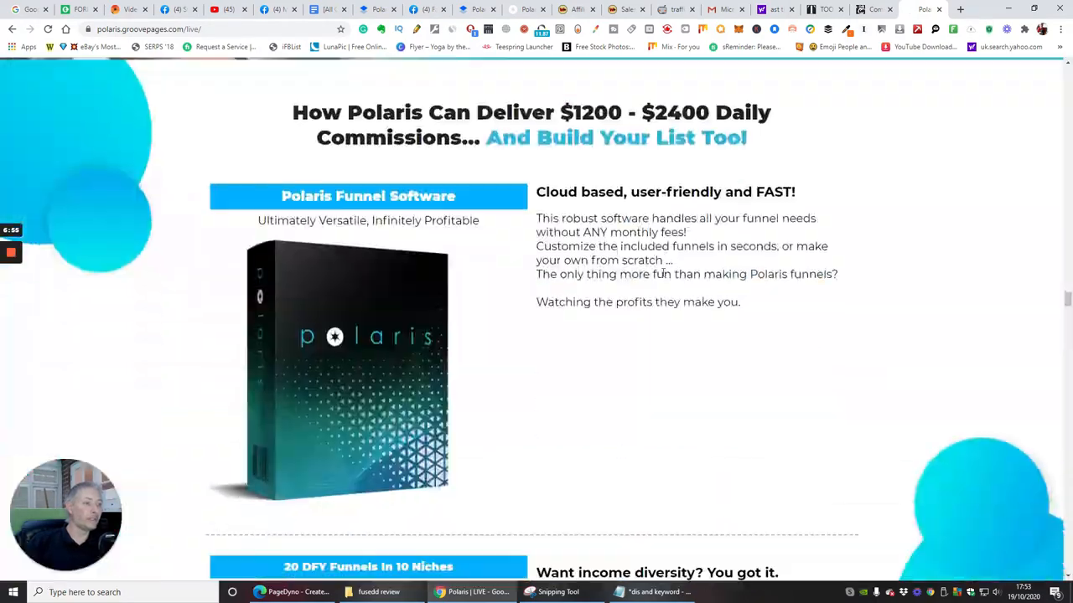
scroll("down", 3)
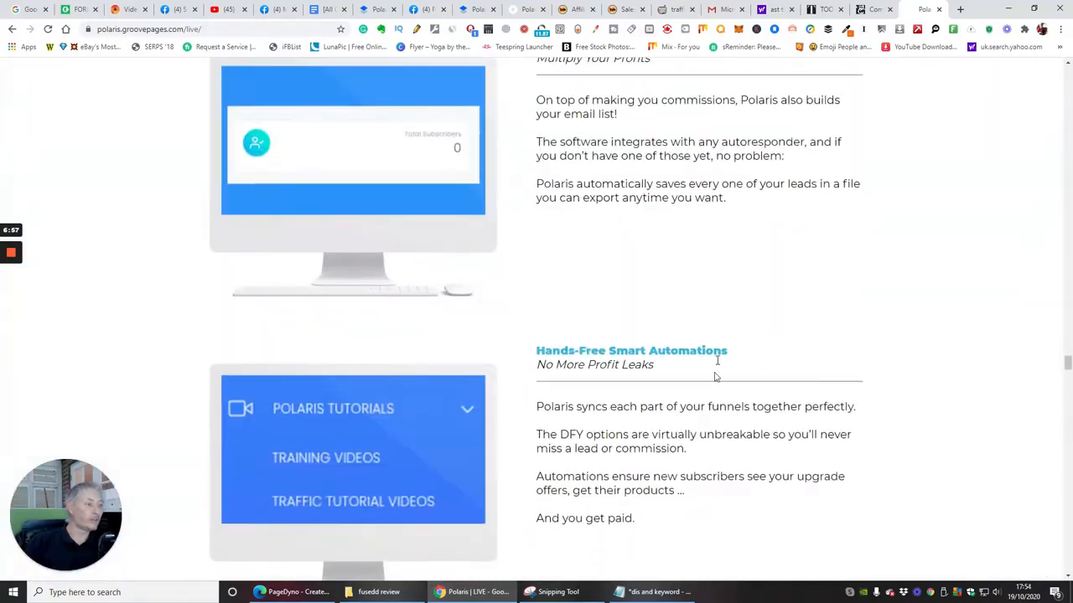
scroll("down", 3)
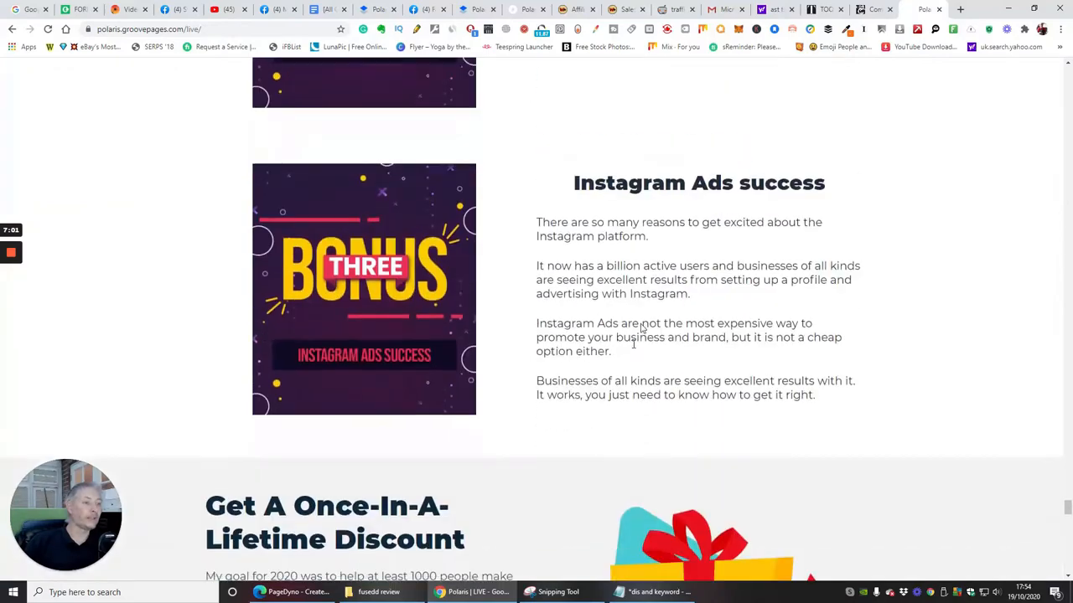
scroll("down", 3)
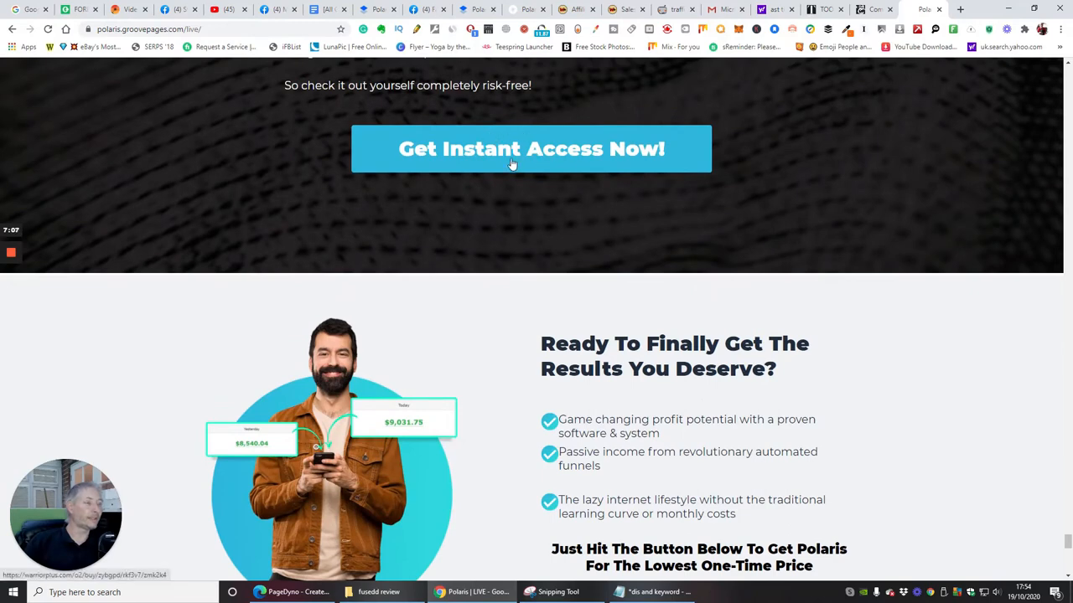
left_click(531, 148)
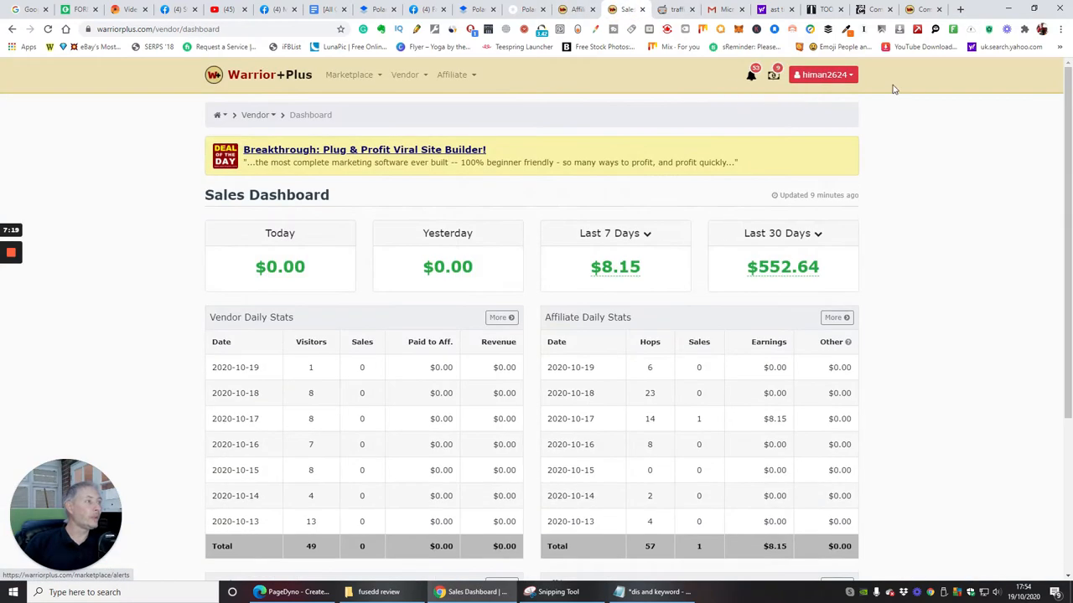
Open purchase history from the account menu and view the $97 Super Charger Kit Solo purchase.
left_click(822, 74)
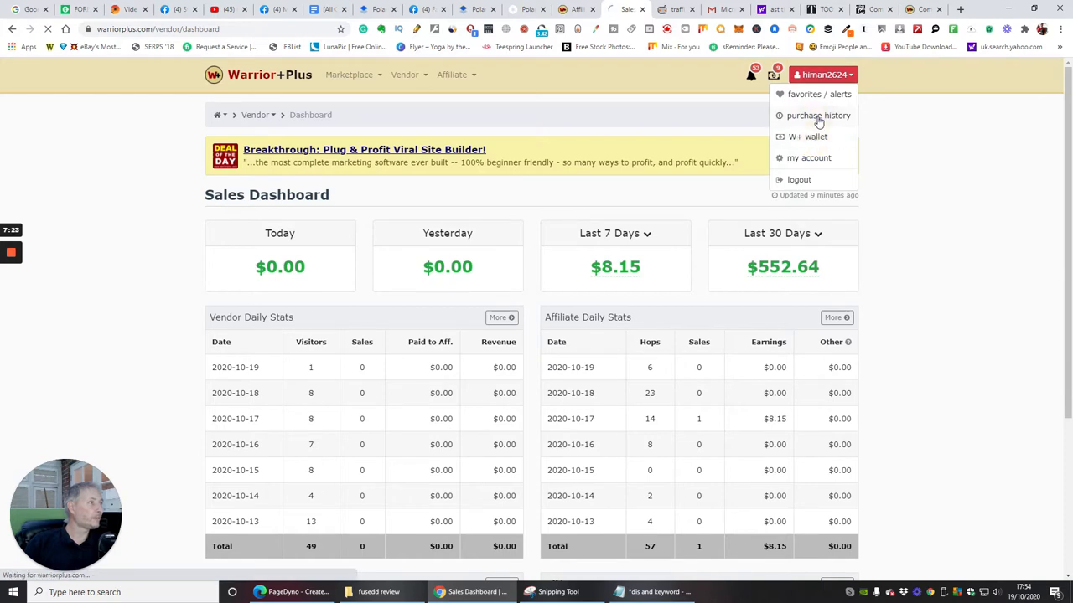
left_click(818, 115)
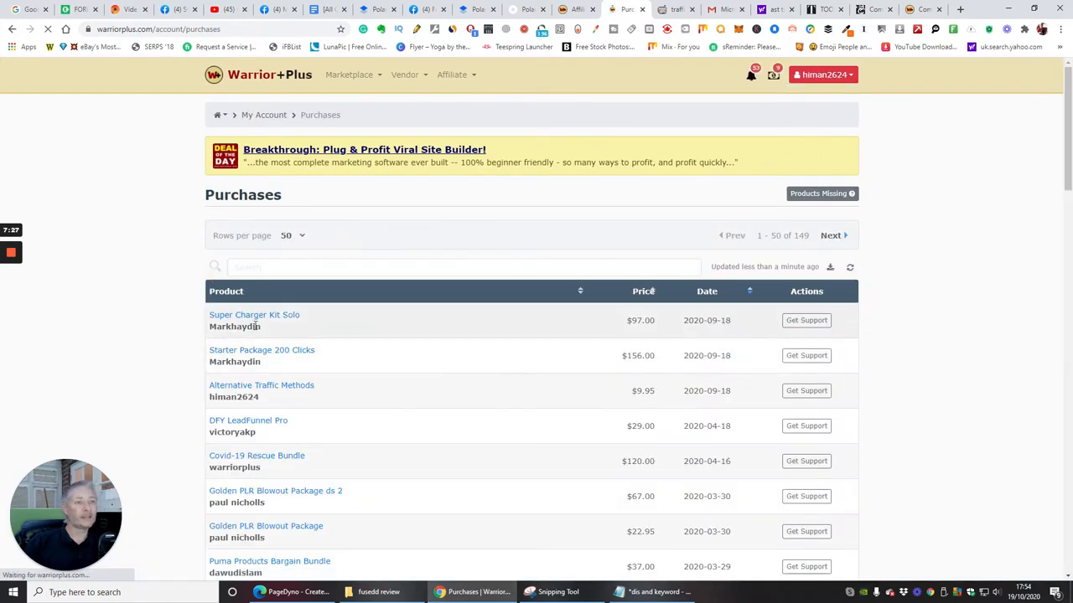
mouse_move(254, 321)
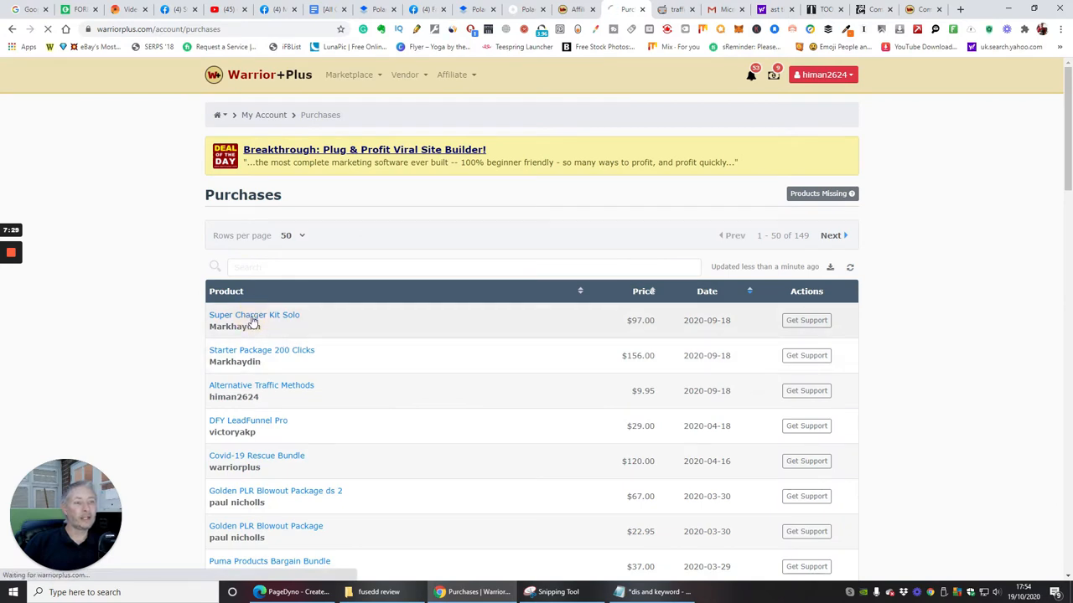
left_click(254, 315)
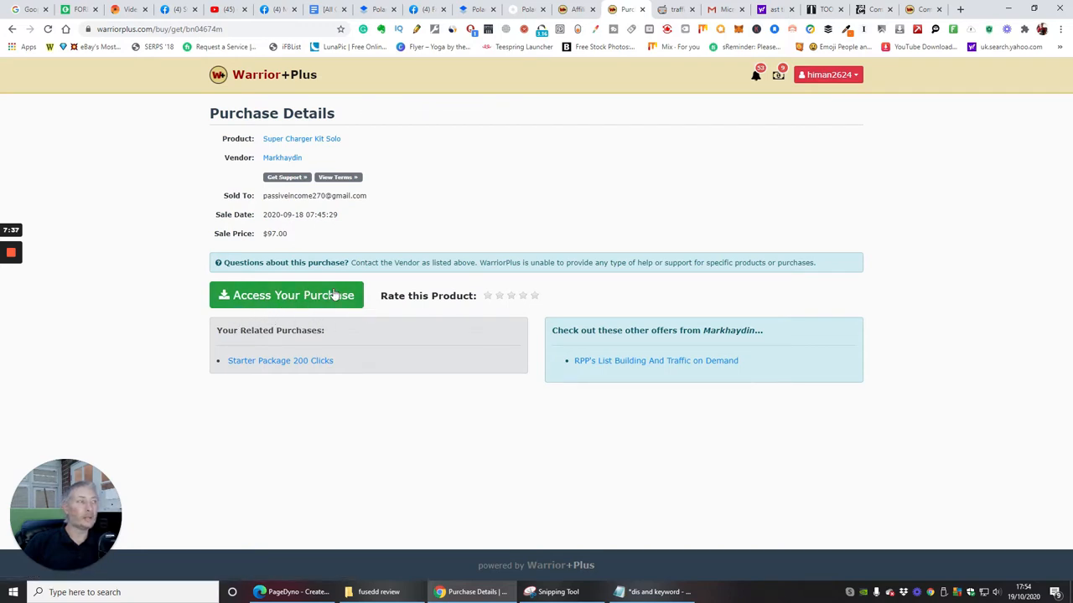
mouse_move(634, 128)
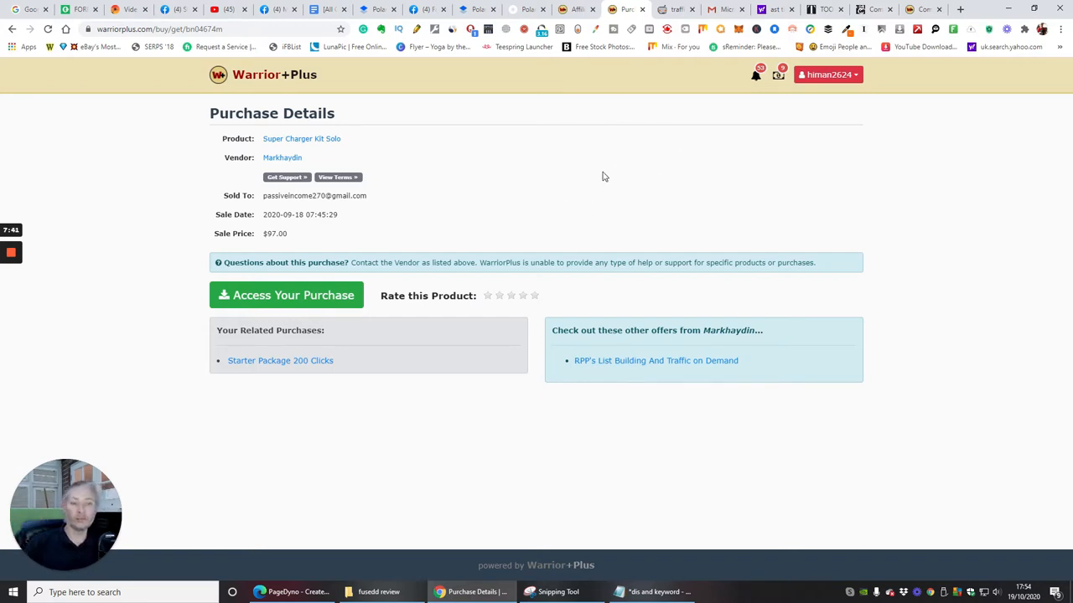
mouse_move(623, 169)
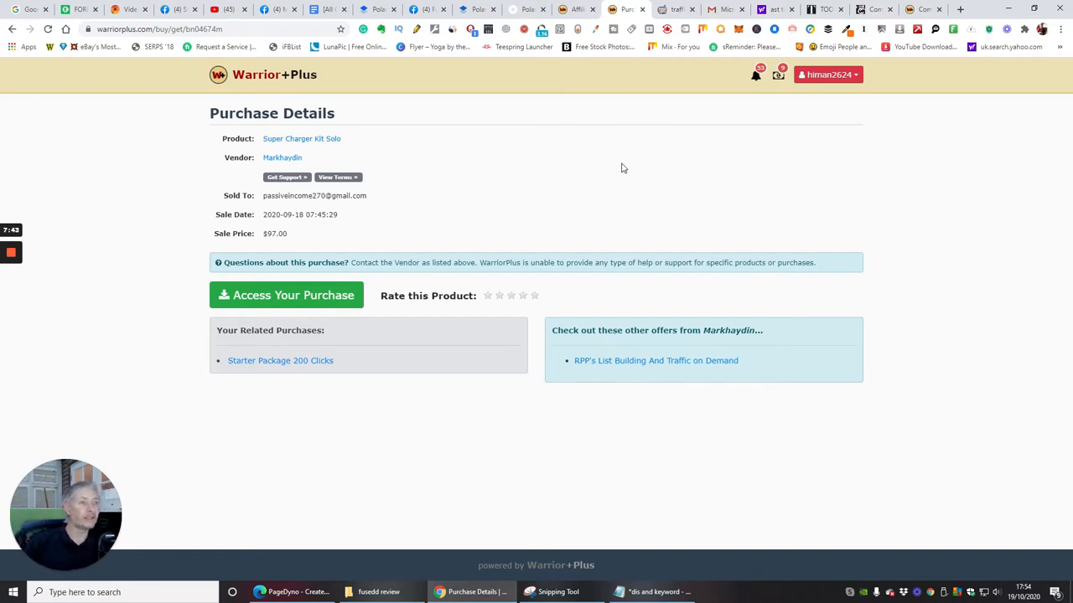
mouse_move(562, 215)
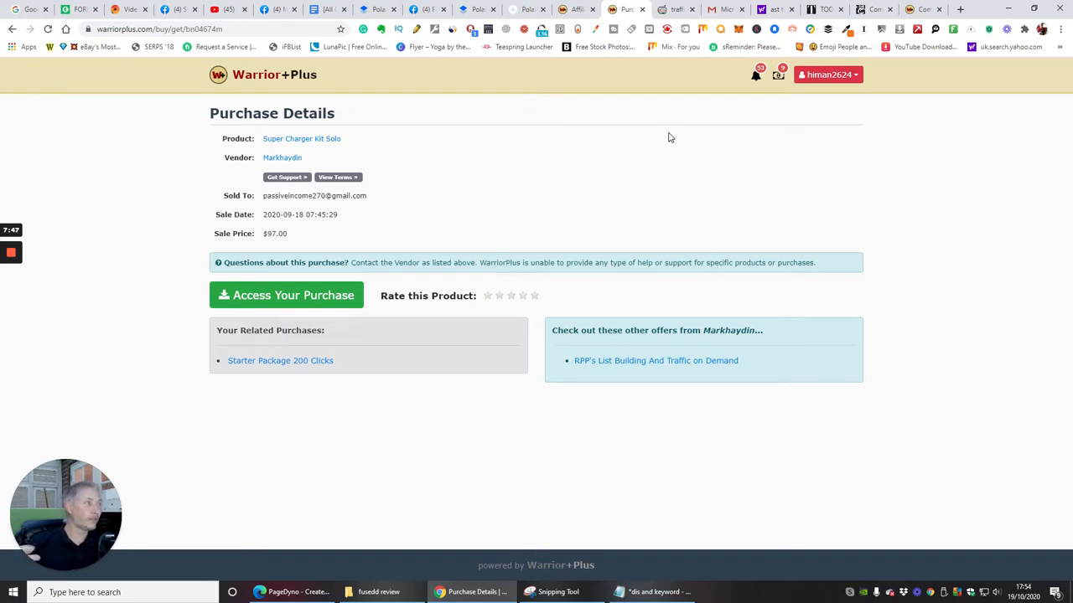
mouse_move(745, 195)
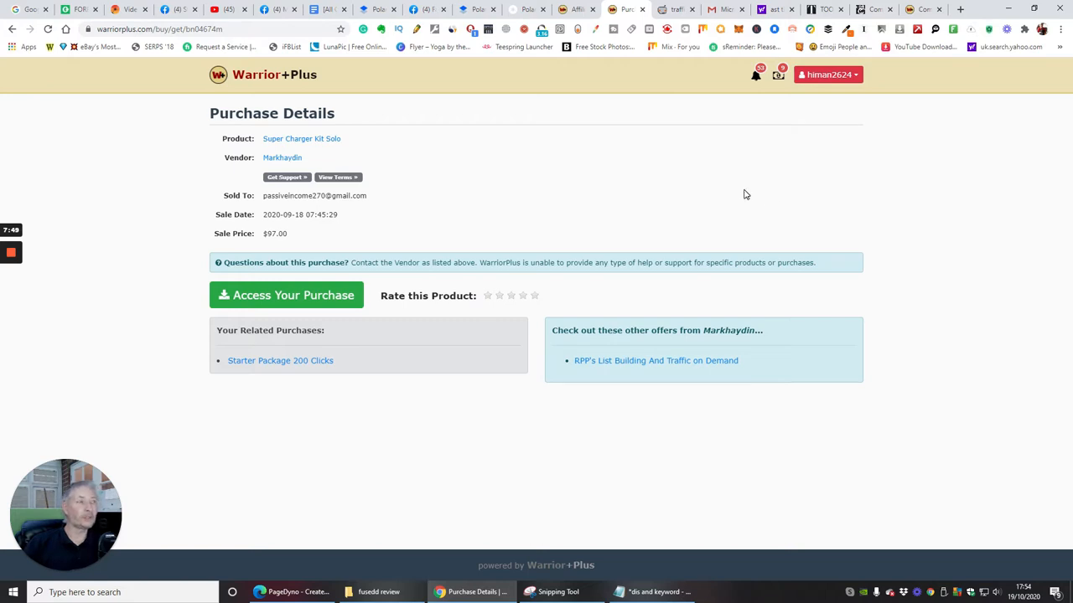
mouse_move(551, 189)
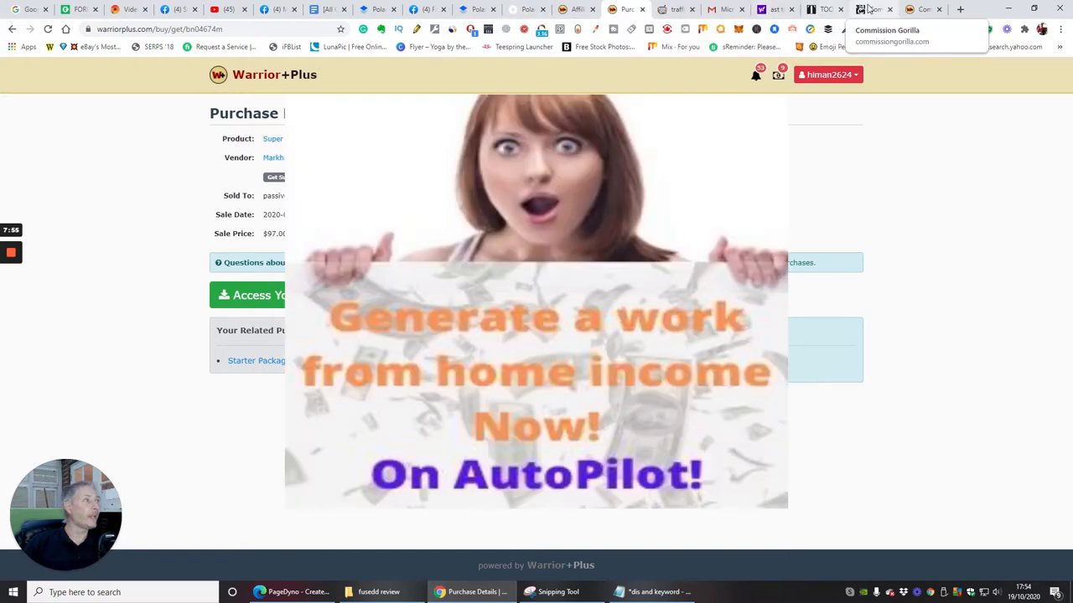
Cycle through the open tabs back to the Polaris JV page and scroll past the contest prizes.
left_click(871, 9)
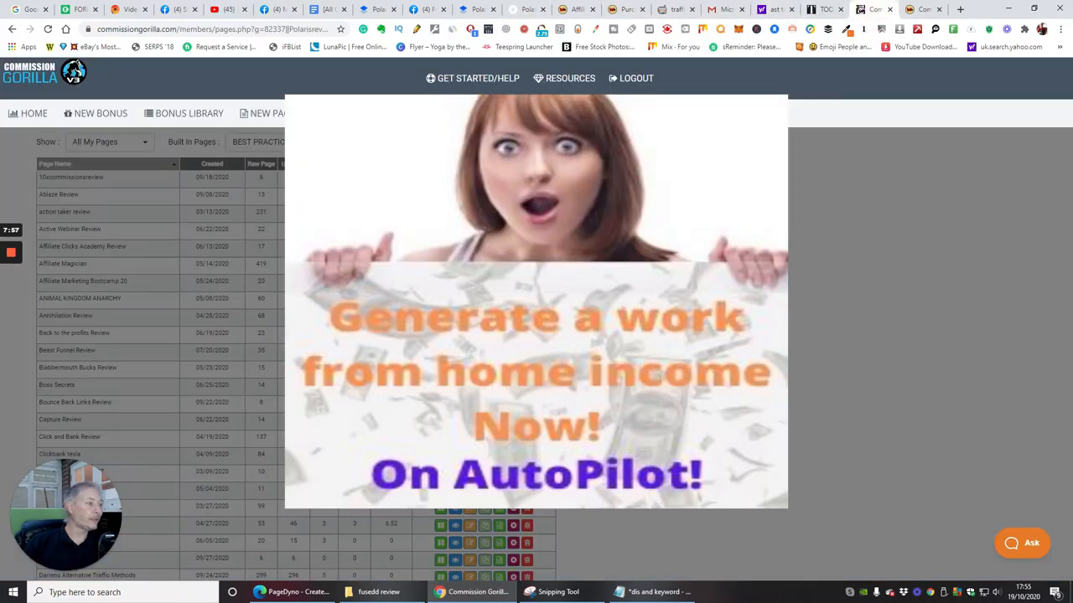
left_click(826, 10)
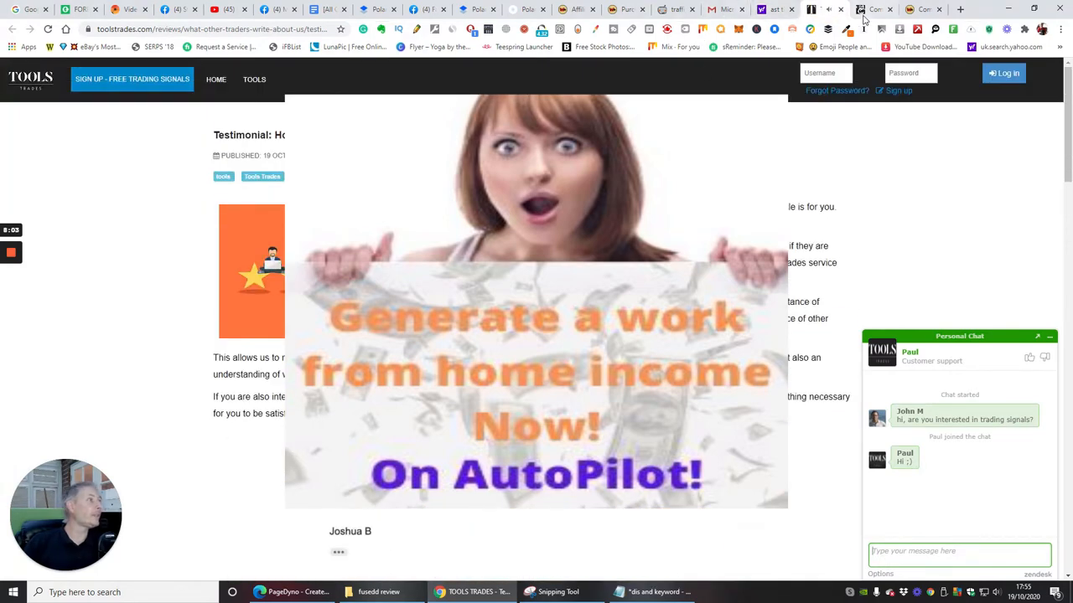
left_click(875, 10)
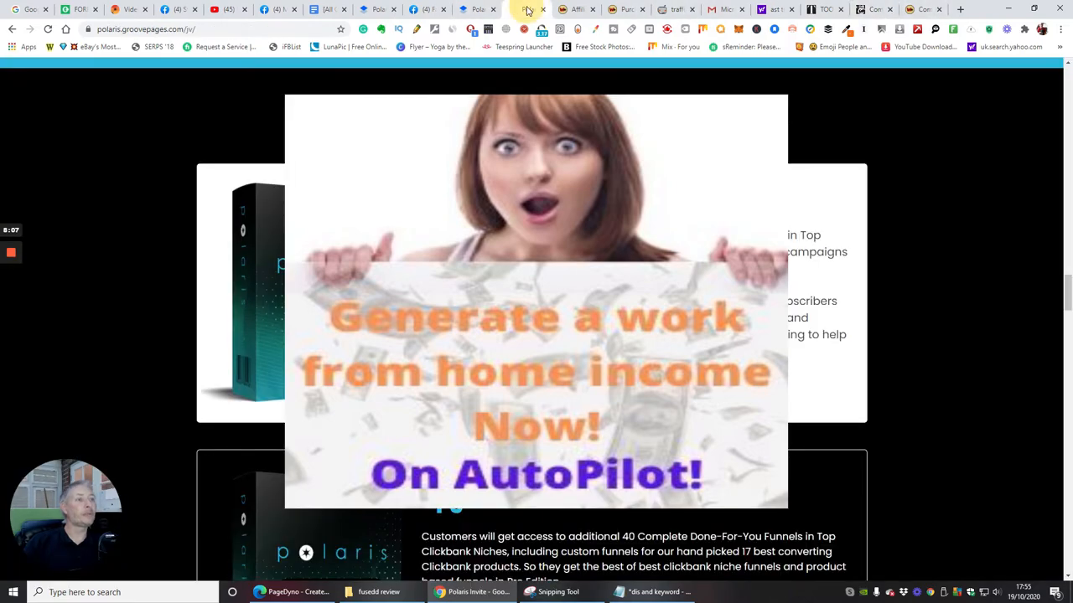
scroll("down", 3)
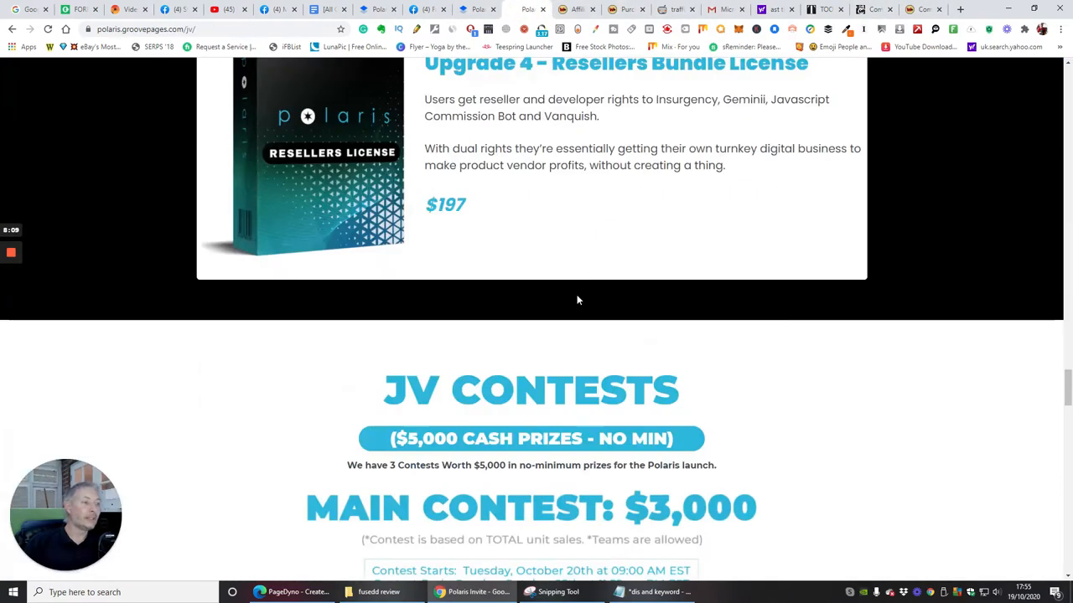
mouse_move(465, 243)
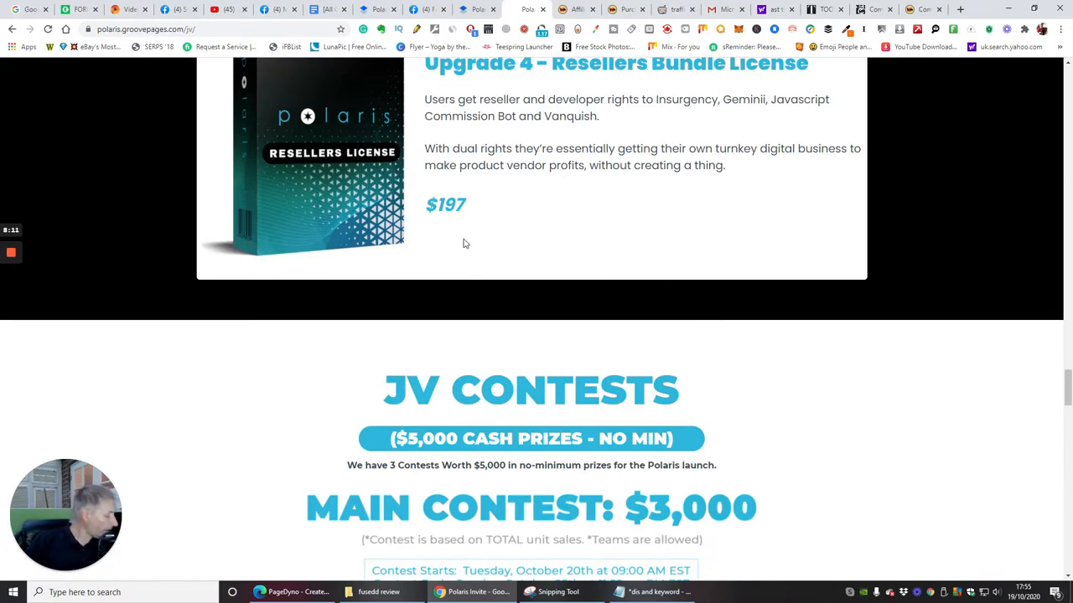
mouse_move(528, 282)
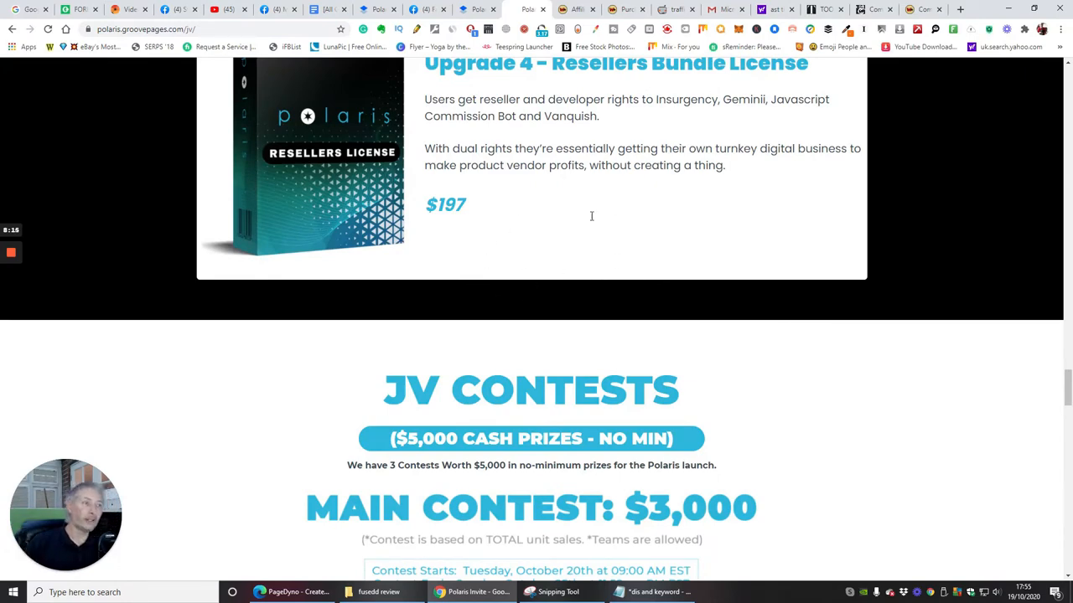
scroll("down", 3)
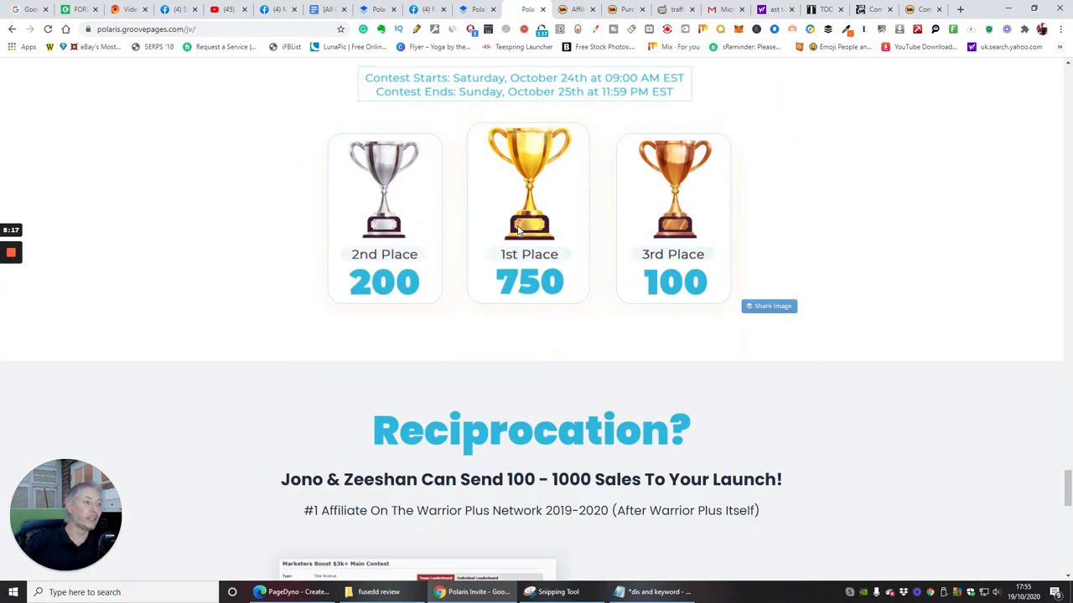
scroll("down", 3)
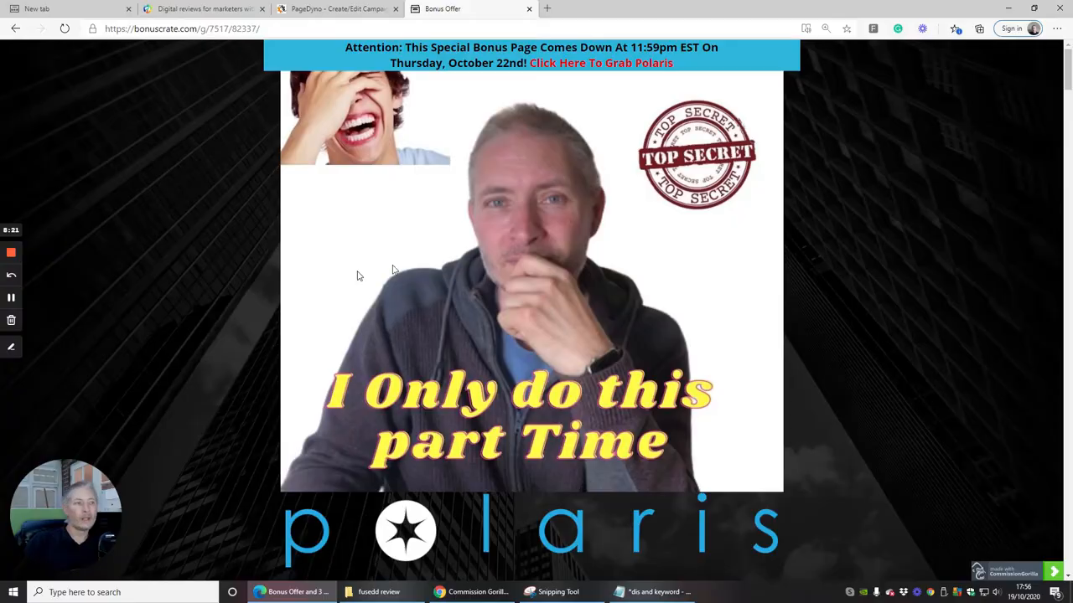
Scroll past the Polaris description, benefits and demo video to the $427.95 Bonus #1.
scroll("down", 3)
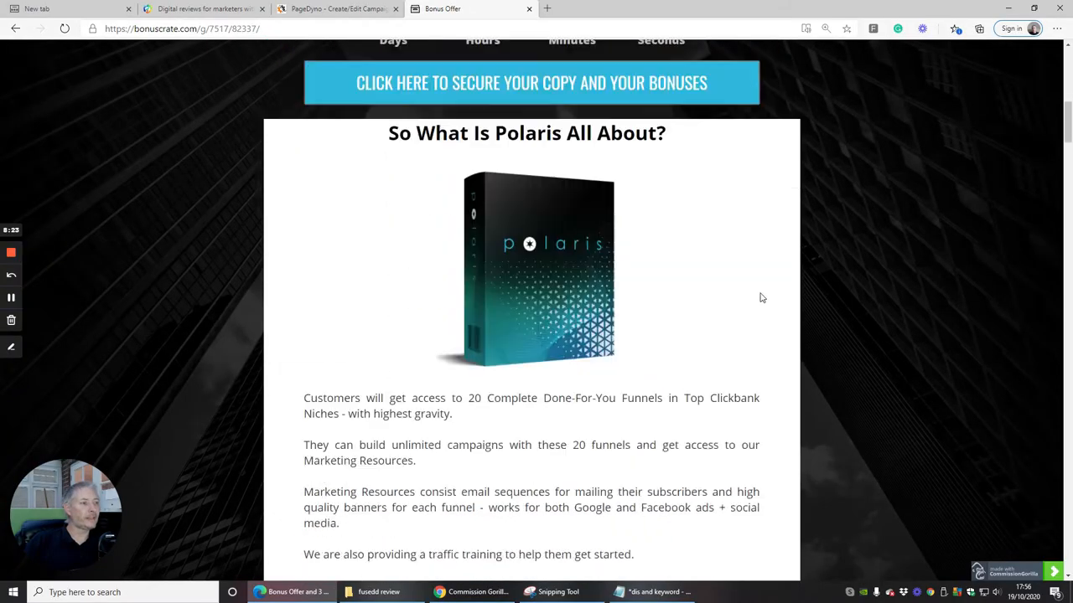
scroll("down", 3)
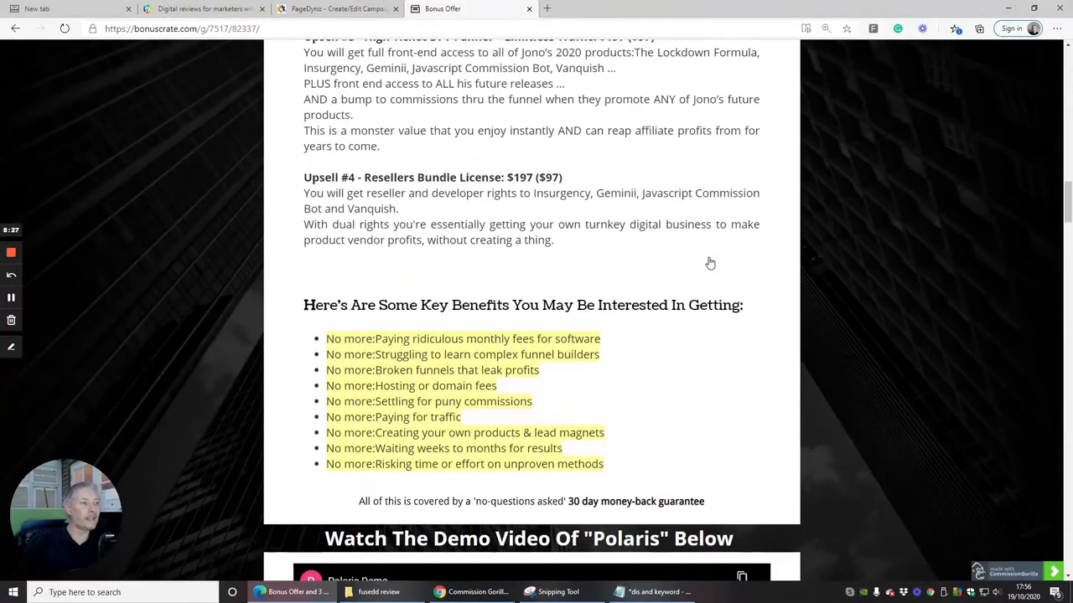
scroll("down", 3)
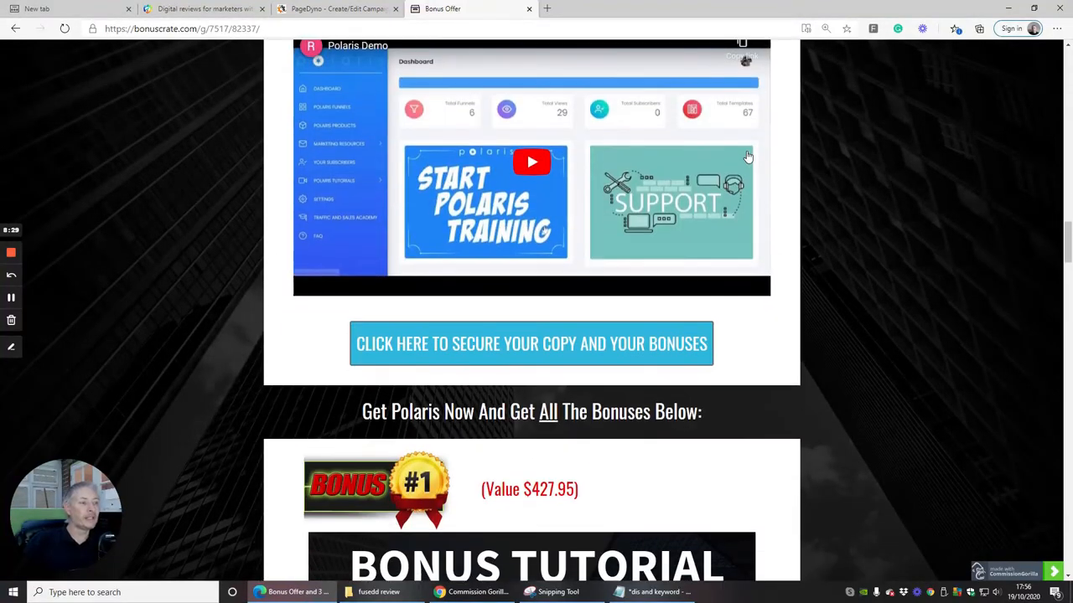
scroll("down", 3)
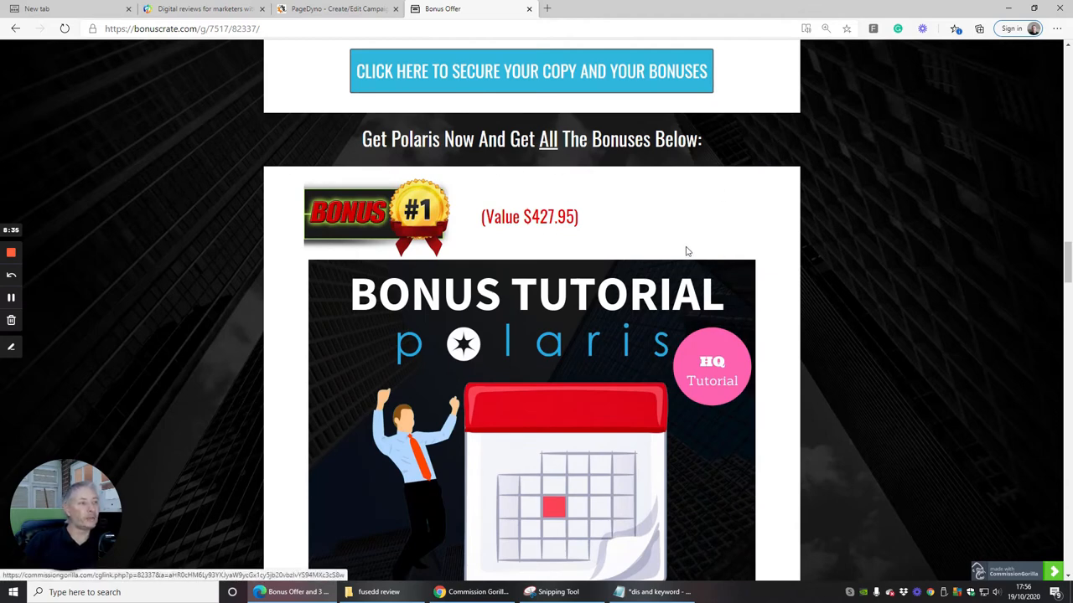
mouse_move(402, 317)
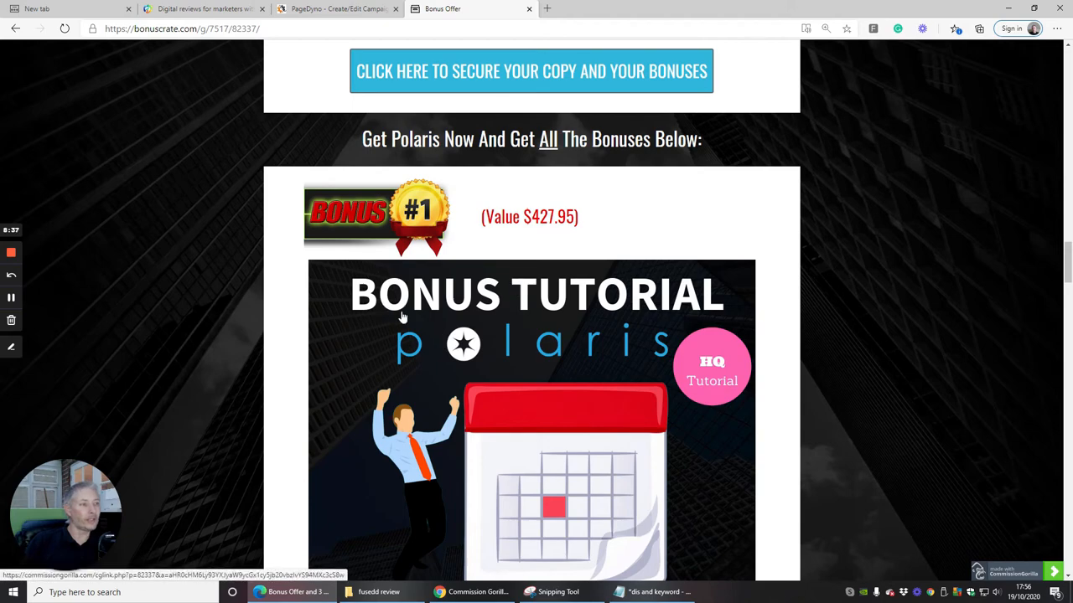
mouse_move(723, 342)
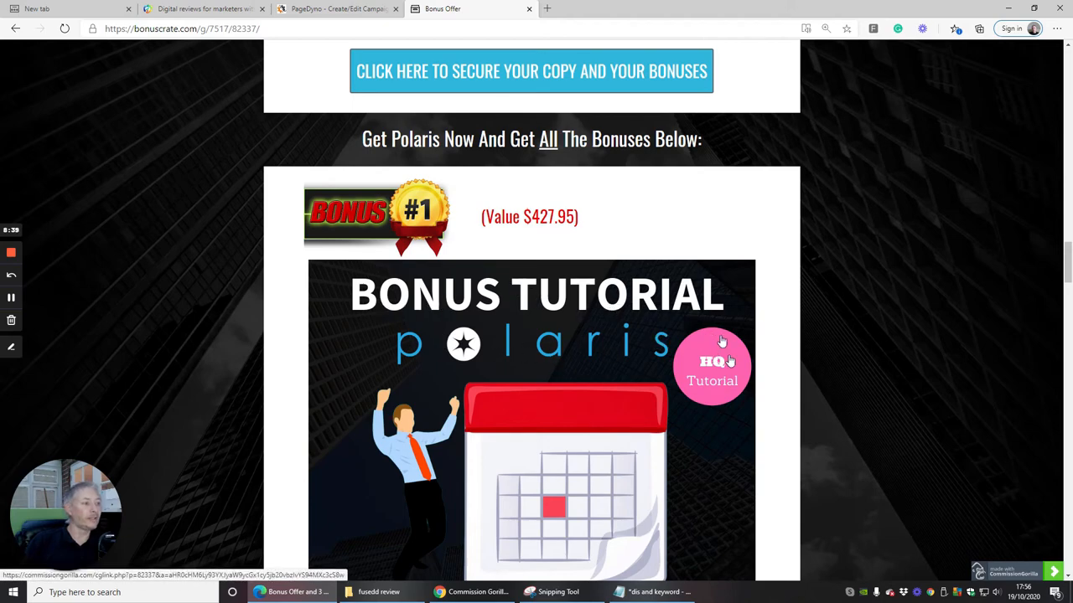
scroll("down", 3)
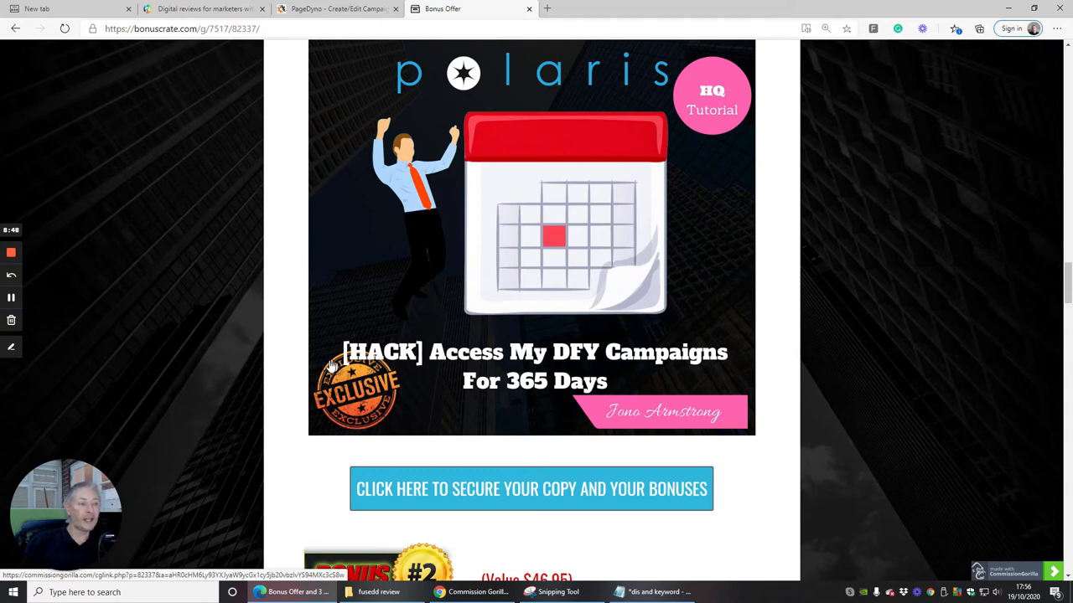
mouse_move(540, 390)
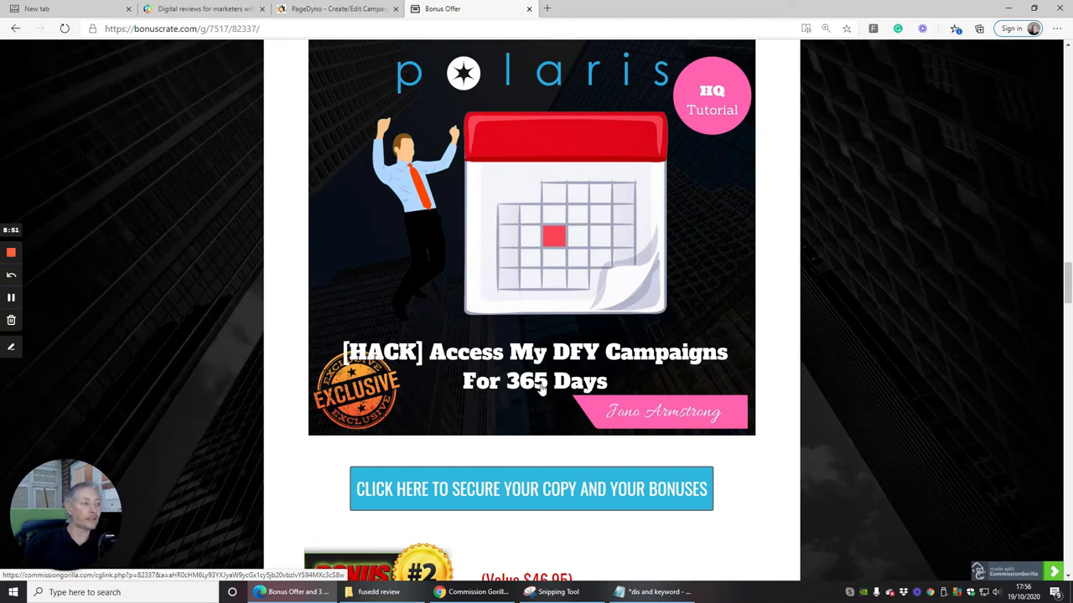
mouse_move(578, 411)
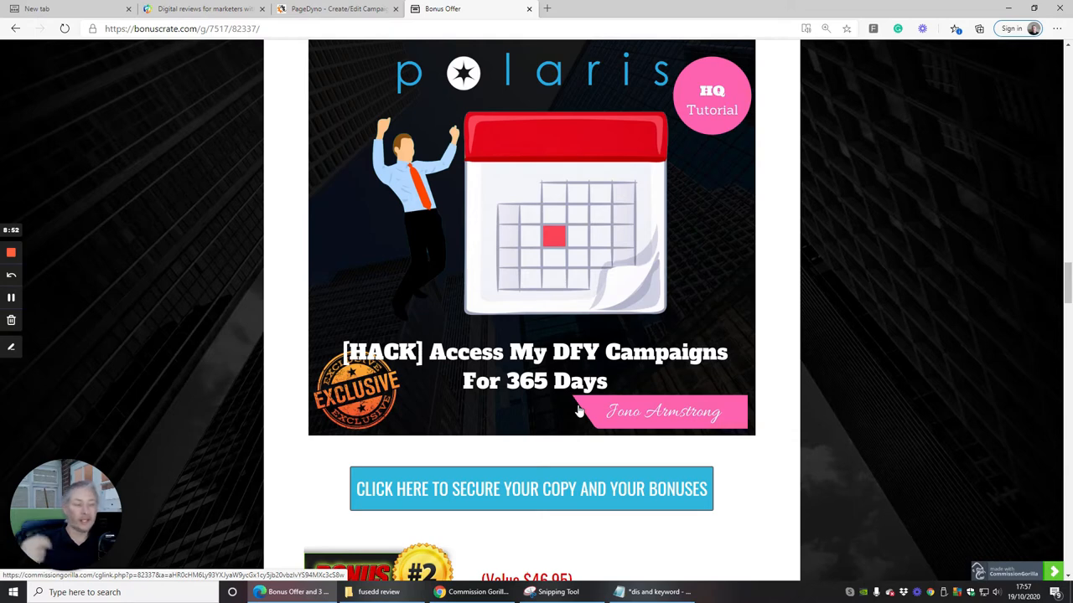
mouse_move(688, 422)
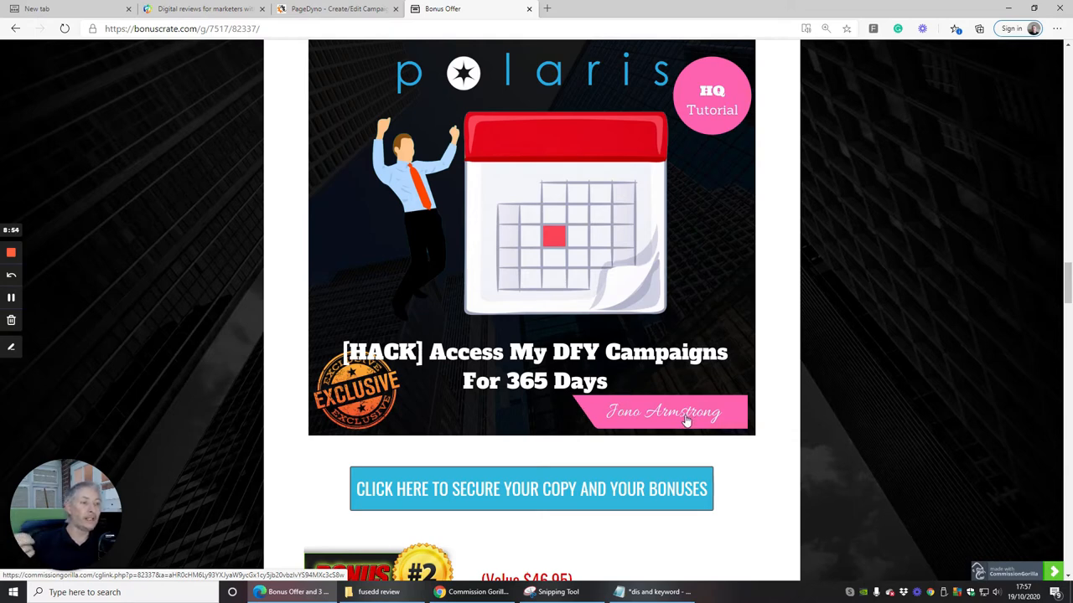
mouse_move(673, 393)
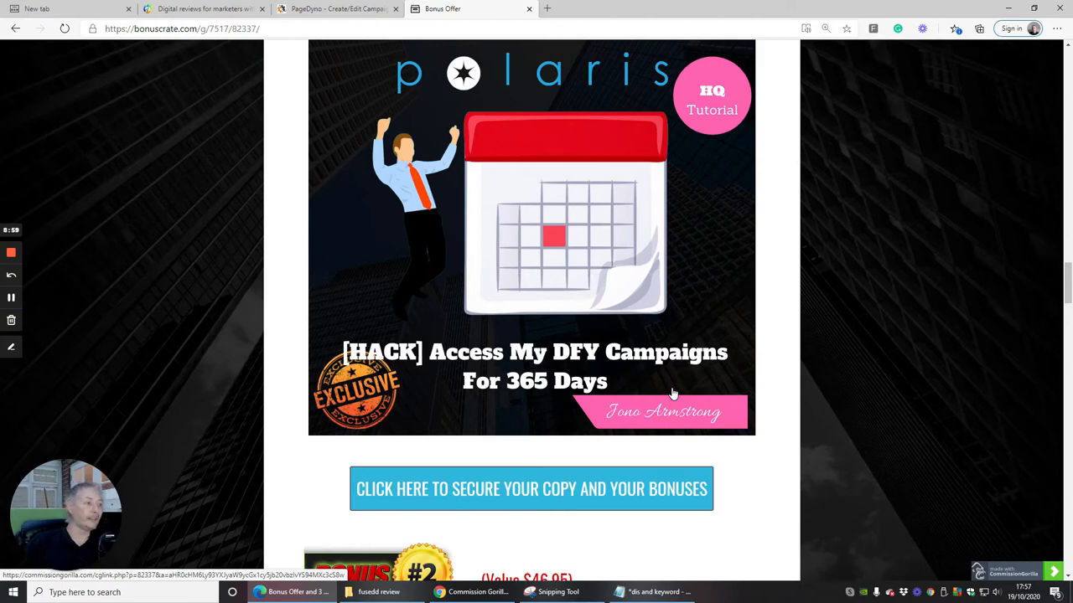
Scroll to the $46.95 Bonus #2 offering 30 HQ bonuses to give away.
scroll("down", 3)
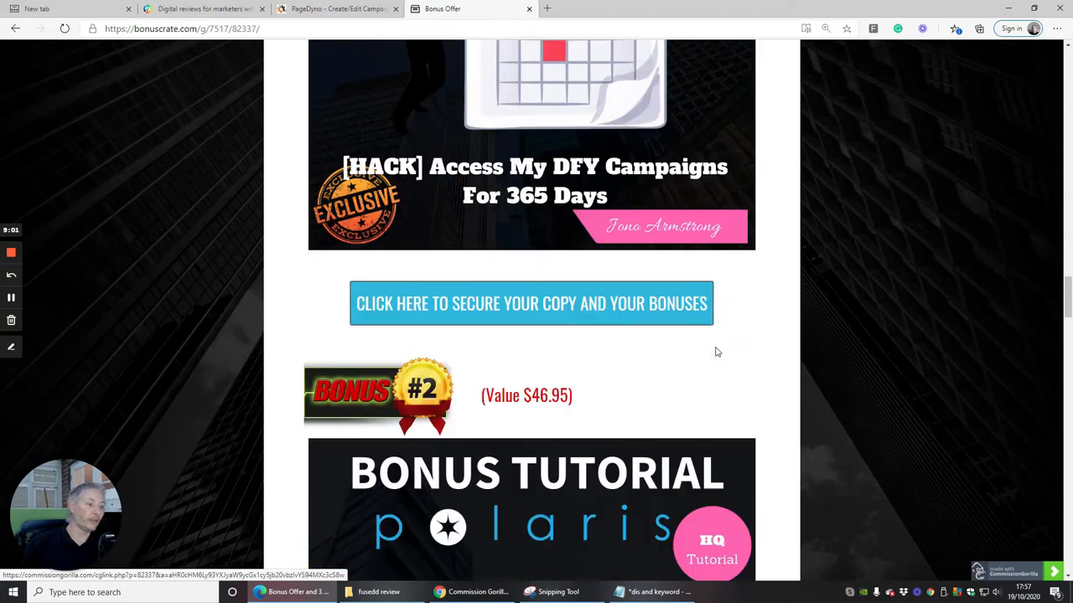
scroll("down", 3)
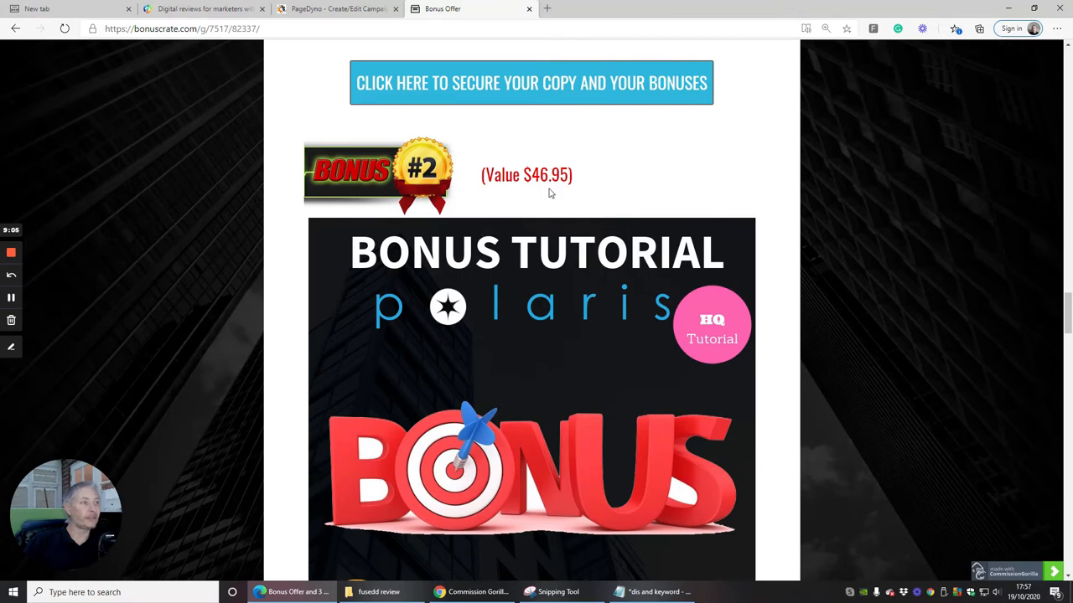
scroll("down", 3)
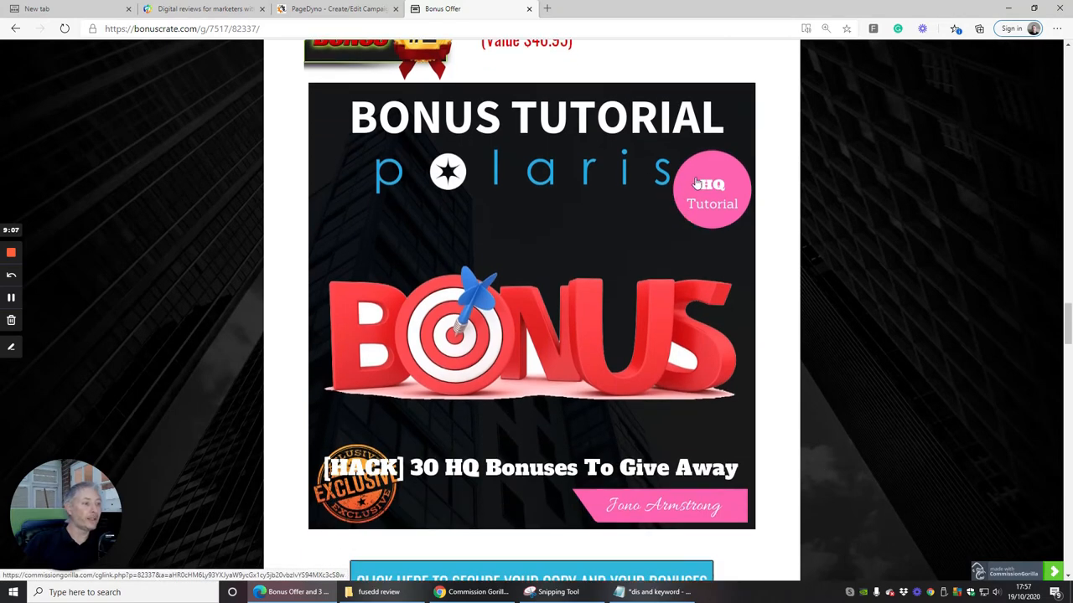
mouse_move(430, 482)
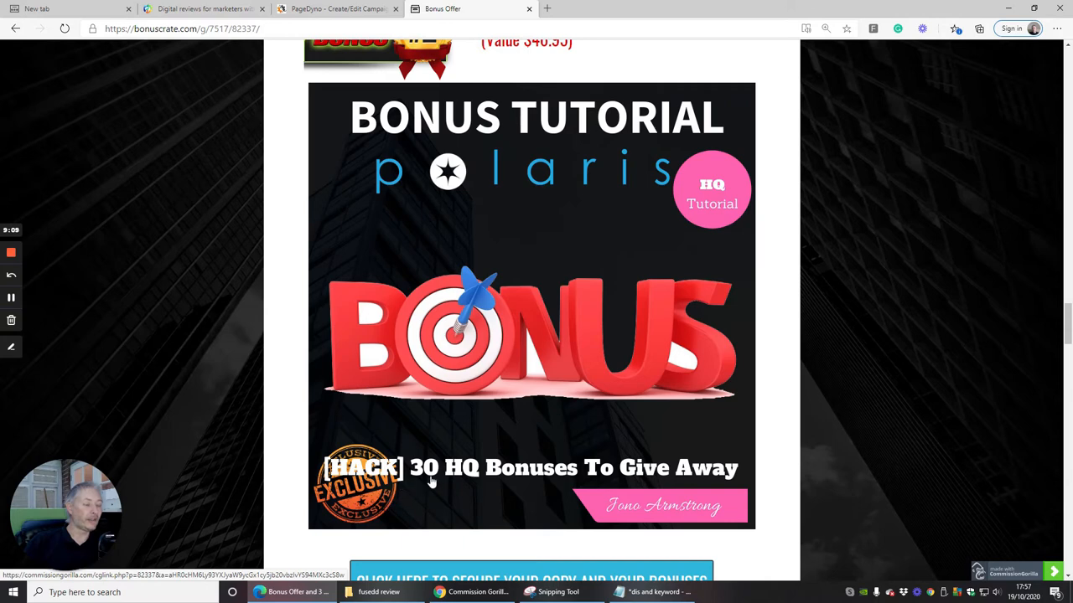
mouse_move(610, 480)
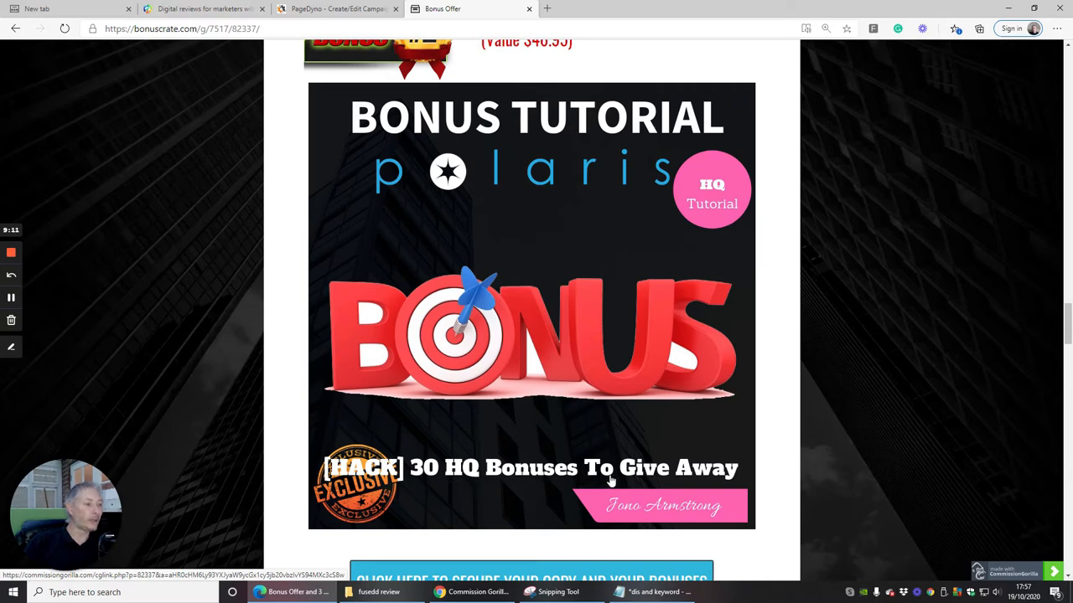
mouse_move(646, 273)
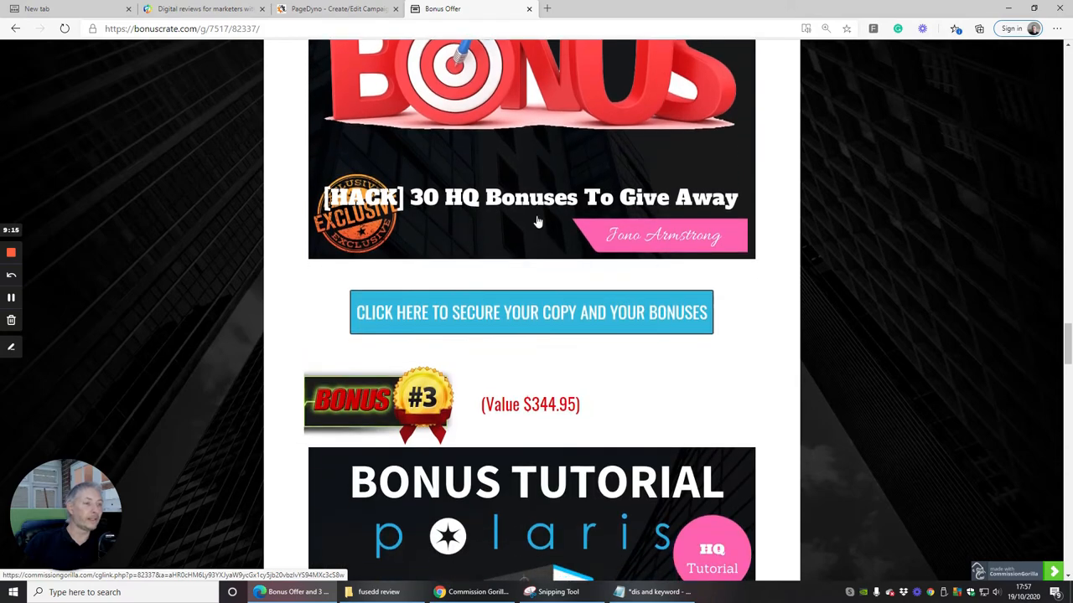
scroll("down", 3)
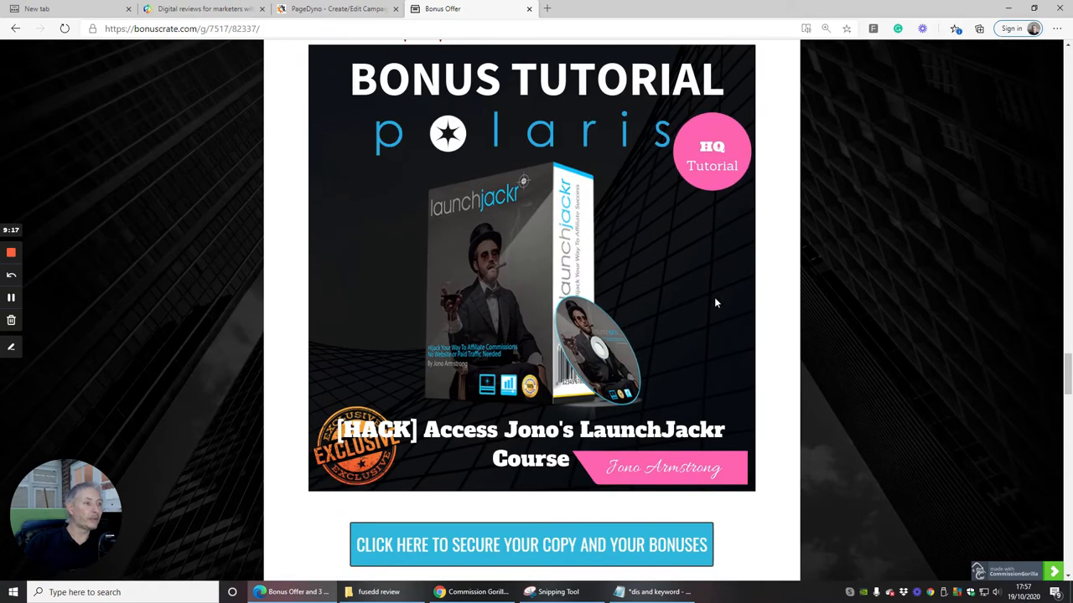
scroll("down", 3)
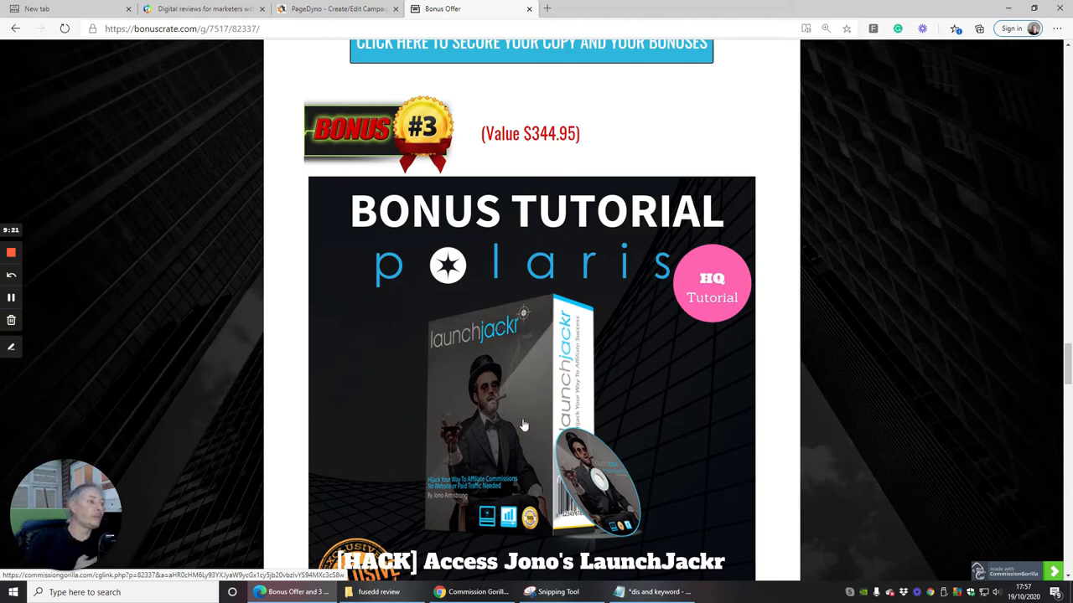
scroll("down", 3)
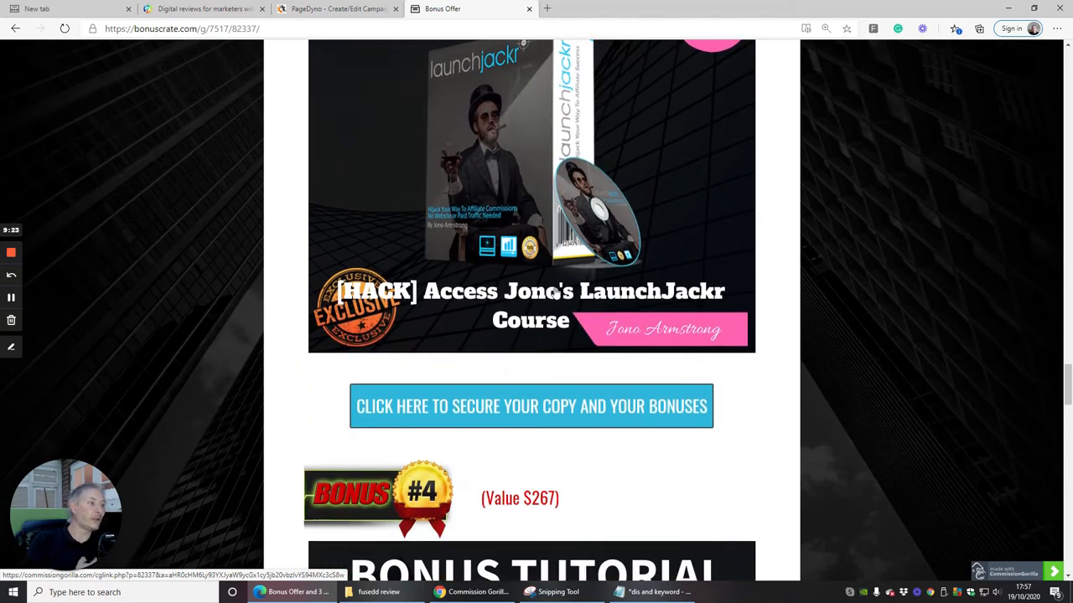
mouse_move(712, 138)
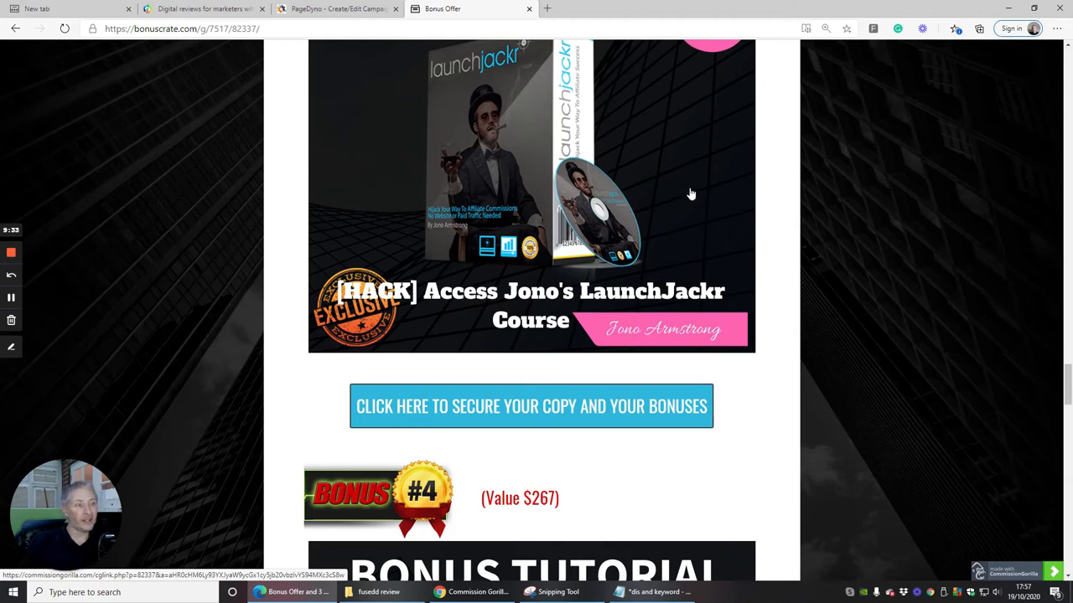
mouse_move(693, 198)
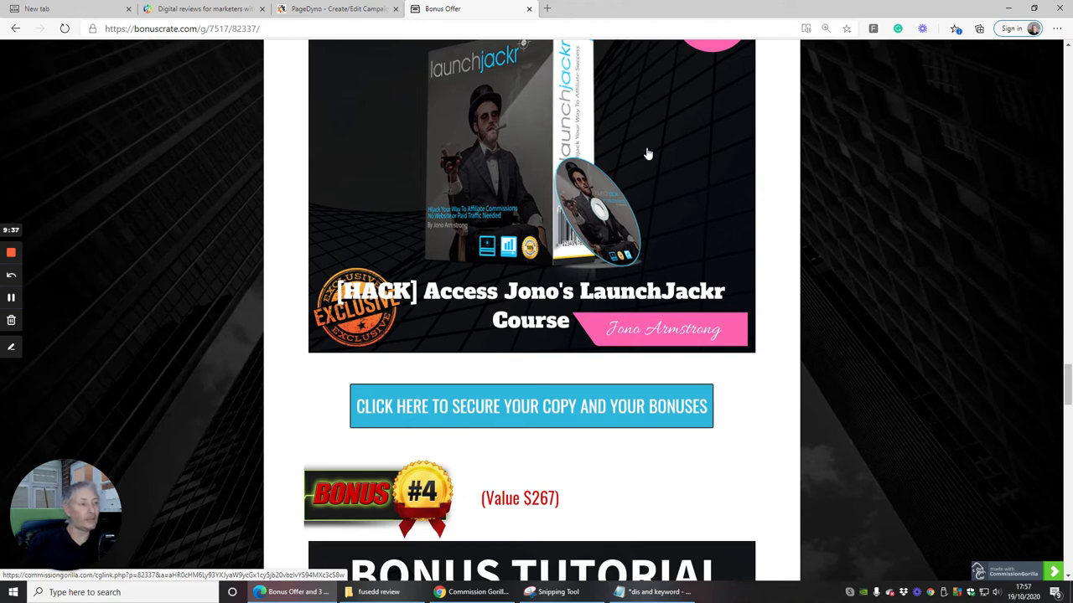
mouse_move(698, 141)
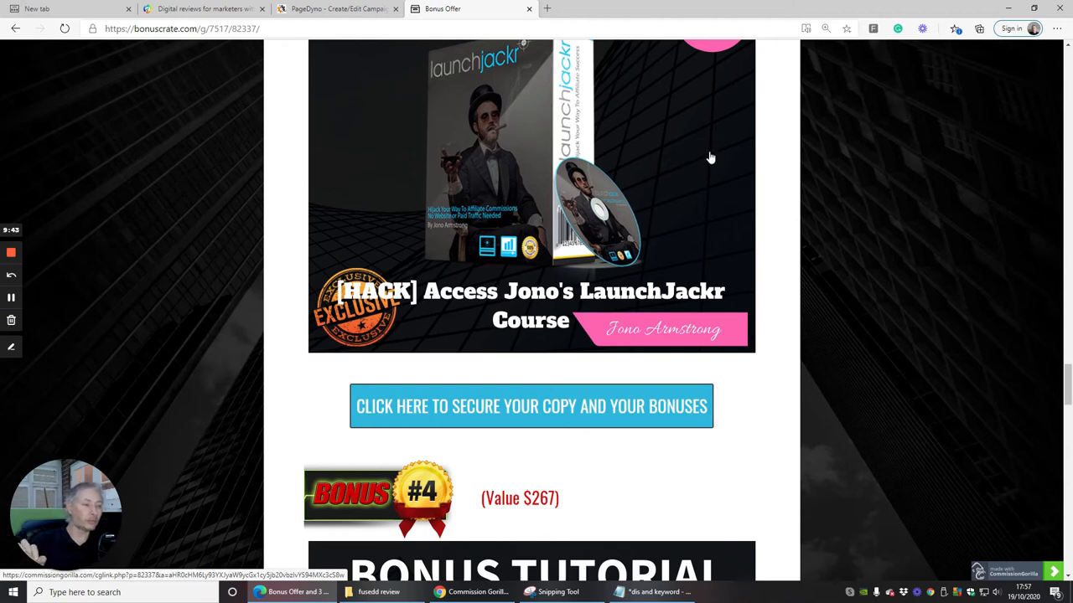
mouse_move(719, 162)
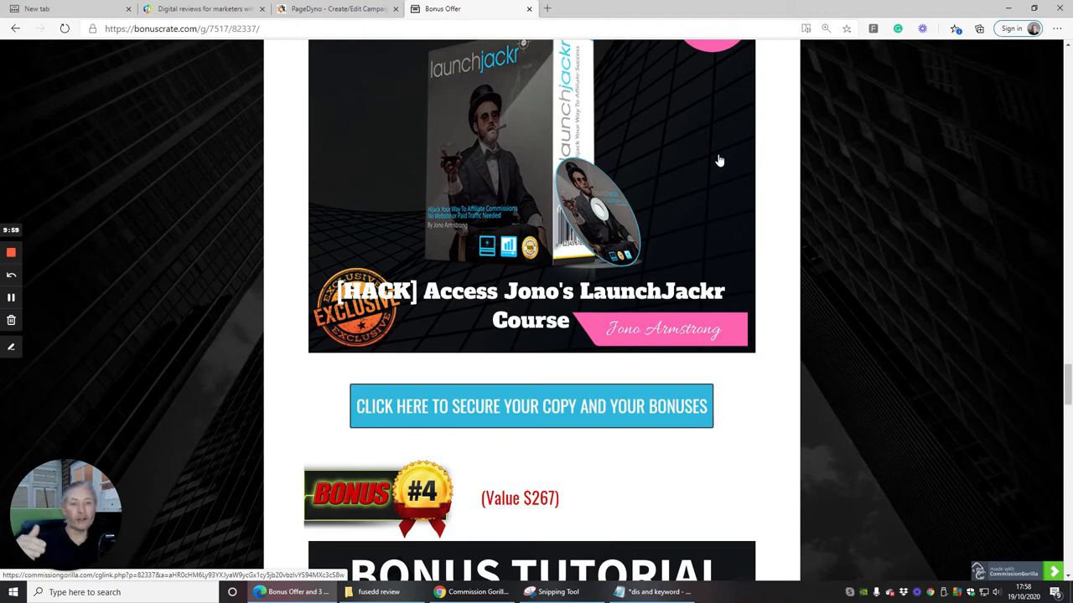
mouse_move(712, 151)
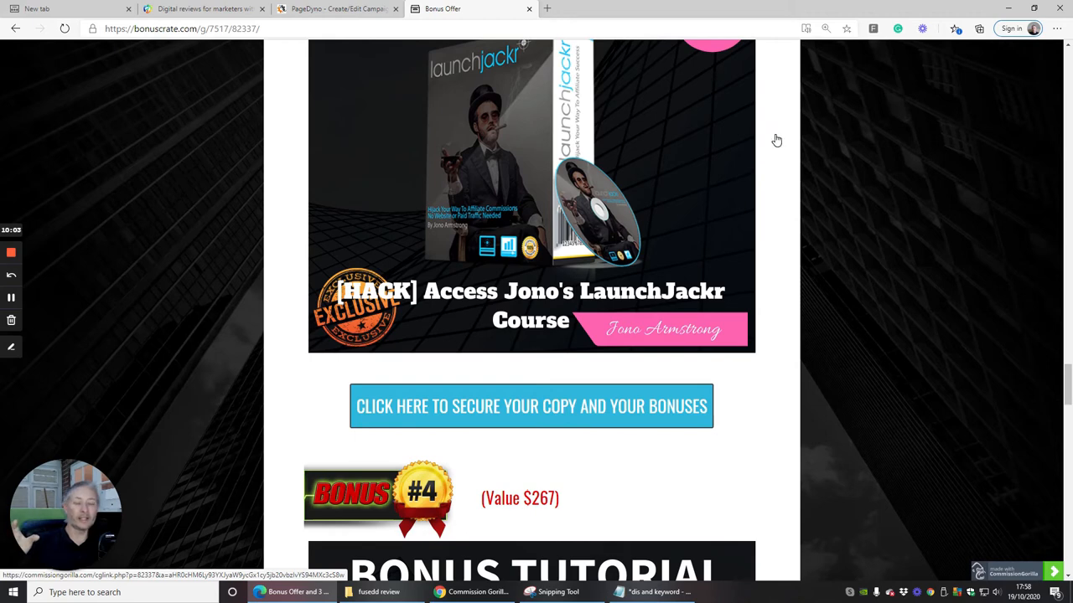
mouse_move(769, 167)
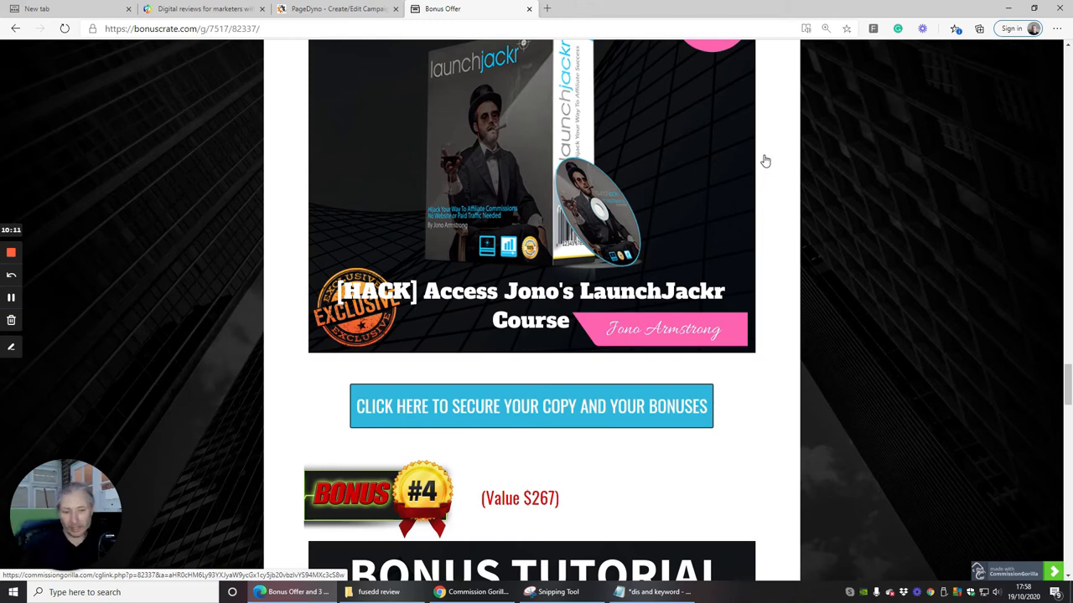
mouse_move(778, 167)
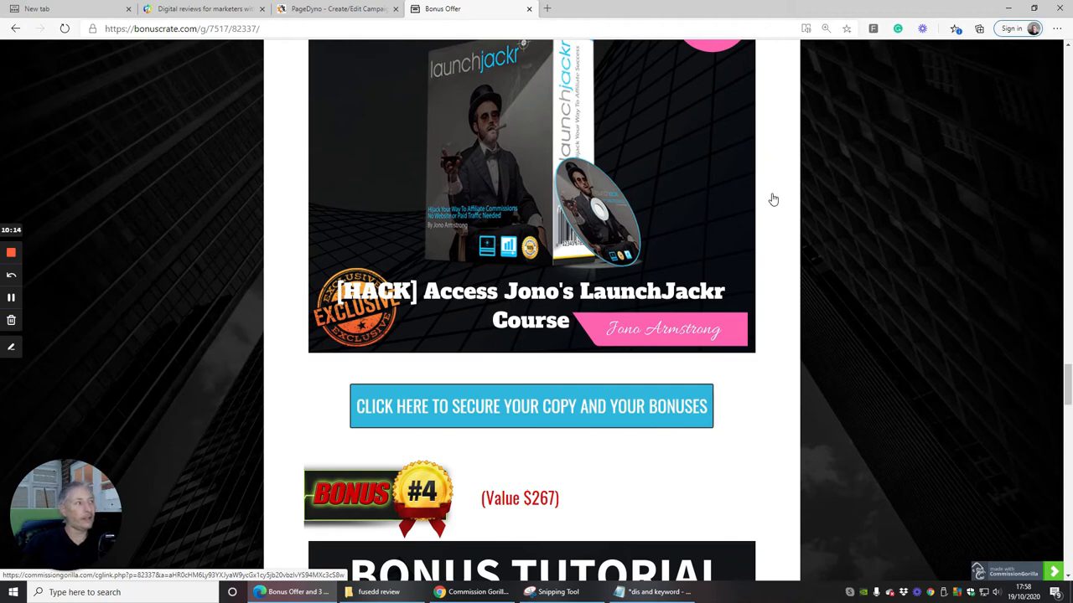
mouse_move(792, 111)
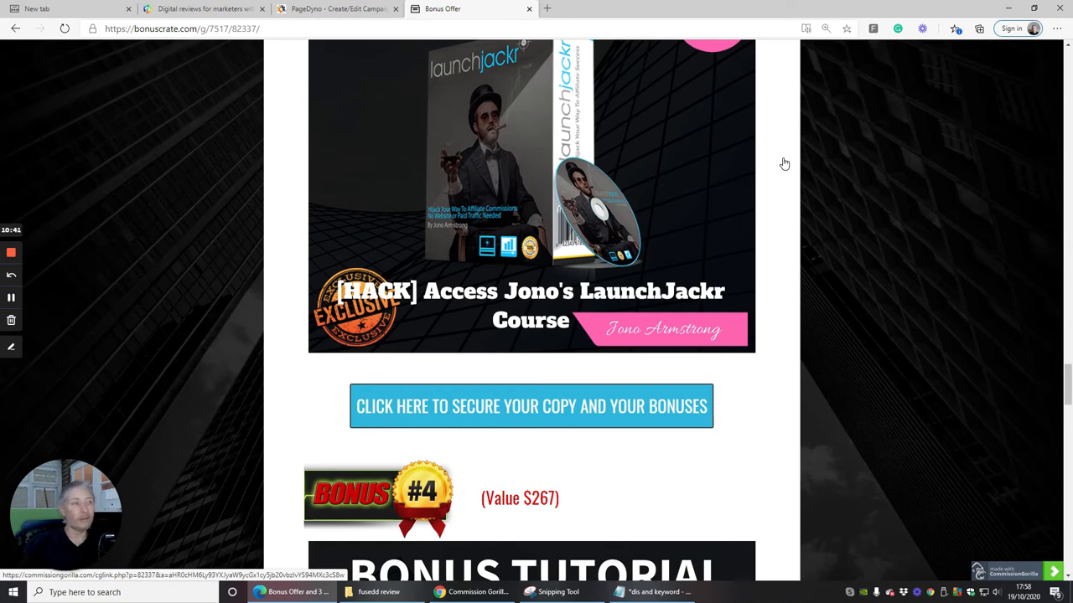
Scroll to the $267 Bonus #4 Vanquish licence rights tutorial and the $197 Bonus #5 heading.
scroll("down", 3)
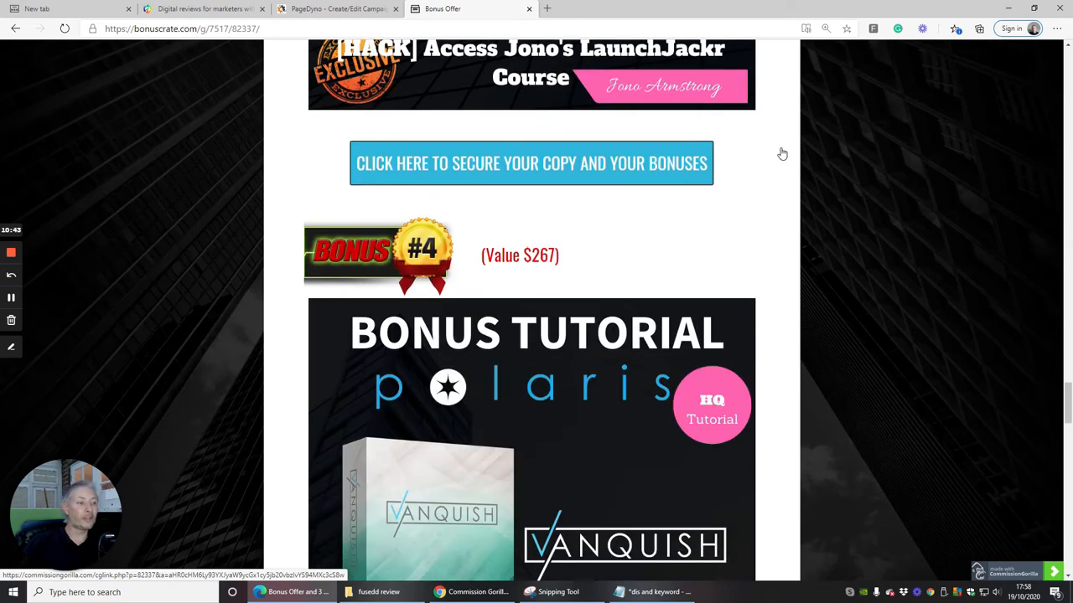
scroll("down", 3)
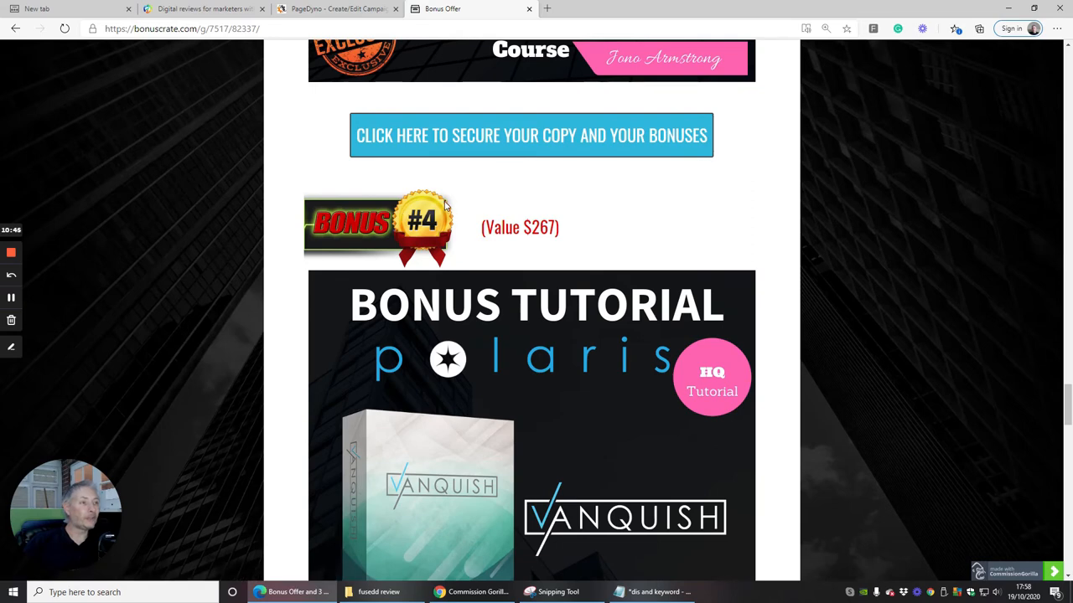
scroll("down", 3)
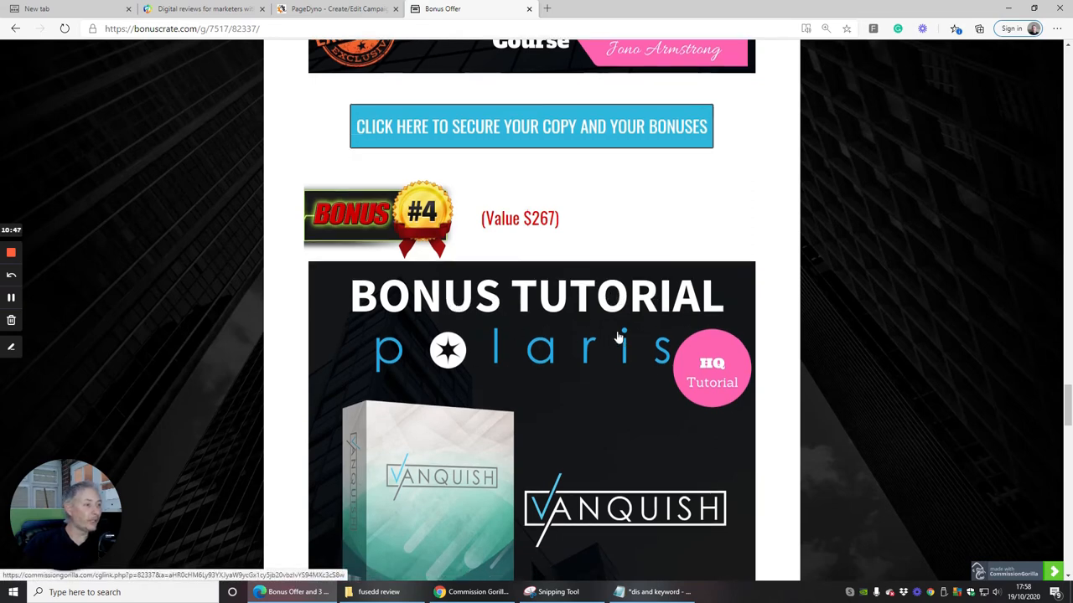
scroll("down", 3)
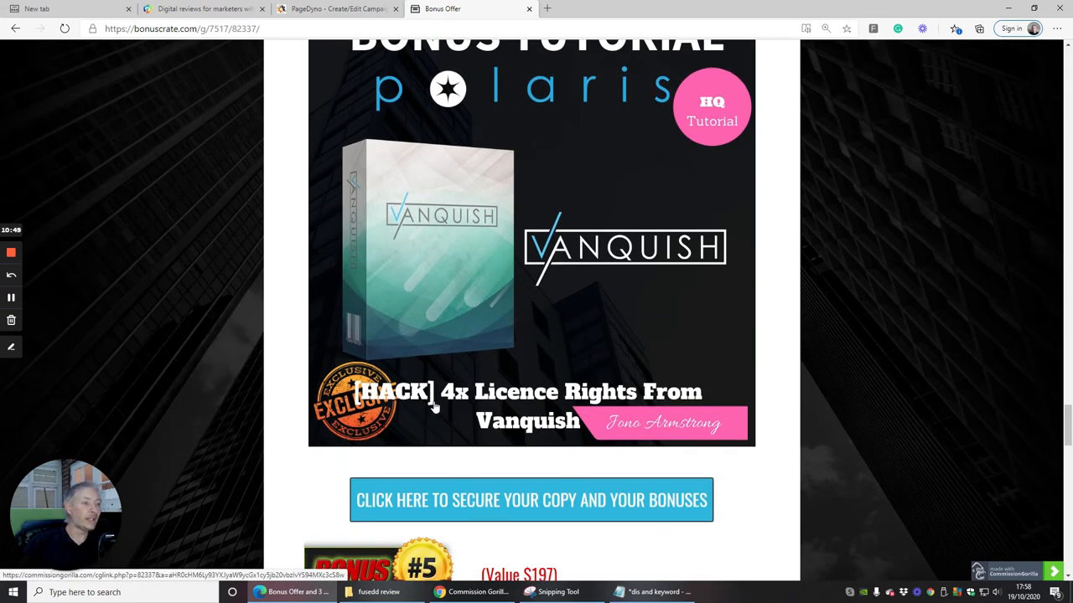
mouse_move(608, 248)
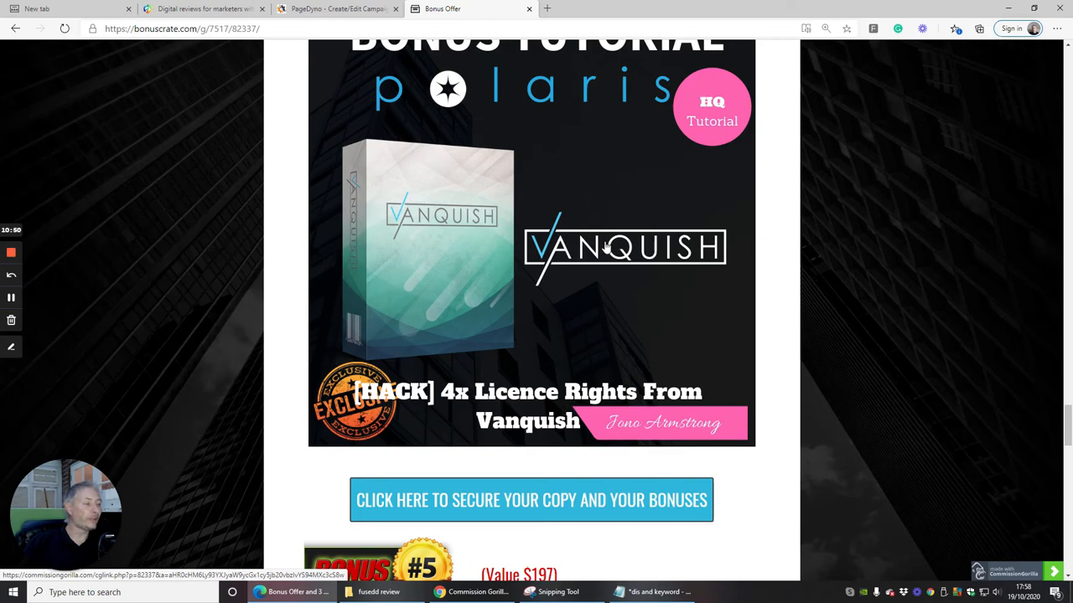
scroll("down", 3)
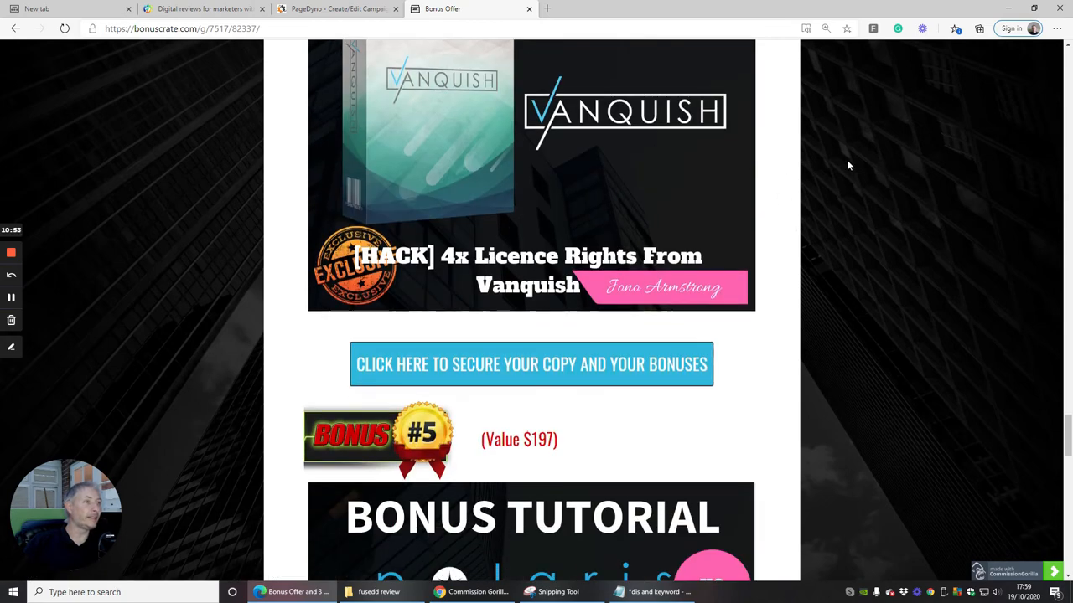
Scroll past the $197 All Vendor Bonuses image to the countdown timer.
scroll("down", 3)
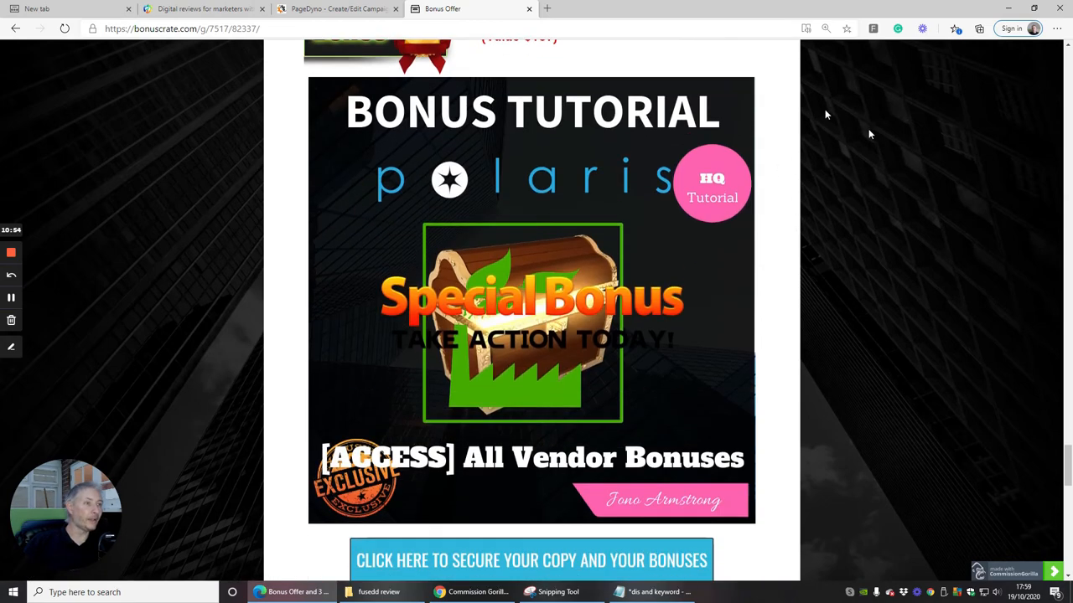
scroll("down", 3)
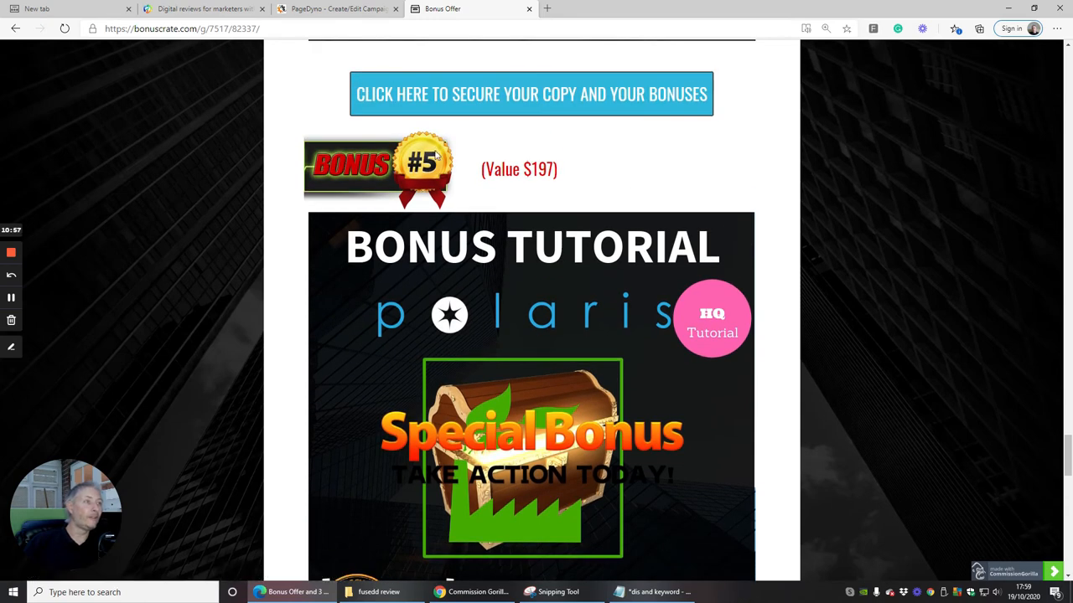
scroll("down", 3)
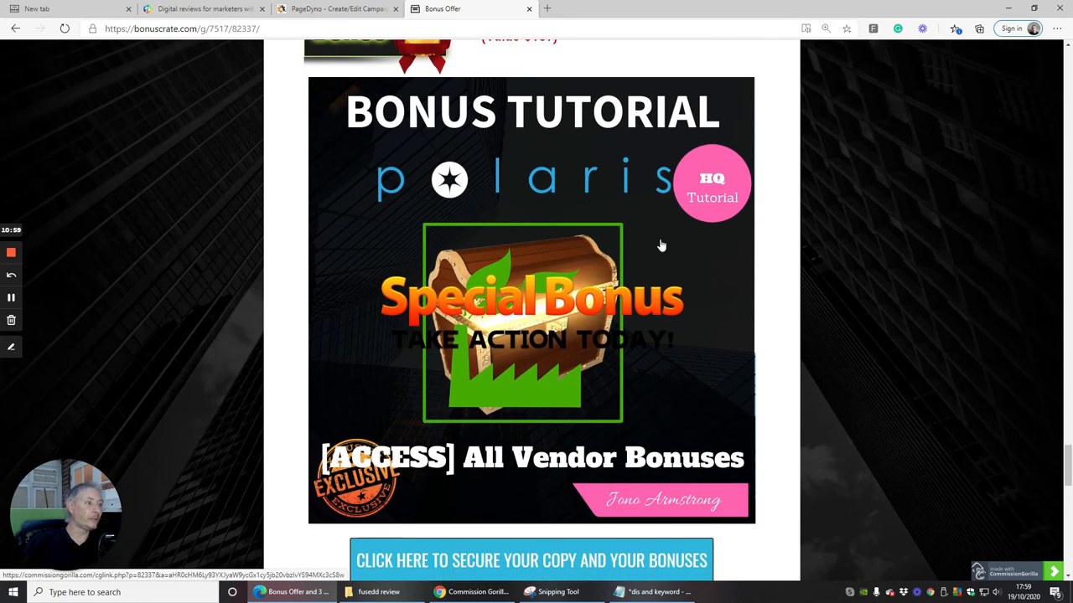
scroll("down", 3)
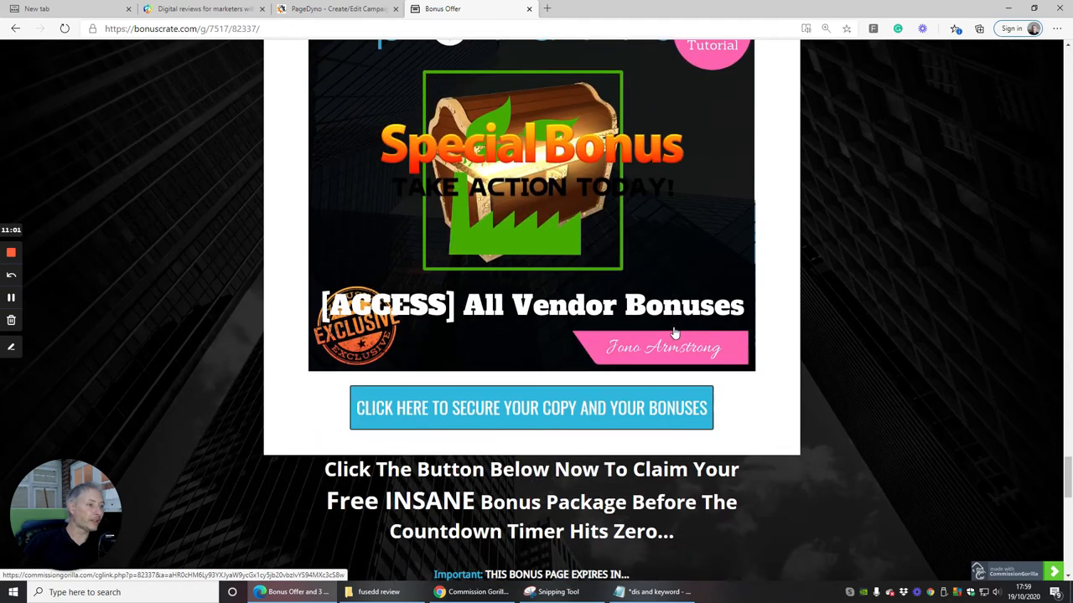
scroll("down", 3)
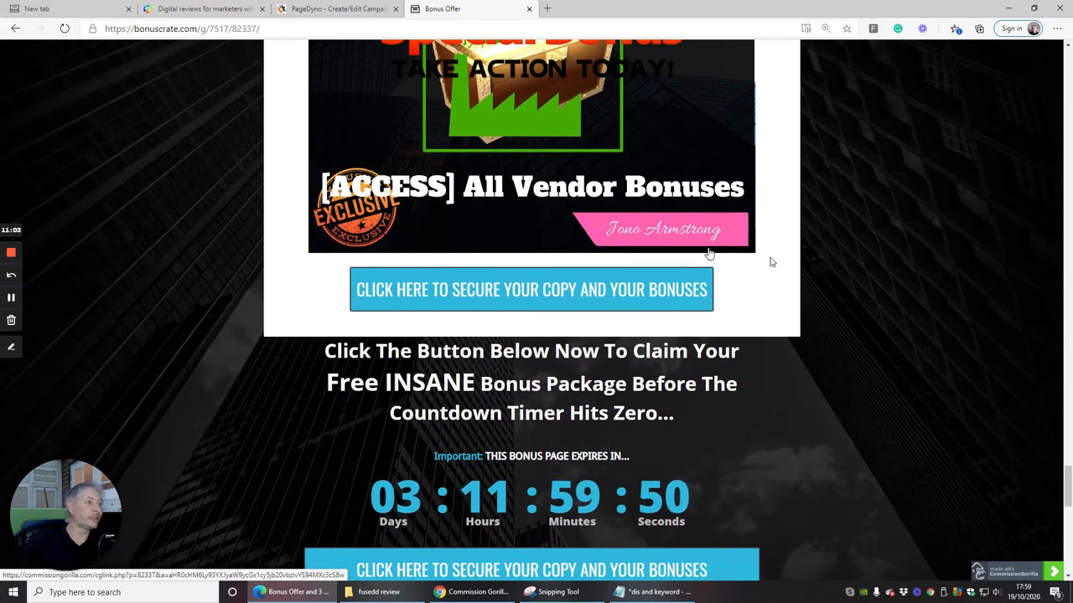
mouse_move(800, 218)
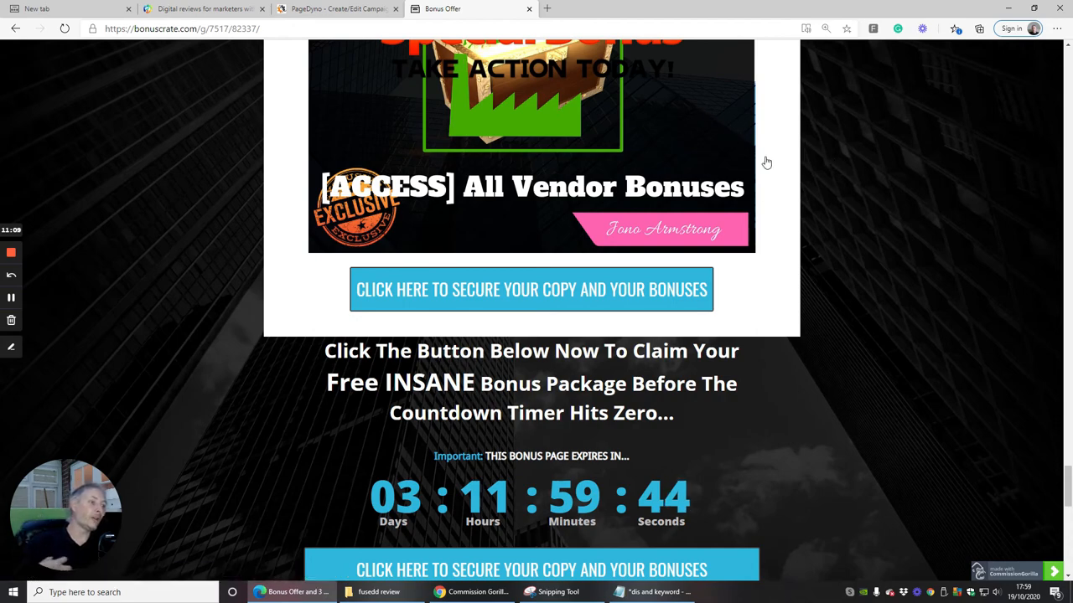
Scroll to Instant Bonus Delivery and Darren Brown's sign-off with website link and share buttons.
scroll("down", 3)
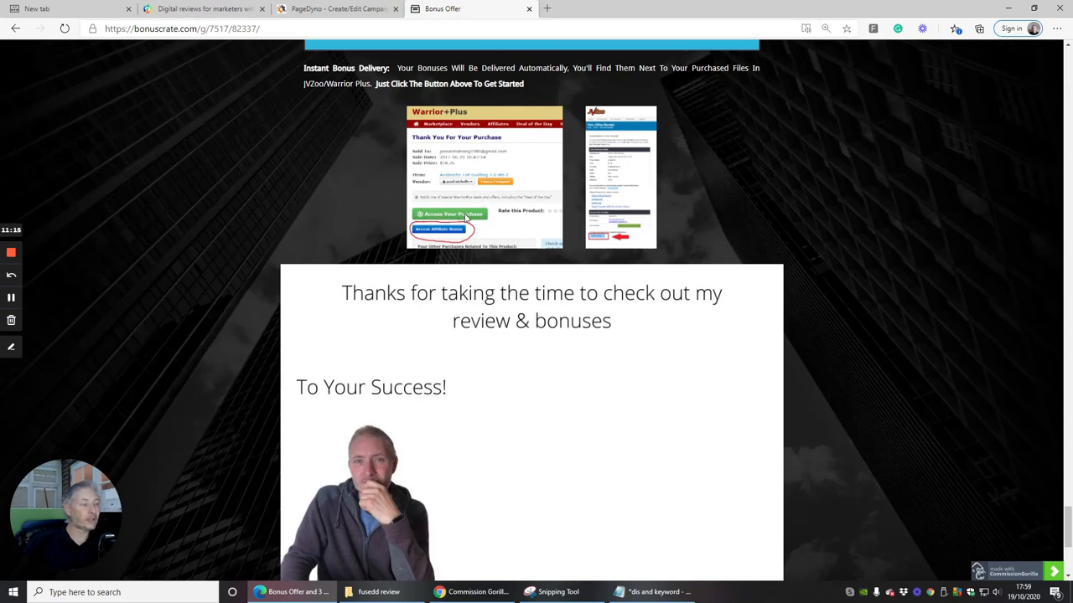
mouse_move(410, 235)
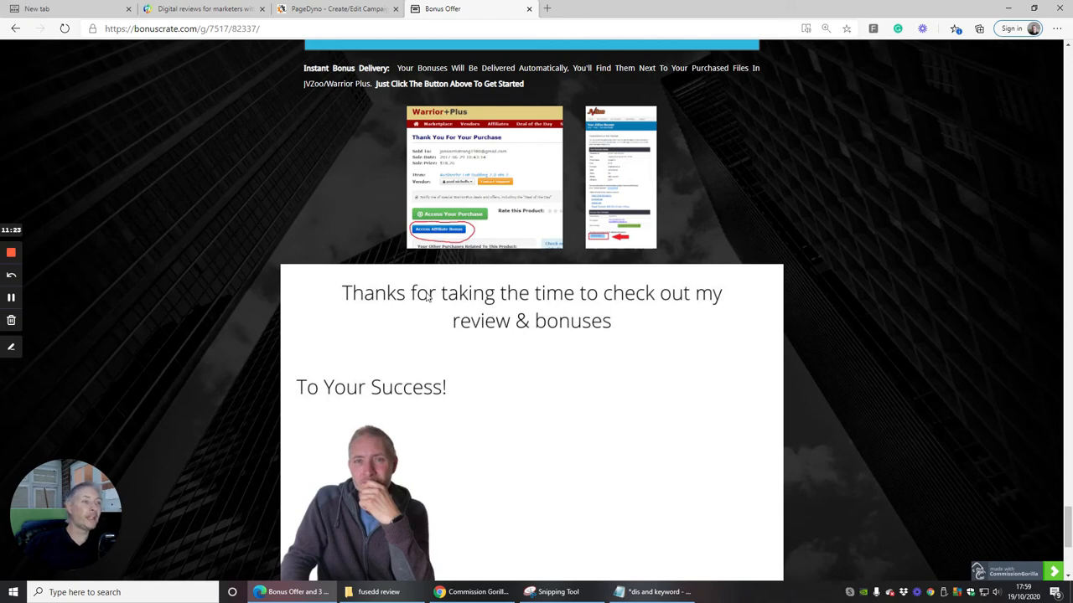
scroll("down", 3)
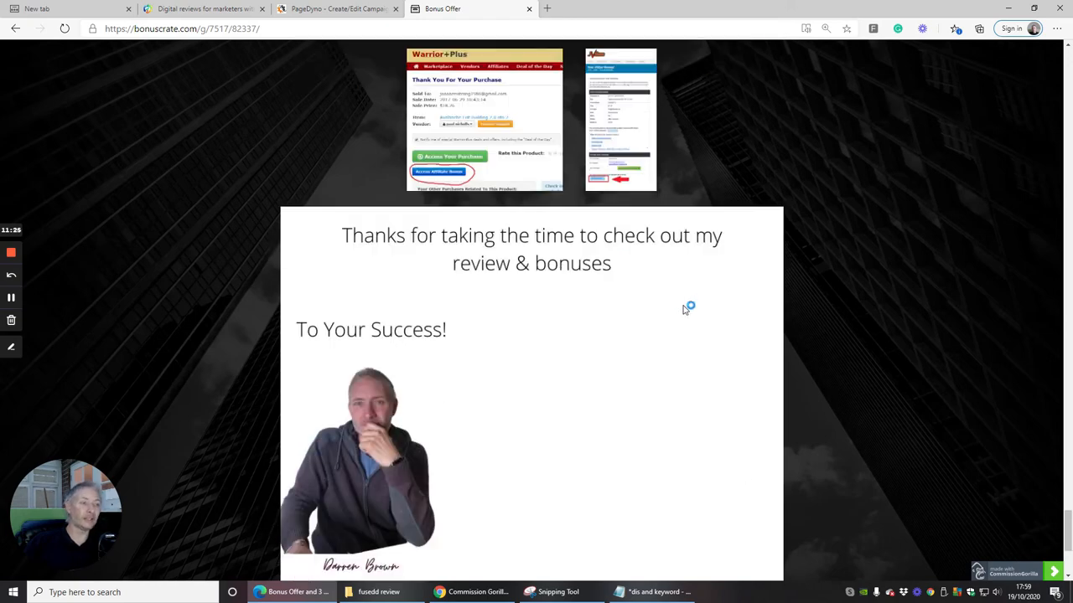
scroll("down", 3)
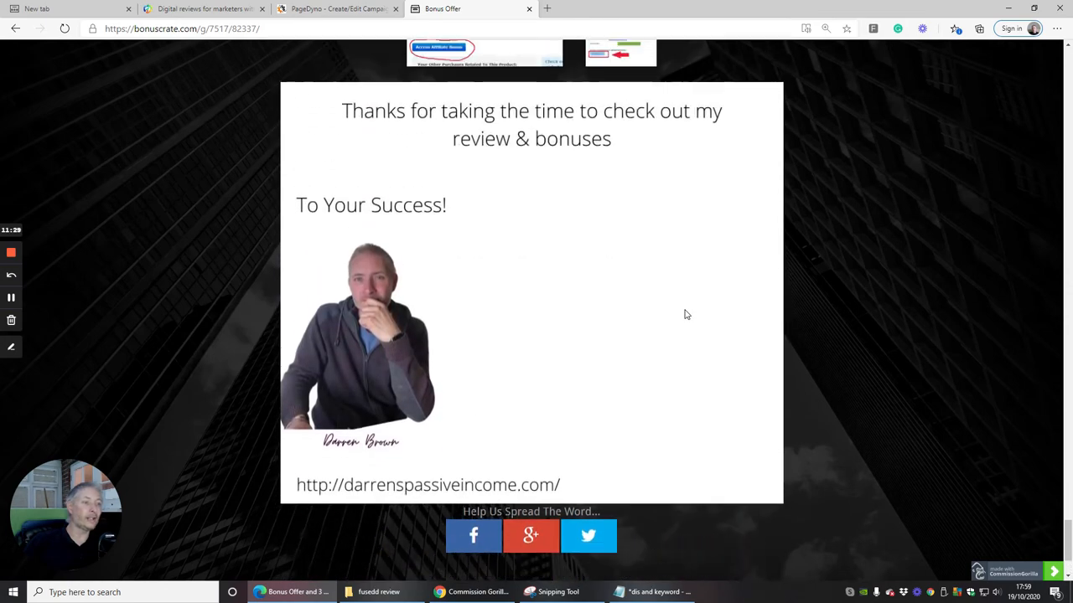
mouse_move(599, 453)
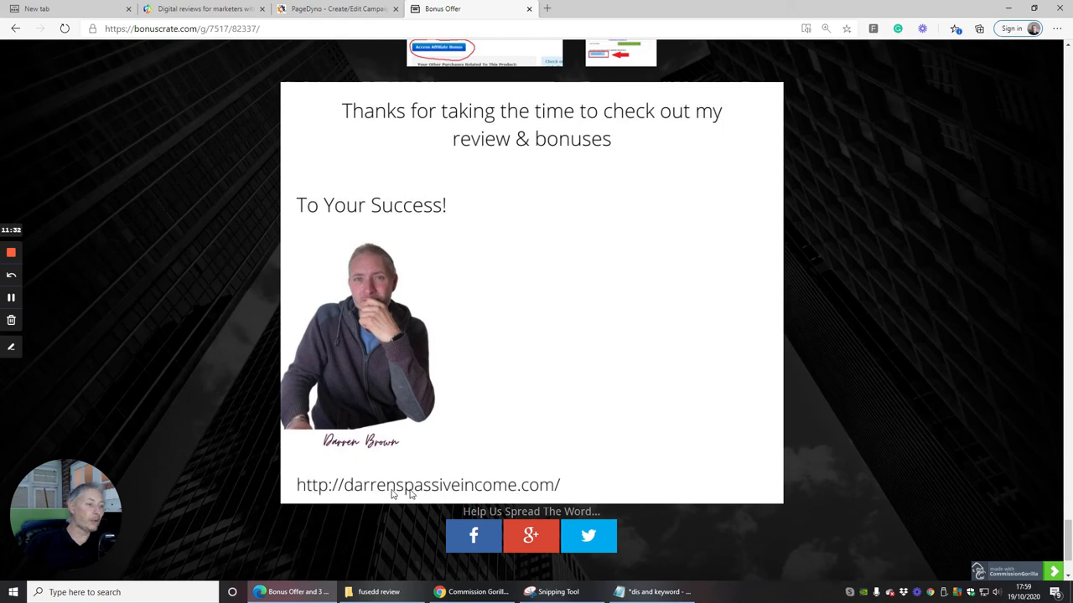
mouse_move(670, 275)
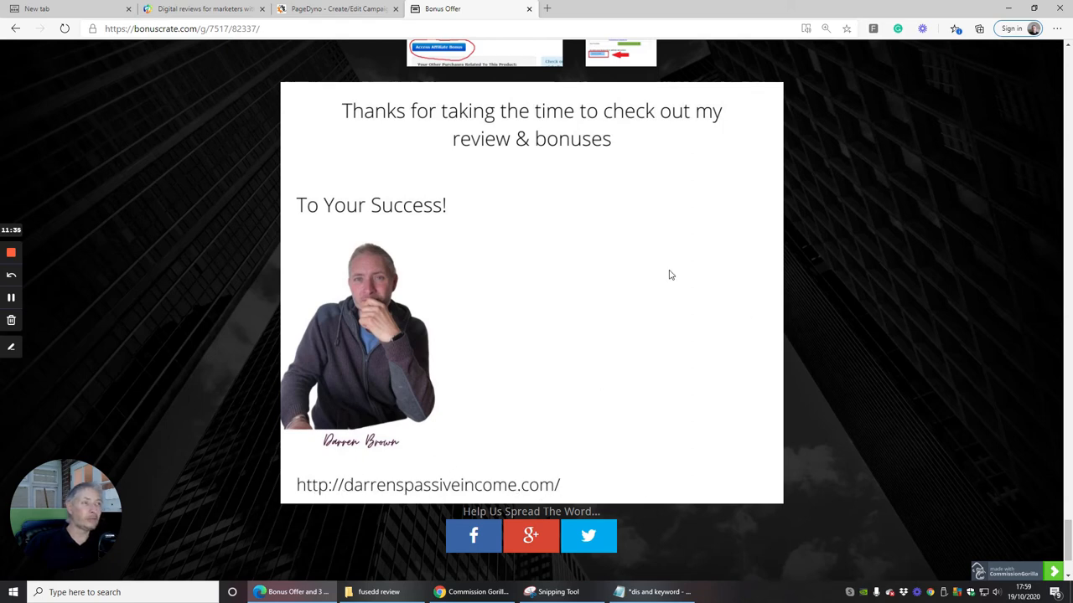
mouse_move(624, 224)
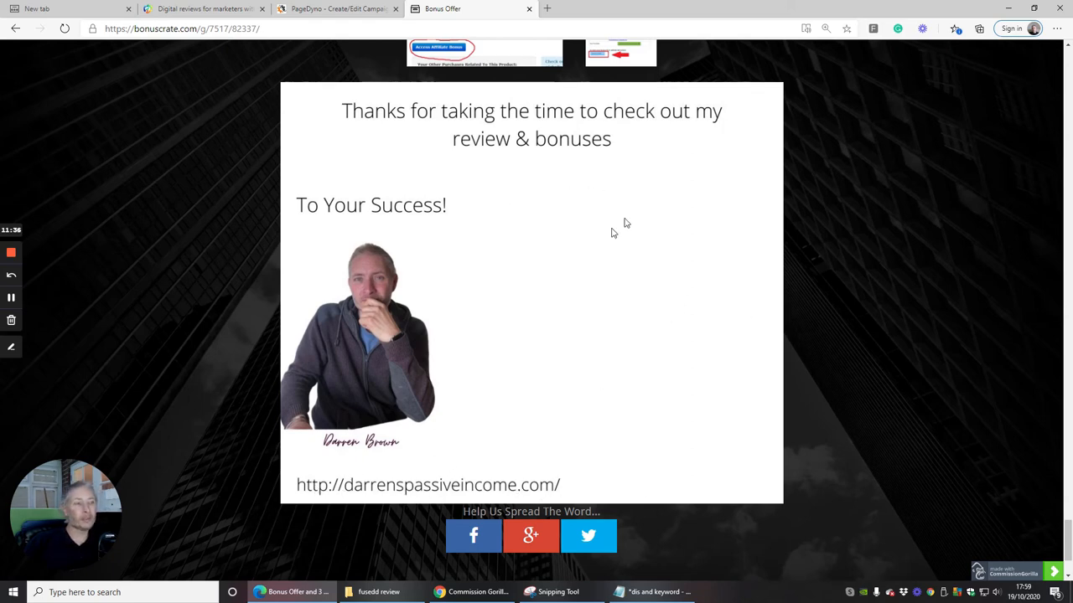
mouse_move(579, 218)
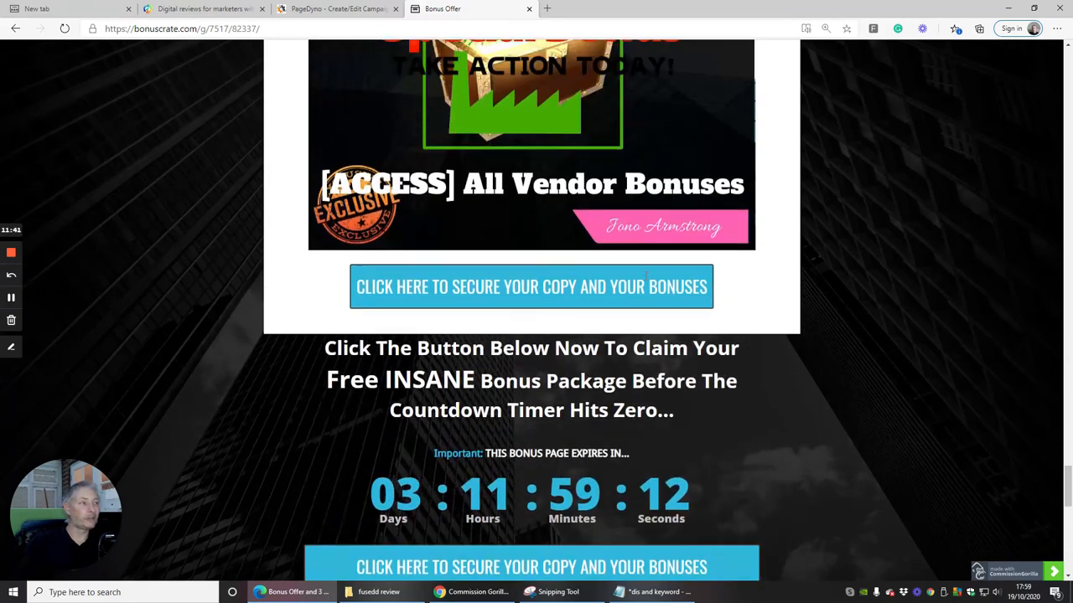
Scroll back to the October 22nd deadline banner and Polaris header at the top.
scroll("down", 3)
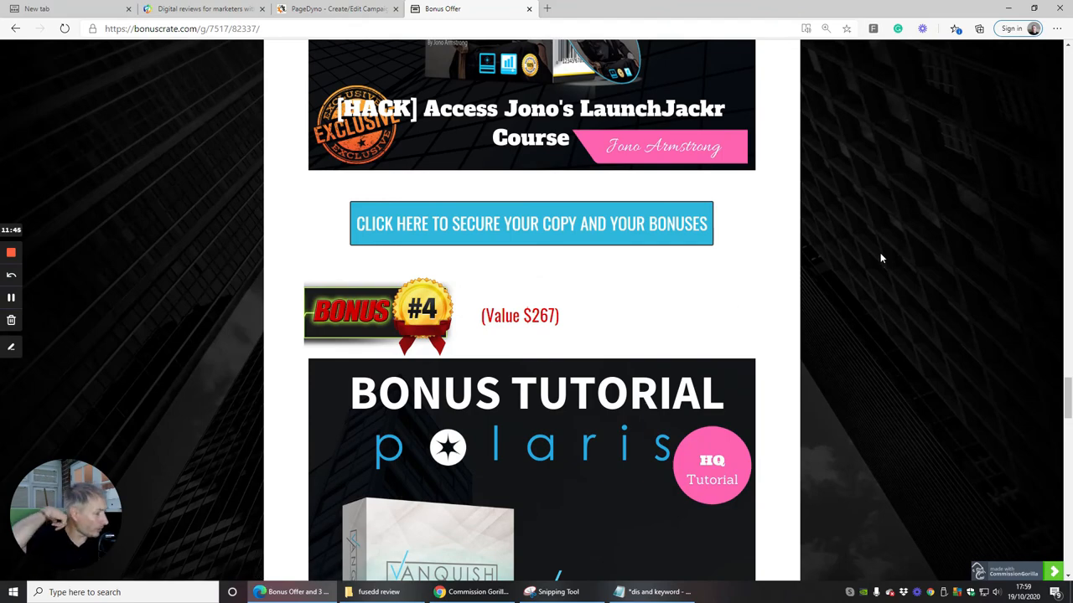
mouse_move(930, 237)
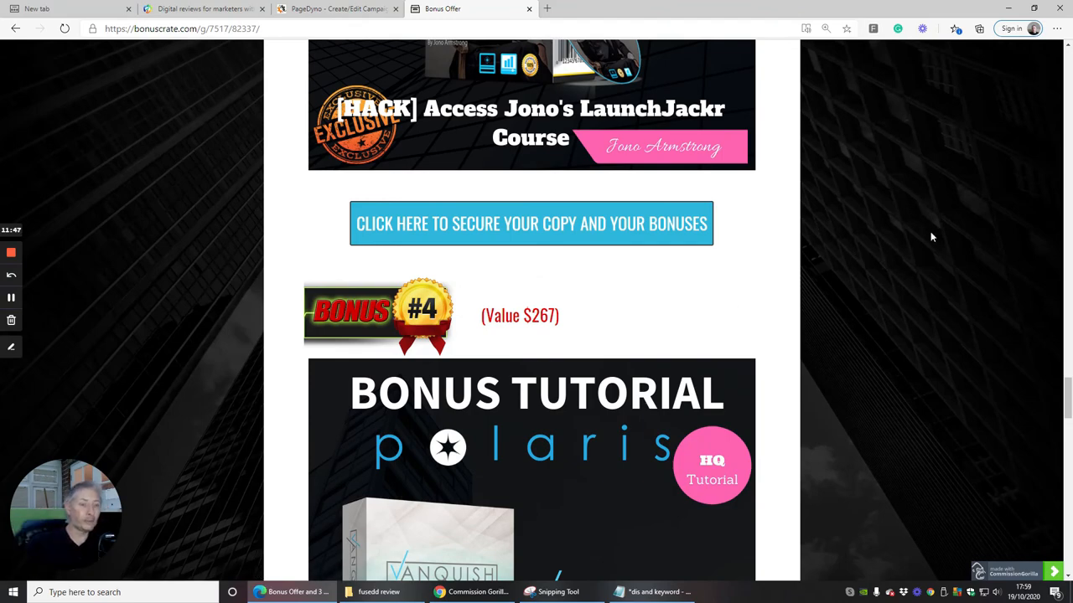
scroll("down", 3)
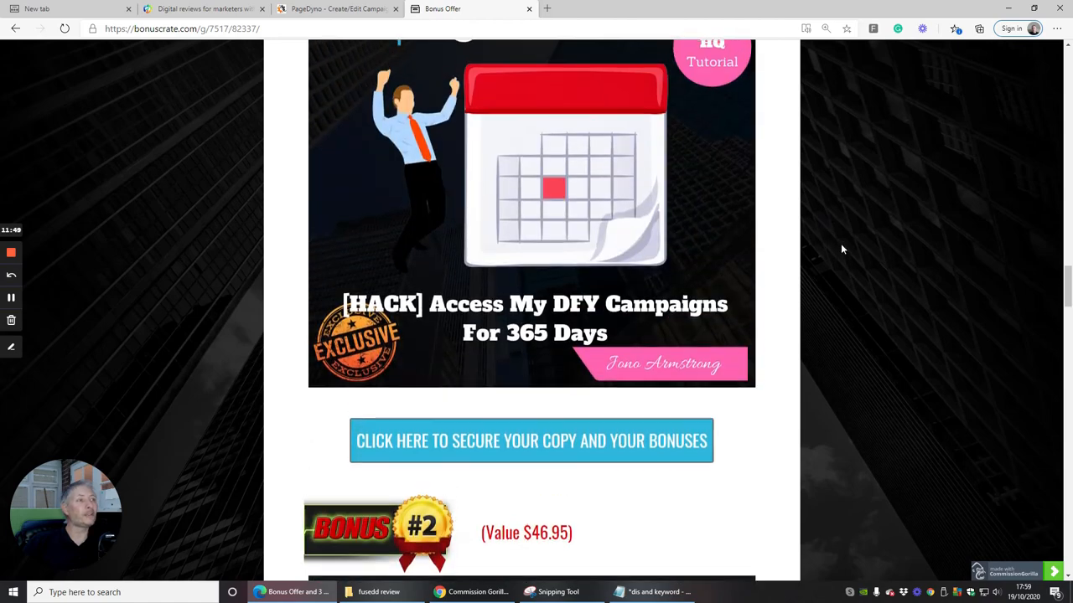
scroll("down", 3)
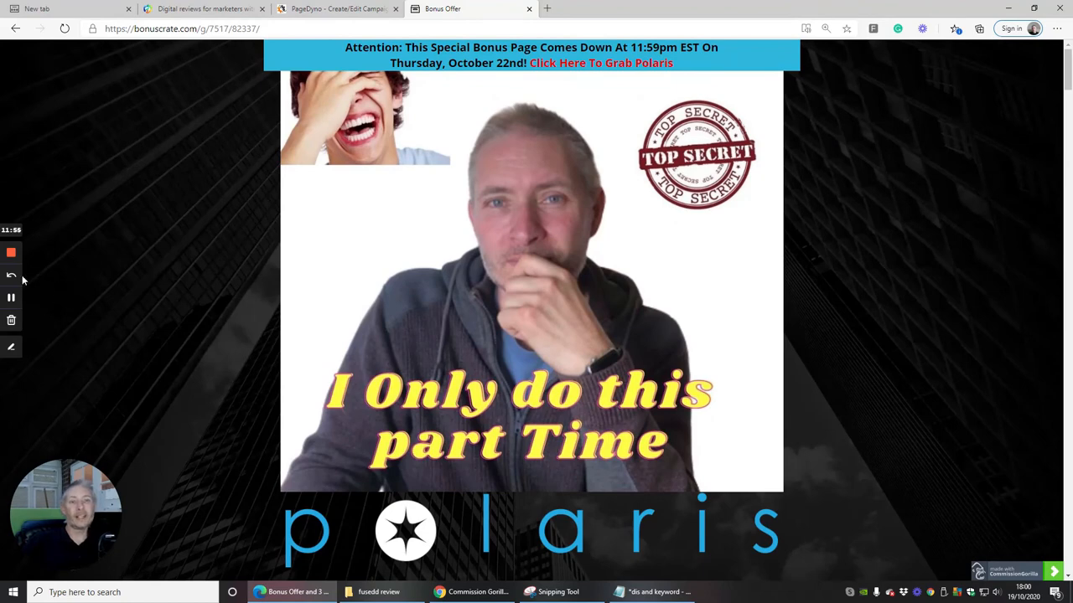
mouse_move(12, 253)
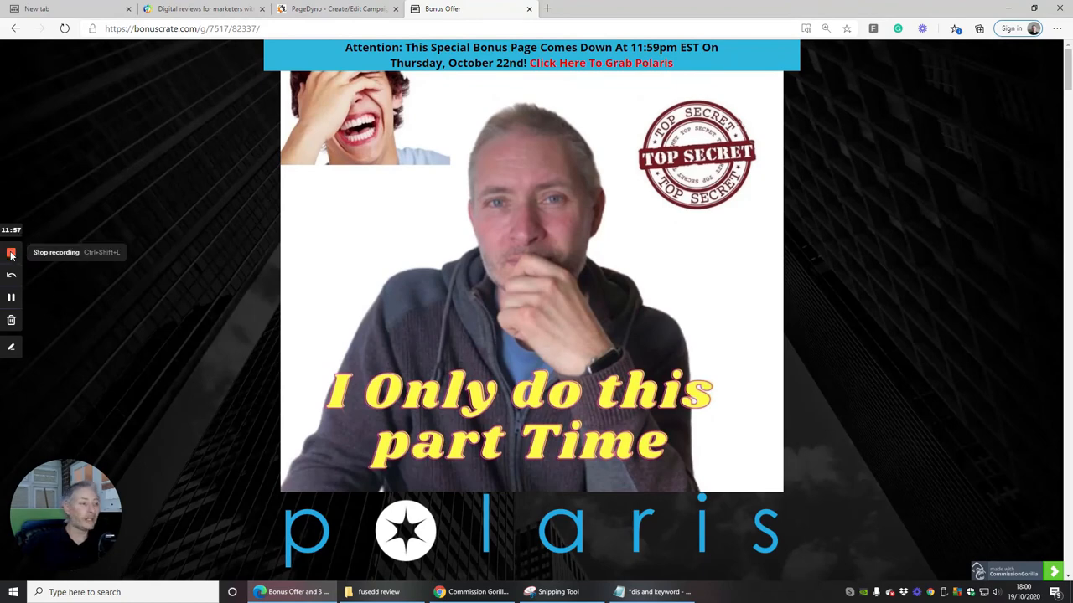